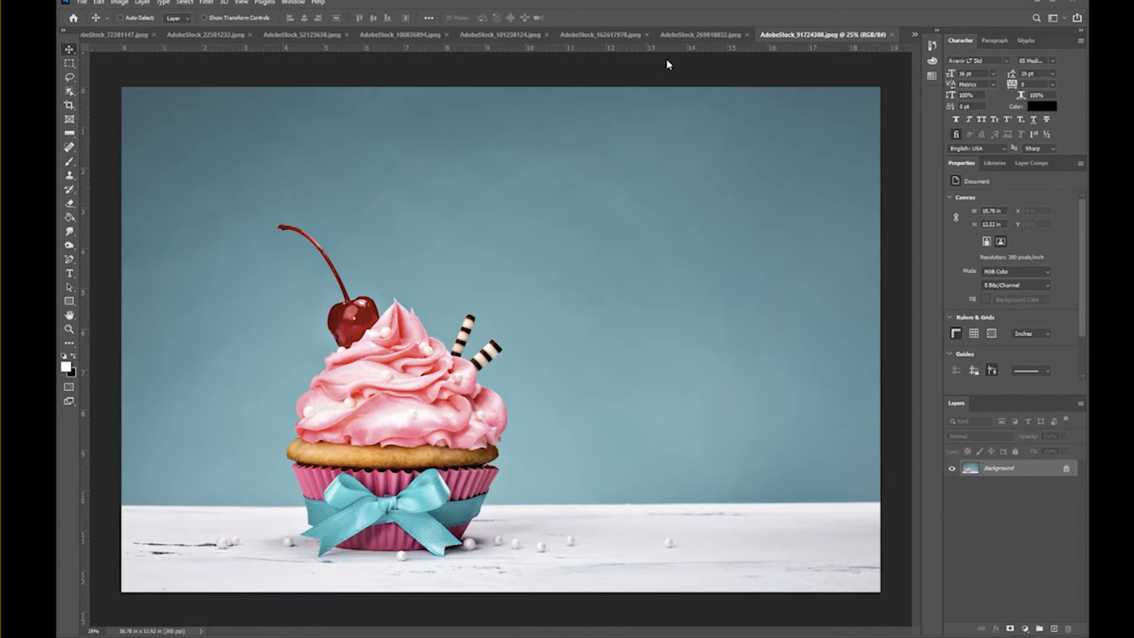
{"action": "mouse_move", "coordinate": [600, 130]}
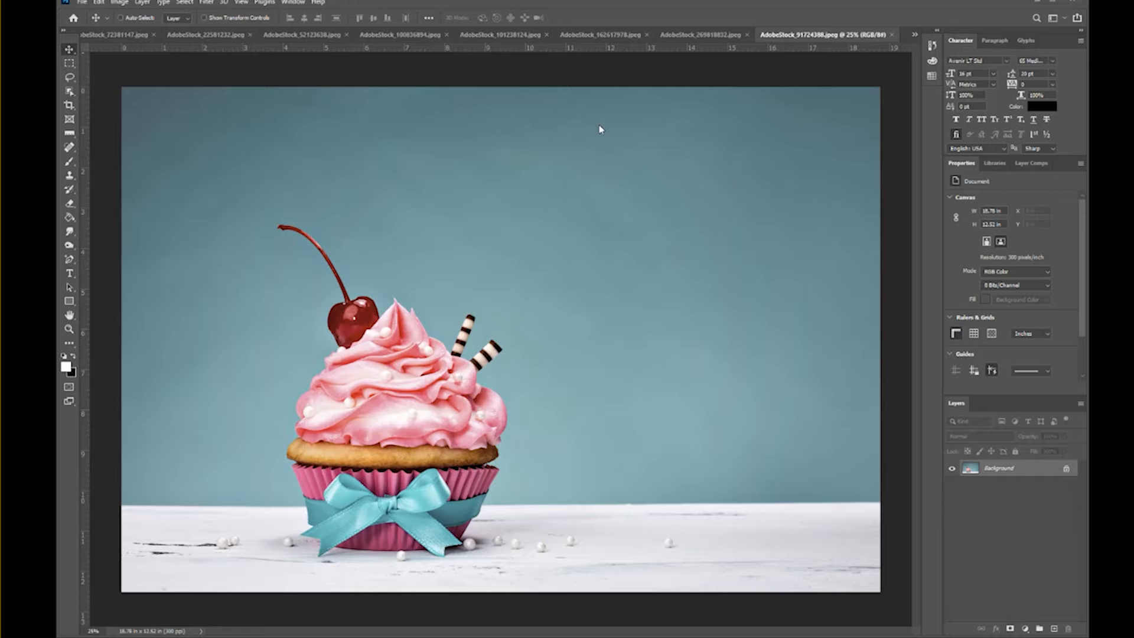
{"action": "mouse_move", "coordinate": [587, 131]}
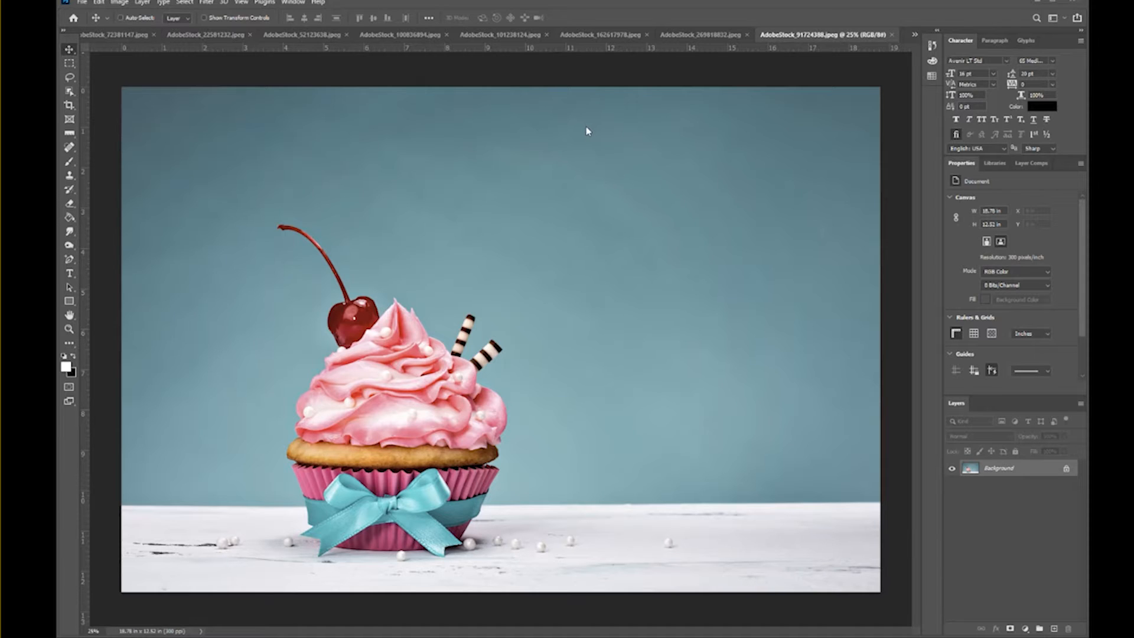
{"action": "mouse_move", "coordinate": [595, 126]}
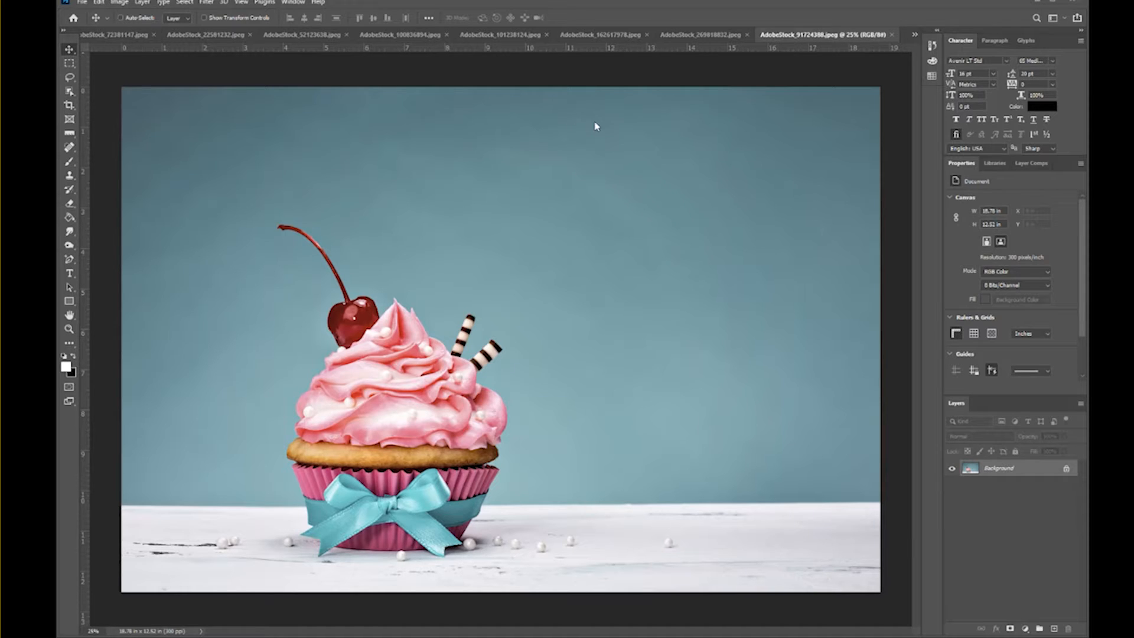
{"action": "mouse_move", "coordinate": [269, 105]}
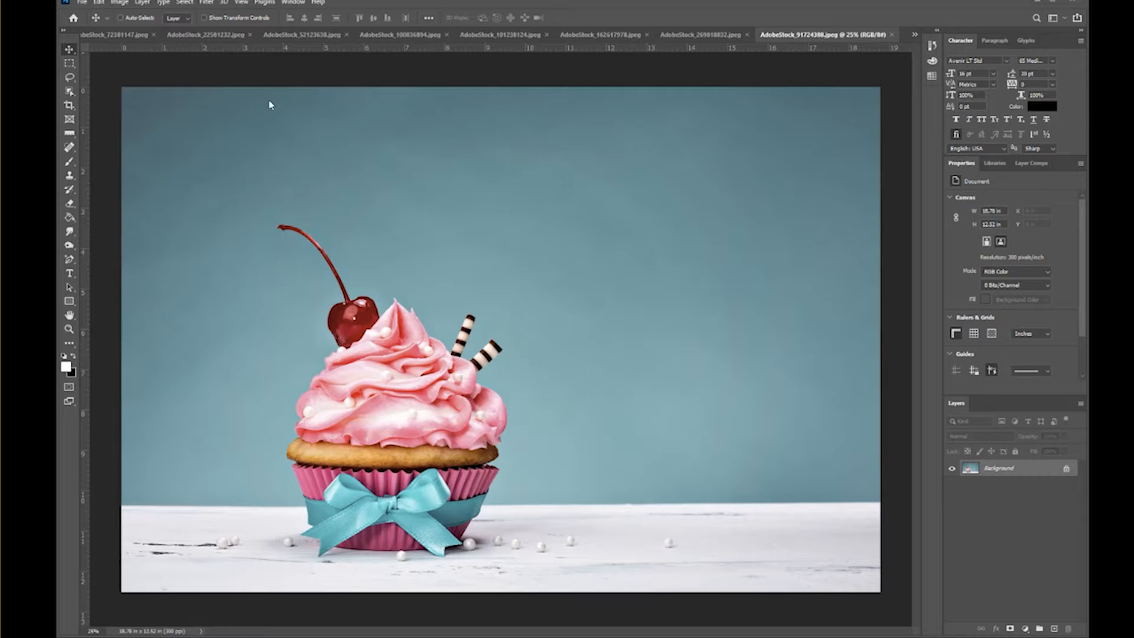
{"action": "mouse_move", "coordinate": [83, 116]}
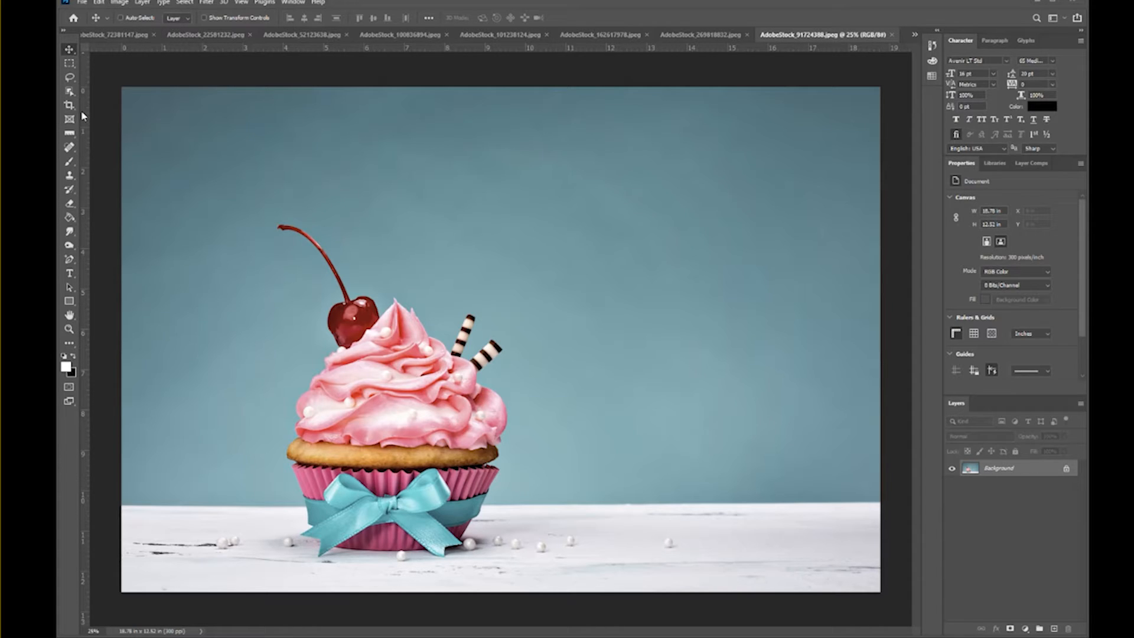
{"action": "mouse_move", "coordinate": [72, 109]}
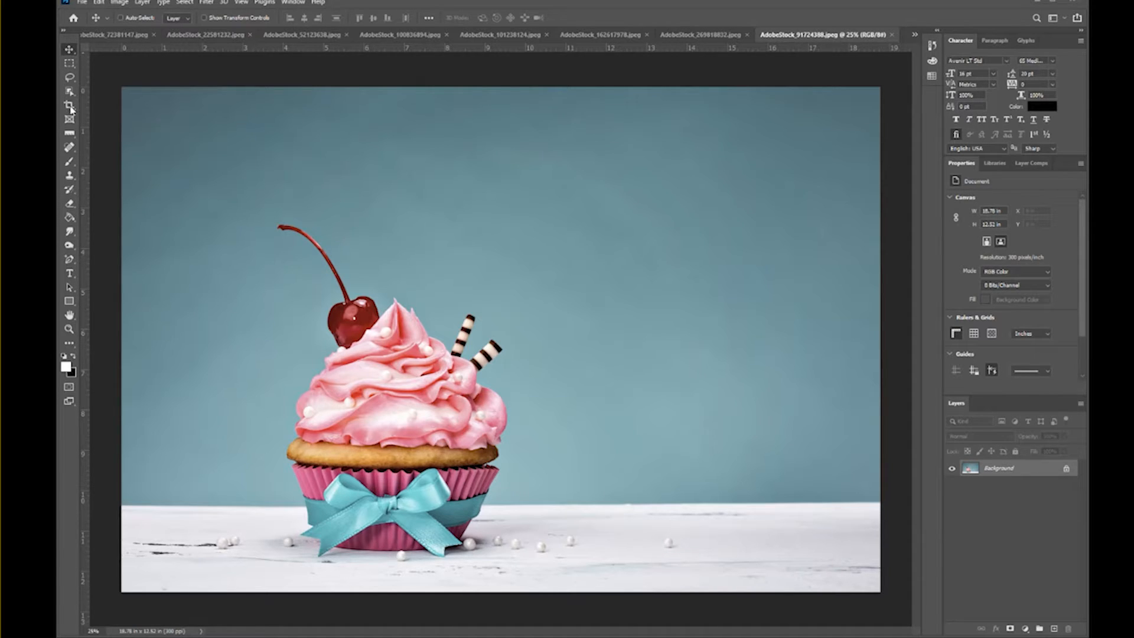
Switch to the Crop tool and choose the W x H x Resolution preset for a 600 × 750 px crop
{"action": "left_click", "coordinate": [69, 106]}
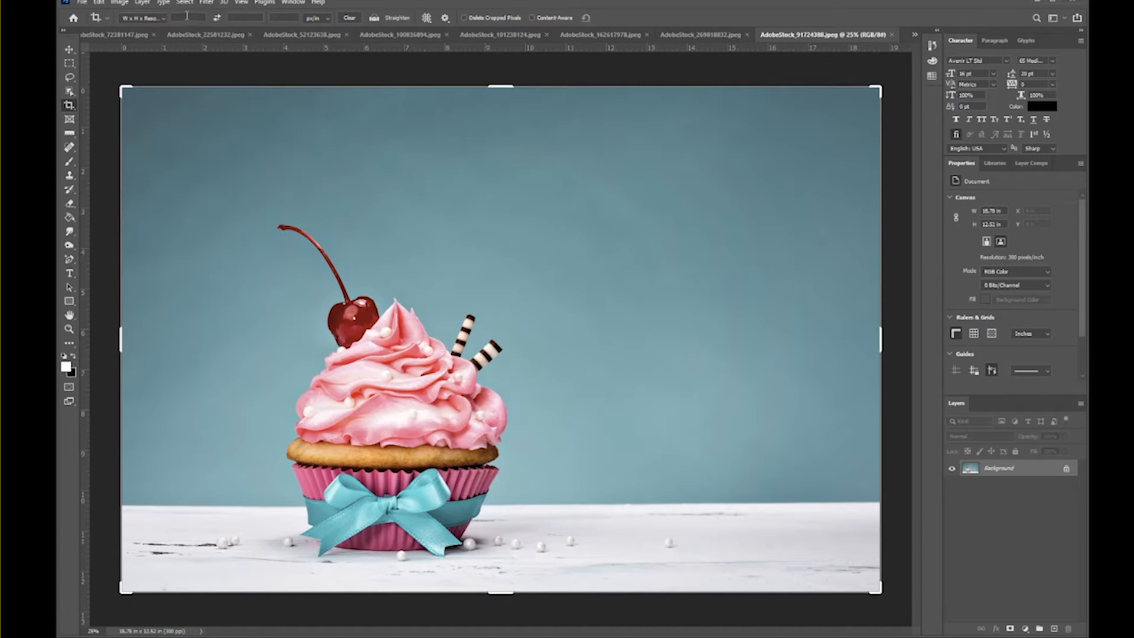
{"action": "left_click", "coordinate": [143, 18]}
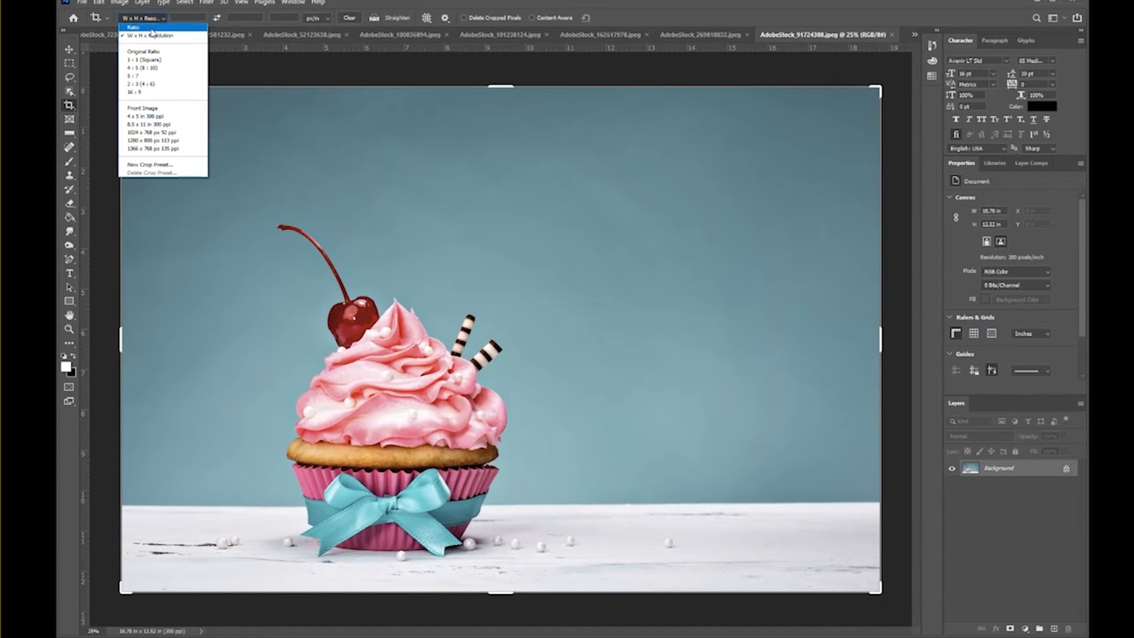
{"action": "left_click", "coordinate": [134, 28]}
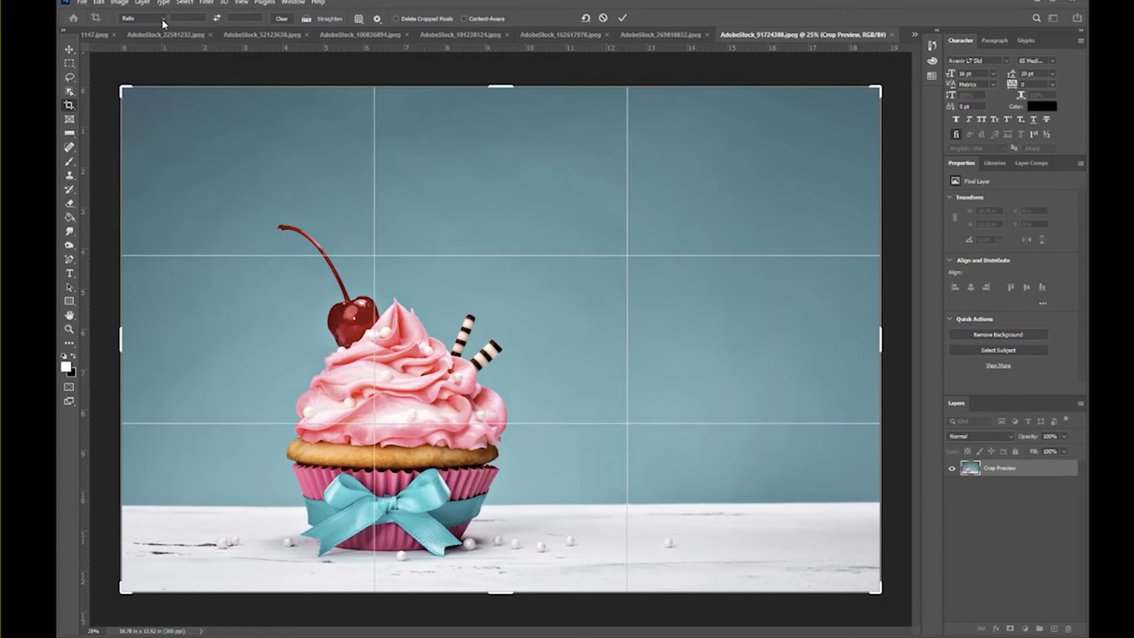
{"action": "left_click", "coordinate": [143, 18]}
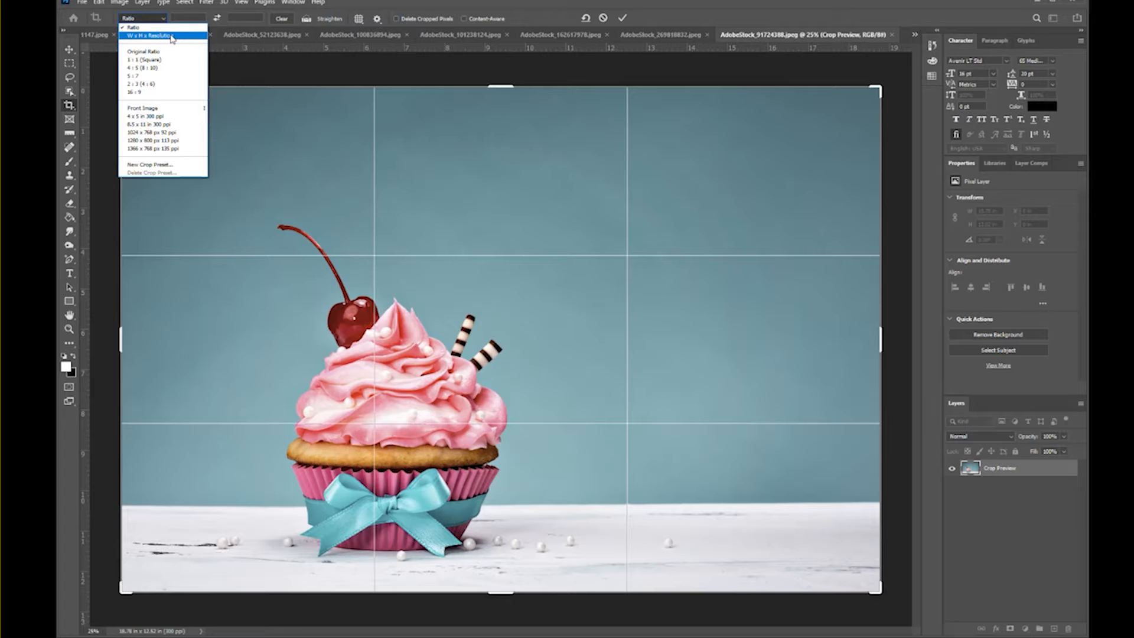
{"action": "left_click", "coordinate": [150, 35]}
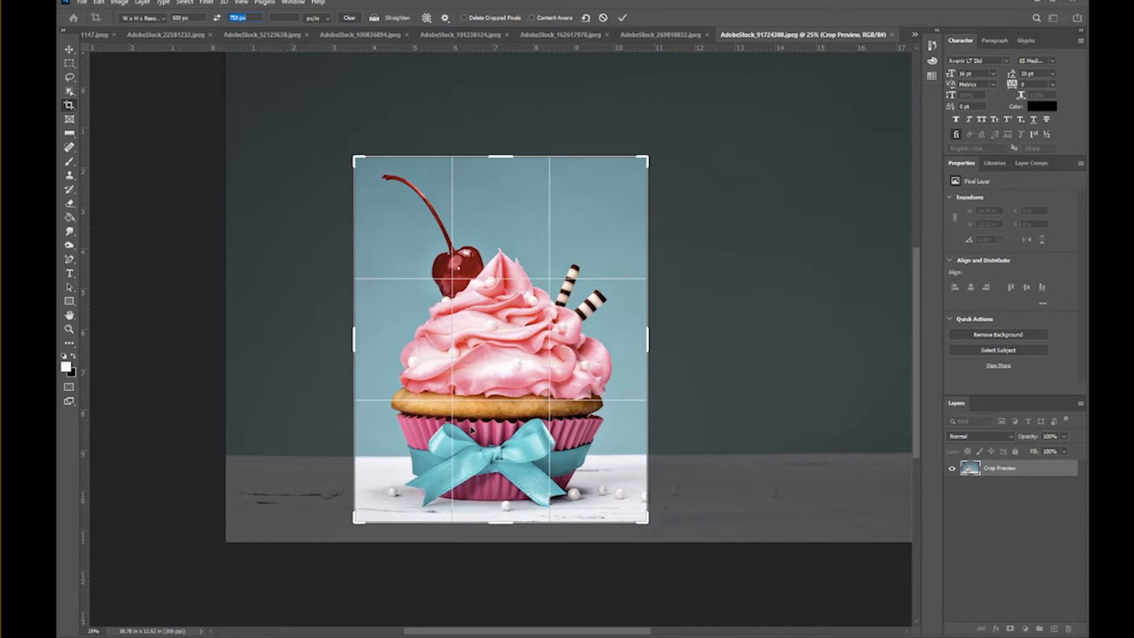
{"action": "mouse_move", "coordinate": [556, 367]}
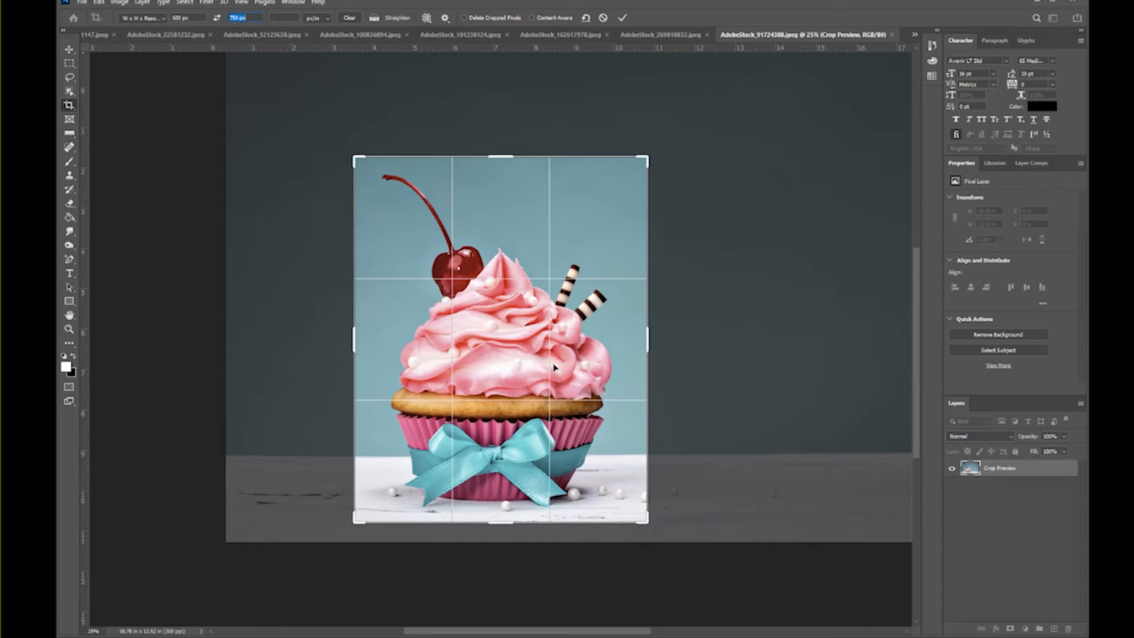
{"action": "mouse_move", "coordinate": [543, 386]}
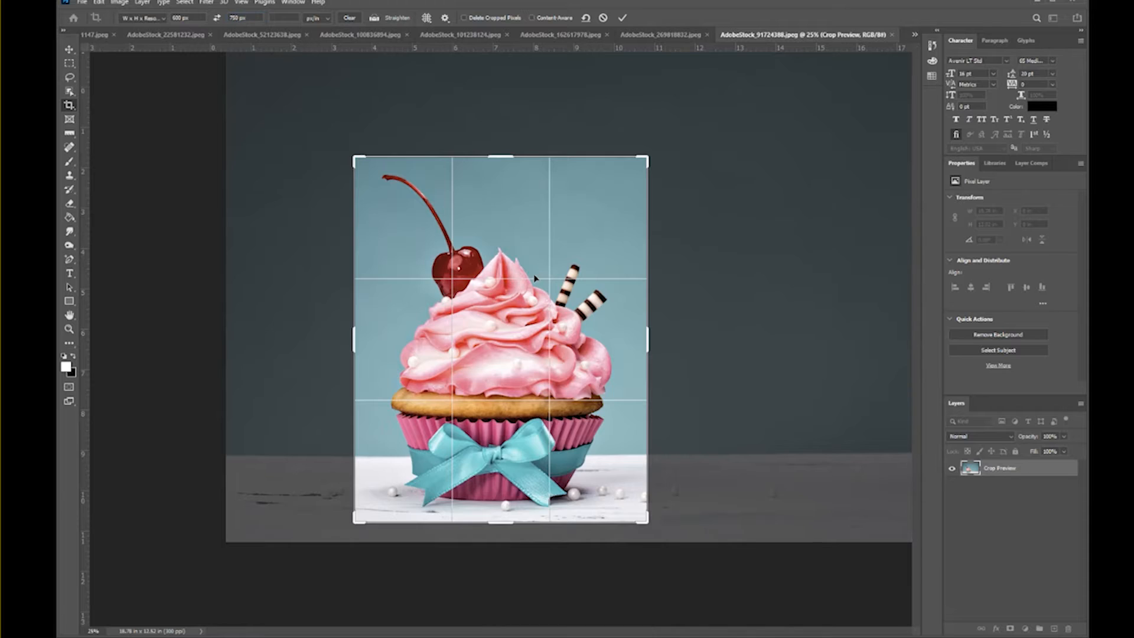
Commit the 600 × 750 px portrait crop of the cherry cupcake
{"action": "left_click", "coordinate": [620, 18]}
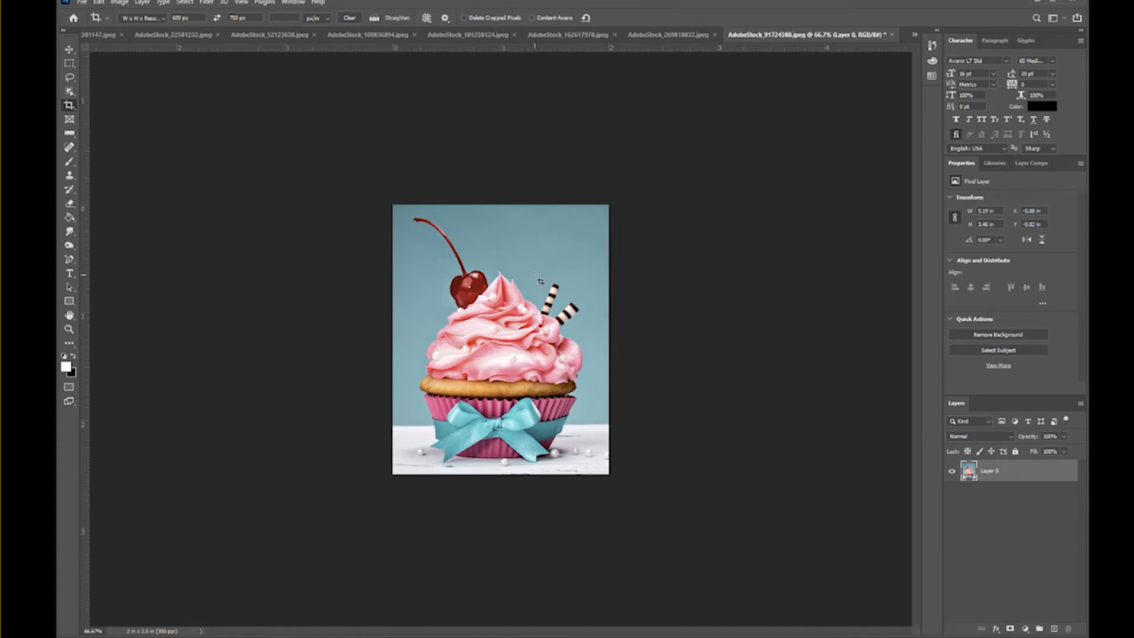
{"action": "mouse_move", "coordinate": [181, 111]}
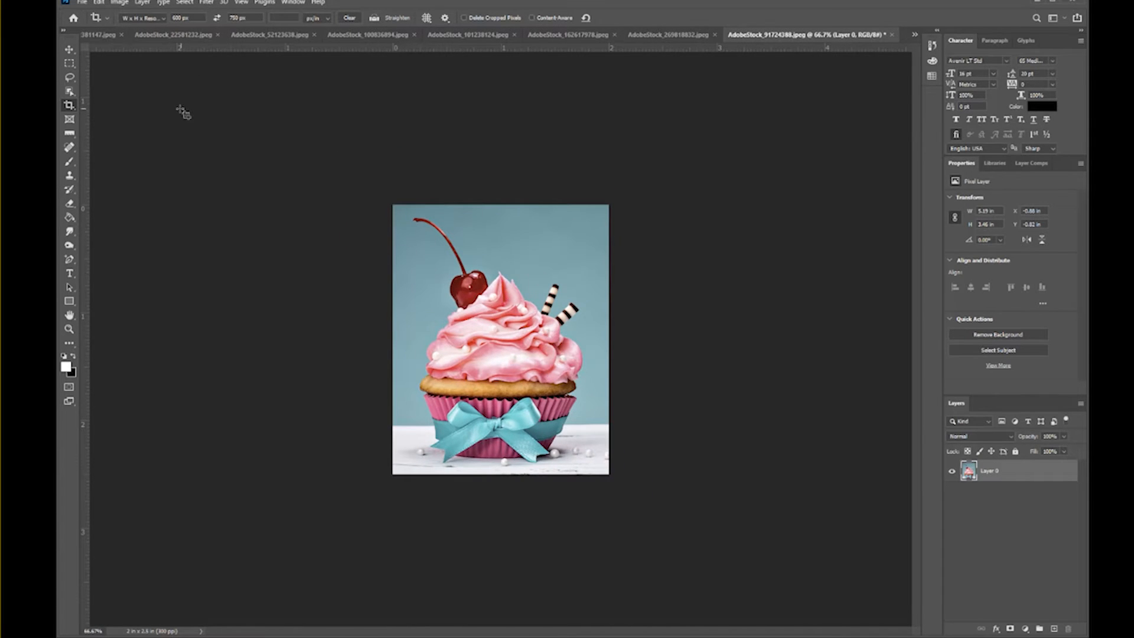
{"action": "mouse_move", "coordinate": [102, 76]}
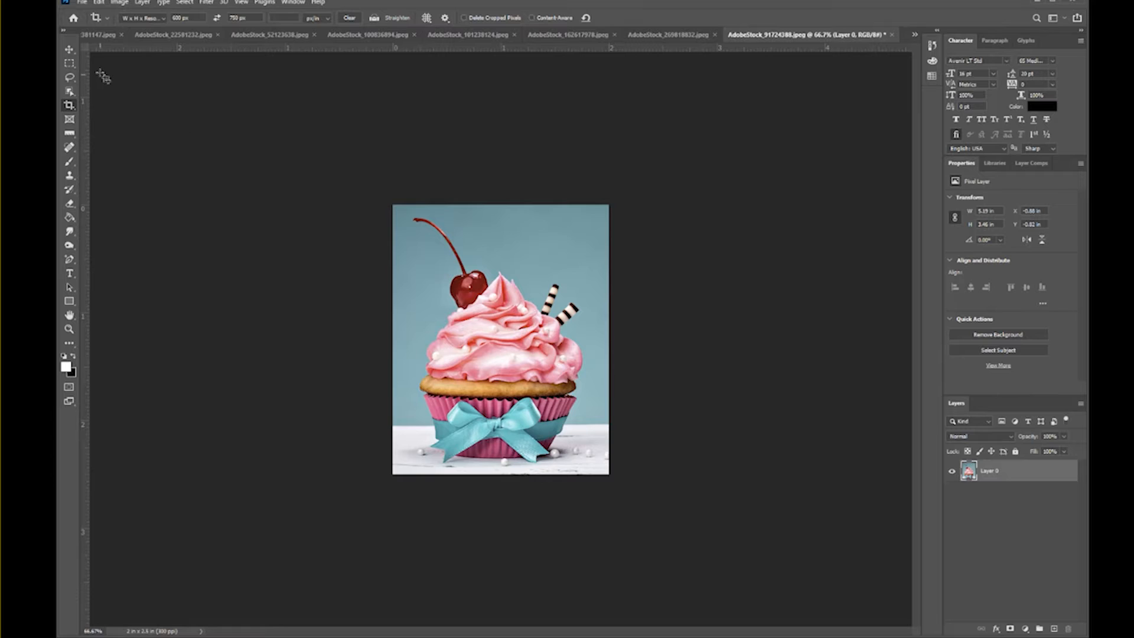
{"action": "mouse_move", "coordinate": [365, 206]}
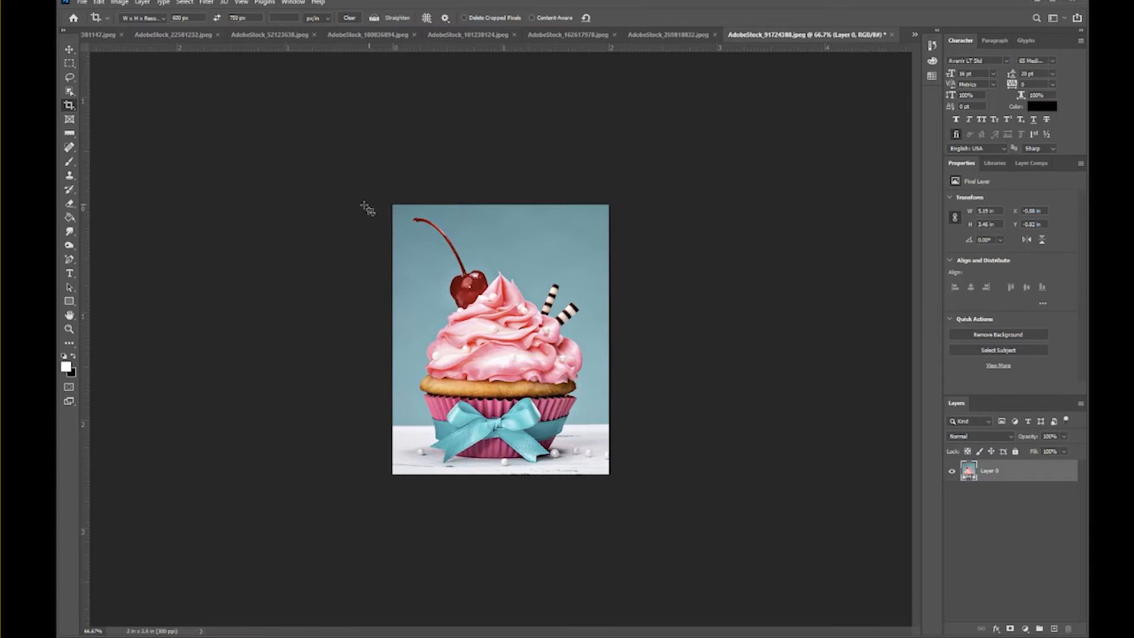
{"action": "mouse_move", "coordinate": [156, 122]}
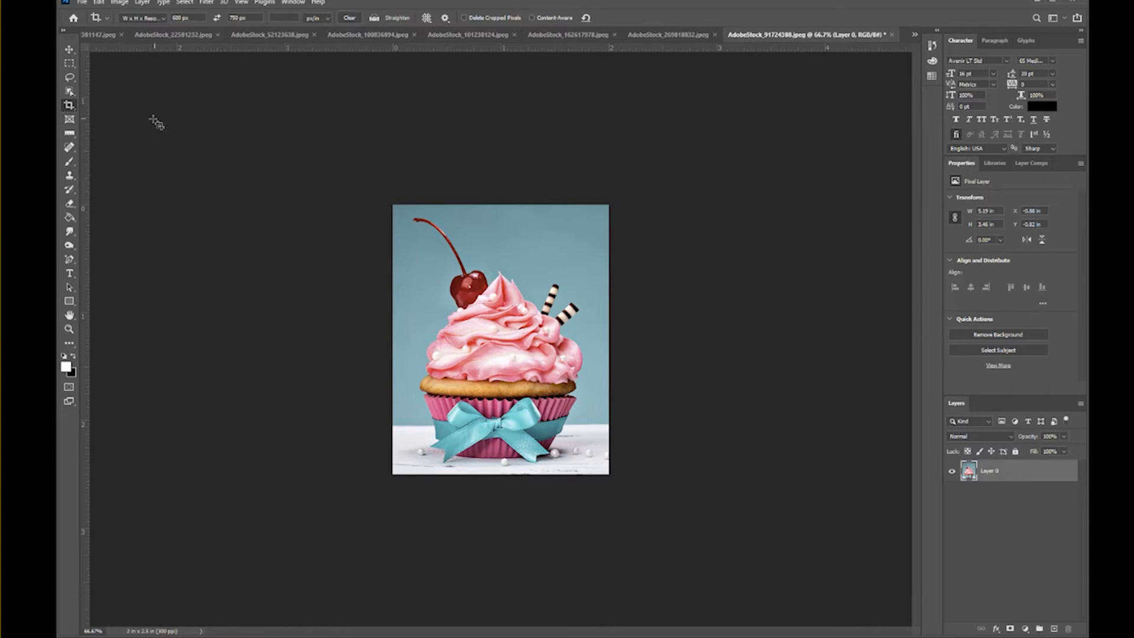
{"action": "mouse_move", "coordinate": [149, 130]}
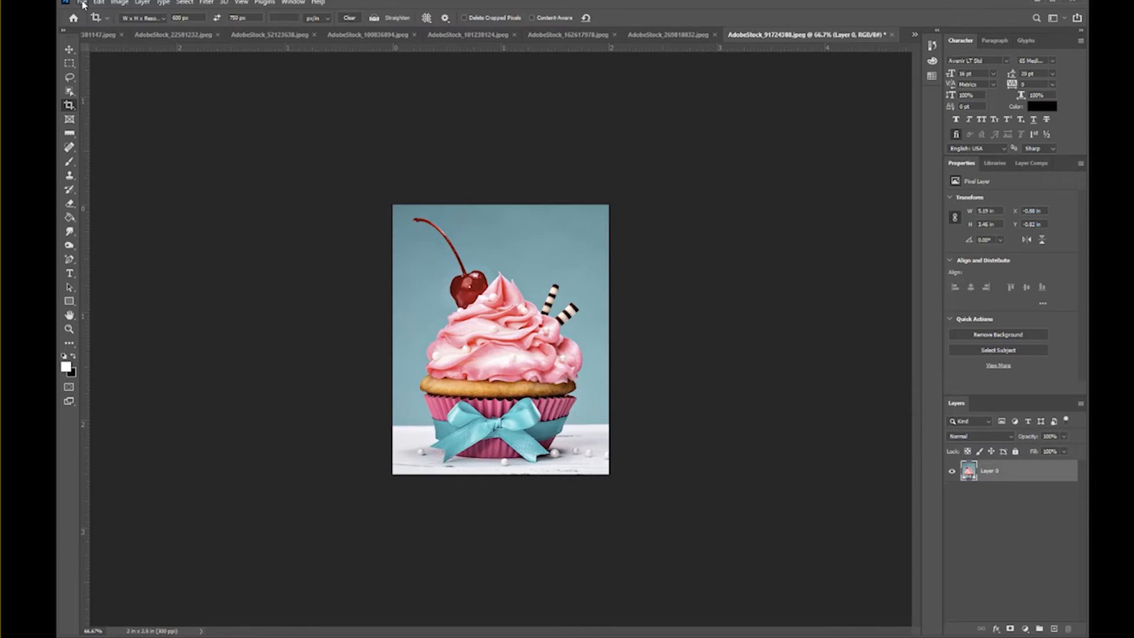
Bring up Export As for the cropped cupcake via File > Export
{"action": "left_click", "coordinate": [81, 3]}
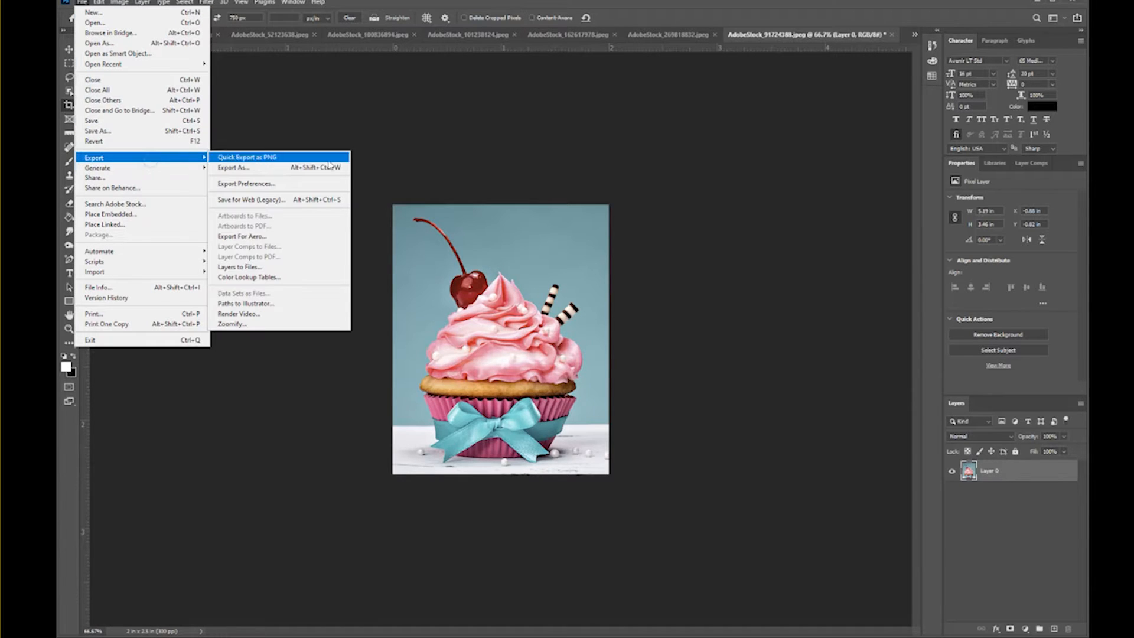
{"action": "mouse_move", "coordinate": [233, 166]}
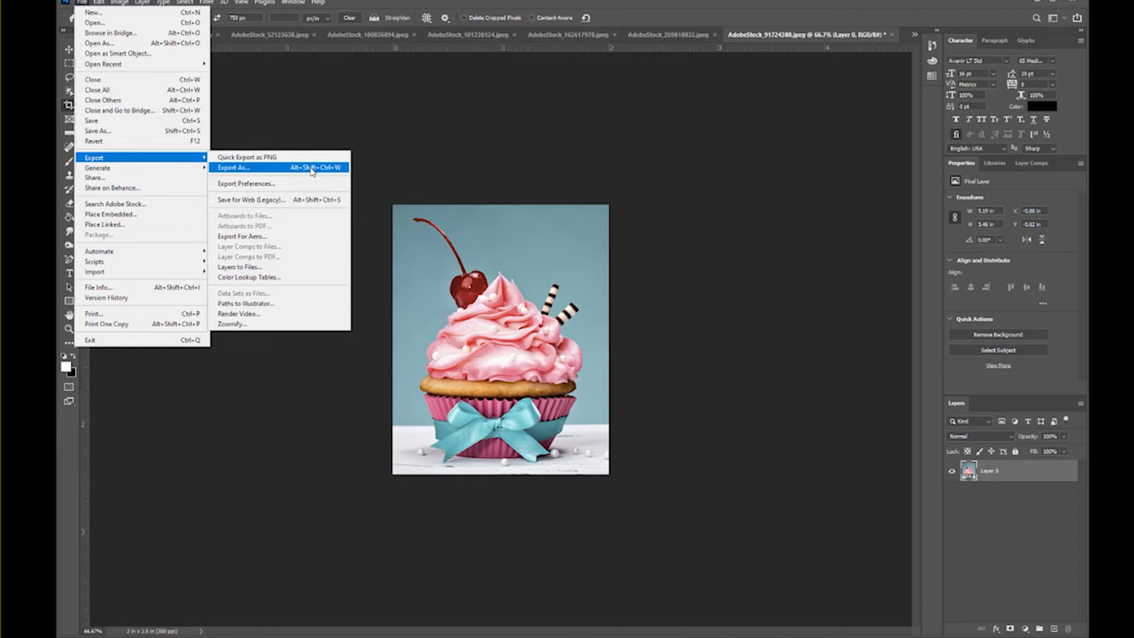
{"action": "left_click", "coordinate": [233, 166]}
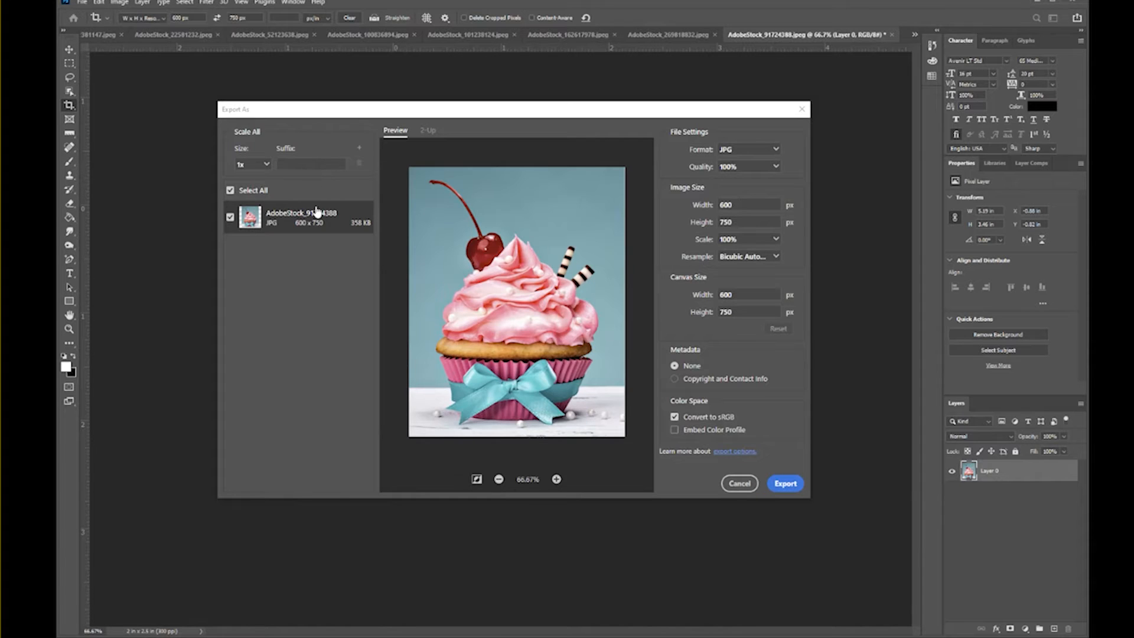
{"action": "mouse_move", "coordinate": [774, 162]}
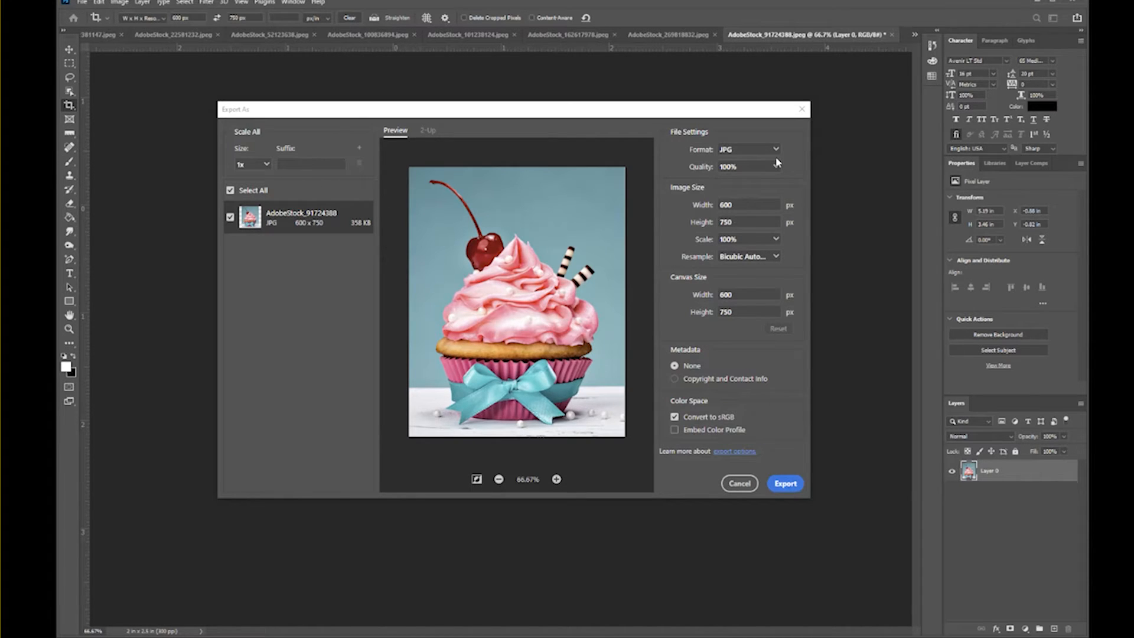
{"action": "mouse_move", "coordinate": [777, 153]}
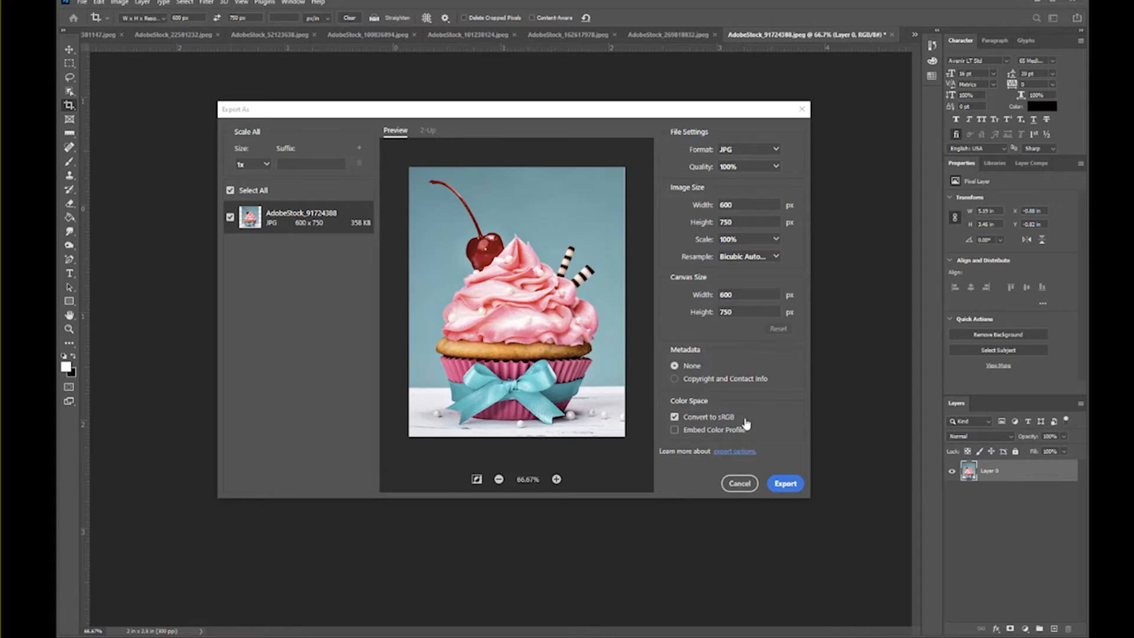
{"action": "mouse_move", "coordinate": [730, 424]}
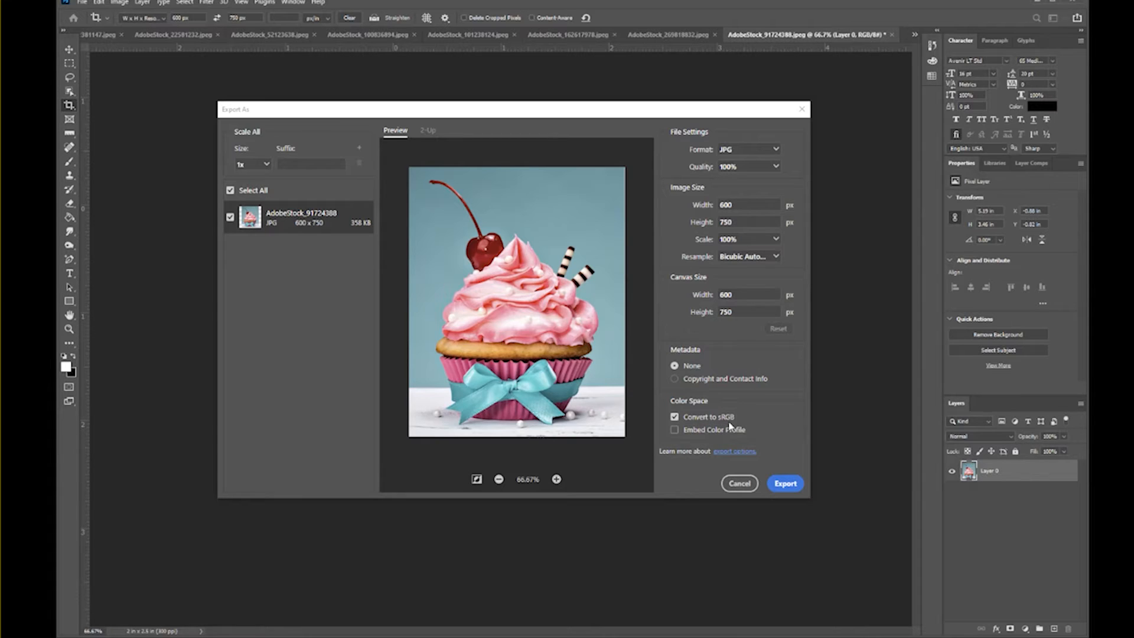
{"action": "mouse_move", "coordinate": [776, 167]}
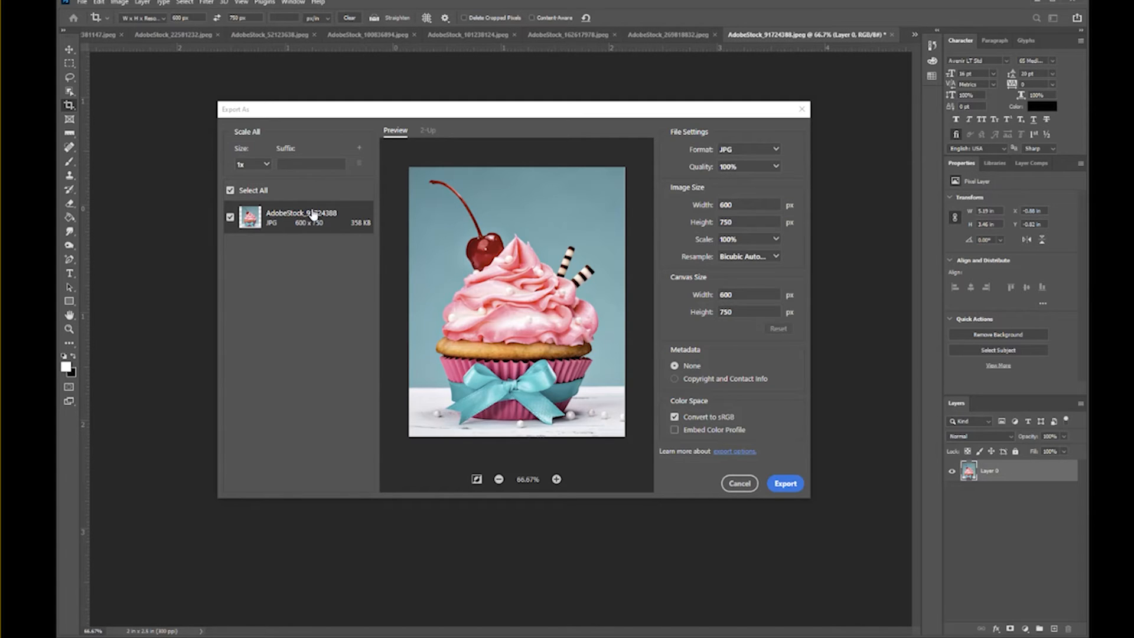
{"action": "mouse_move", "coordinate": [357, 232]}
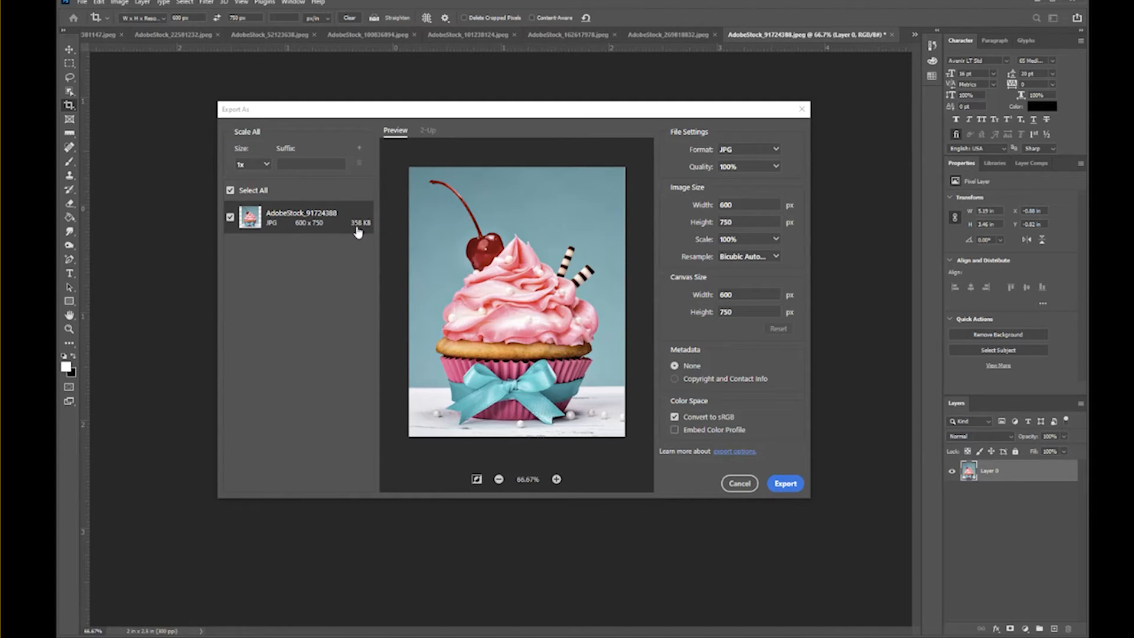
{"action": "mouse_move", "coordinate": [366, 231]}
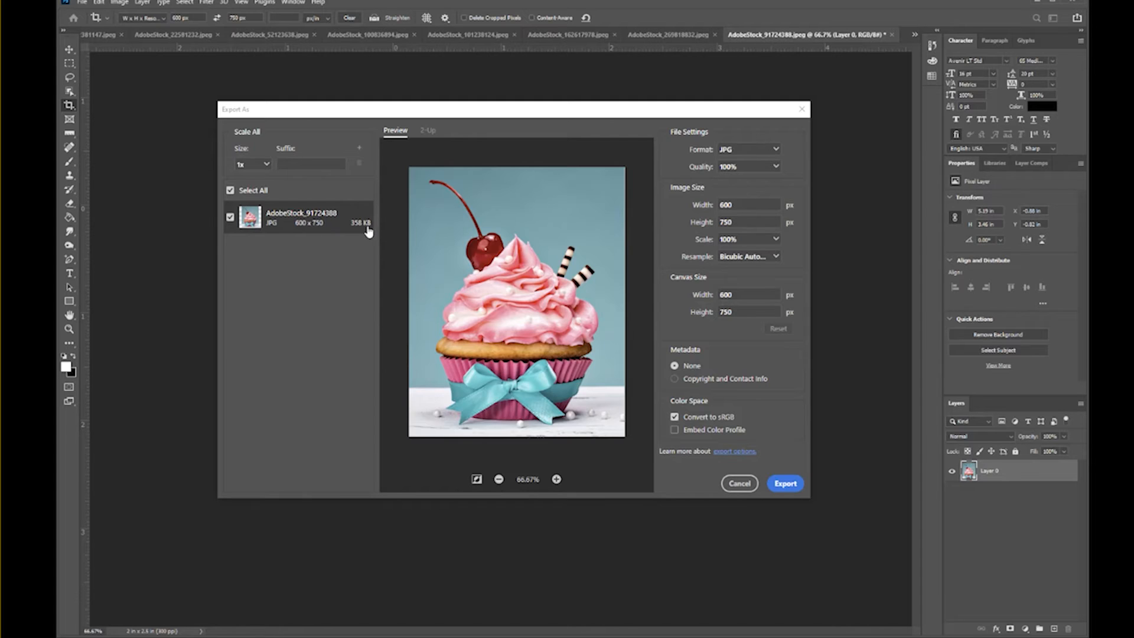
{"action": "mouse_move", "coordinate": [368, 243]}
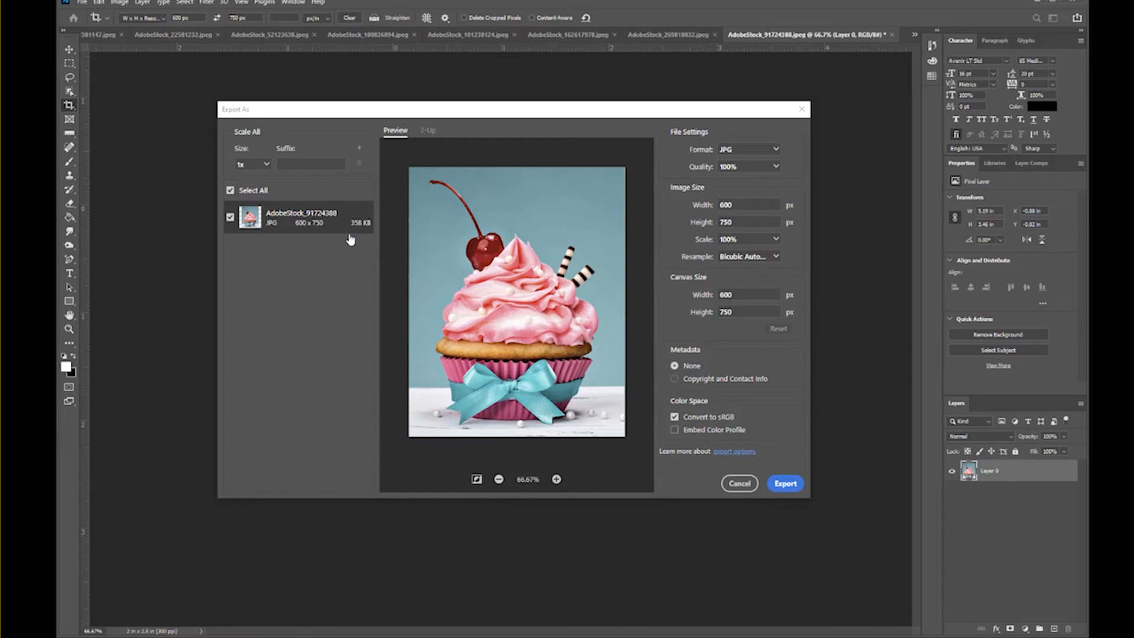
{"action": "mouse_move", "coordinate": [348, 240]}
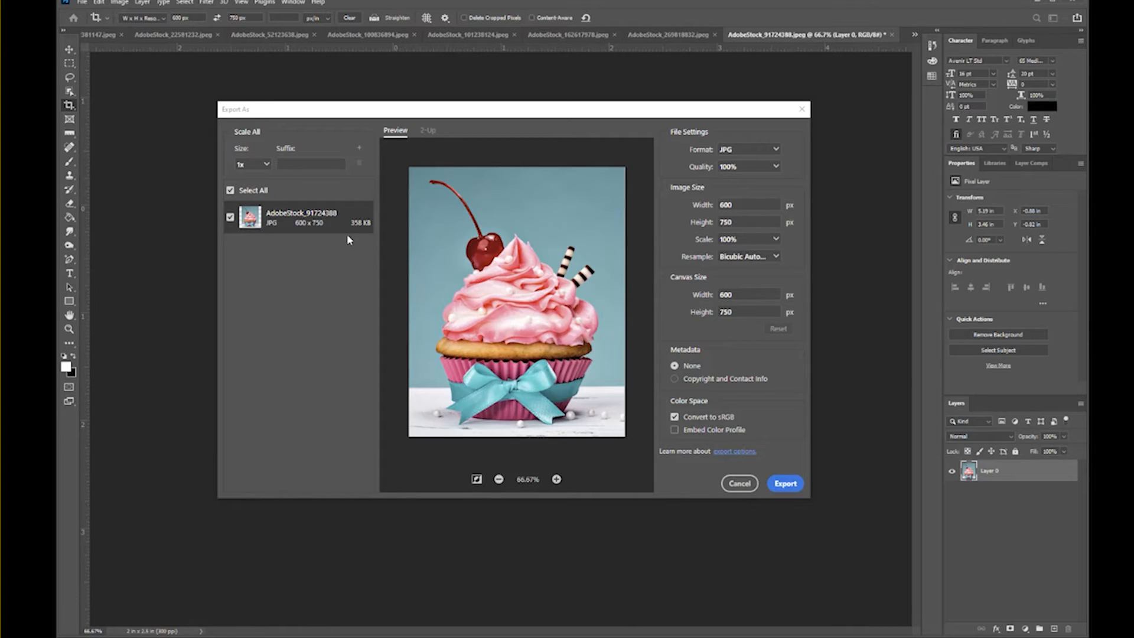
{"action": "mouse_move", "coordinate": [352, 241]}
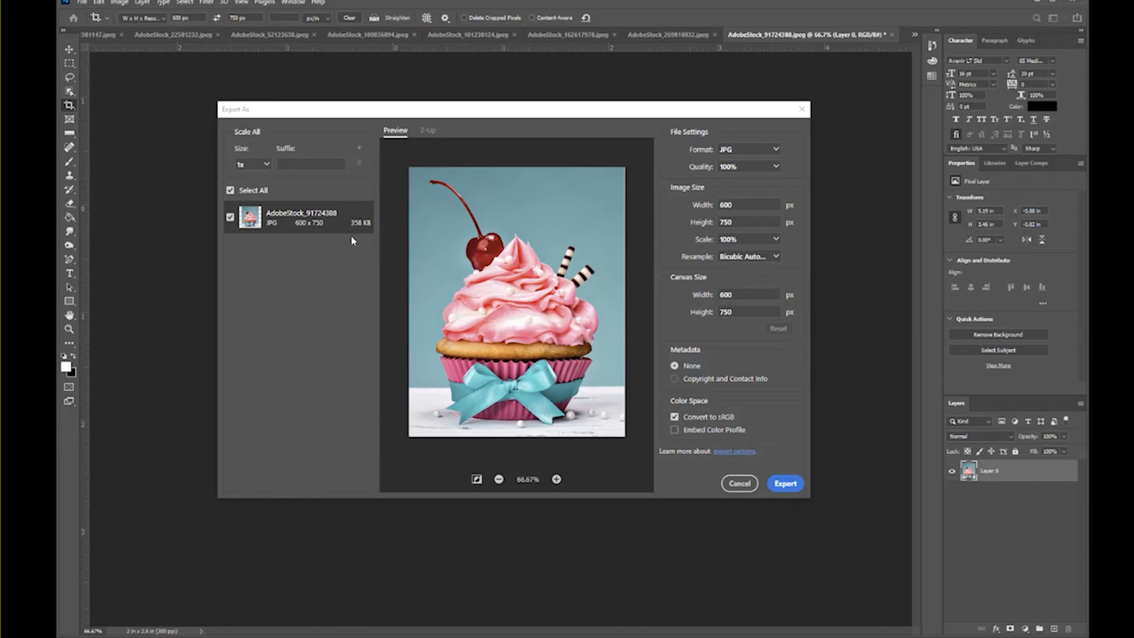
{"action": "mouse_move", "coordinate": [382, 233]}
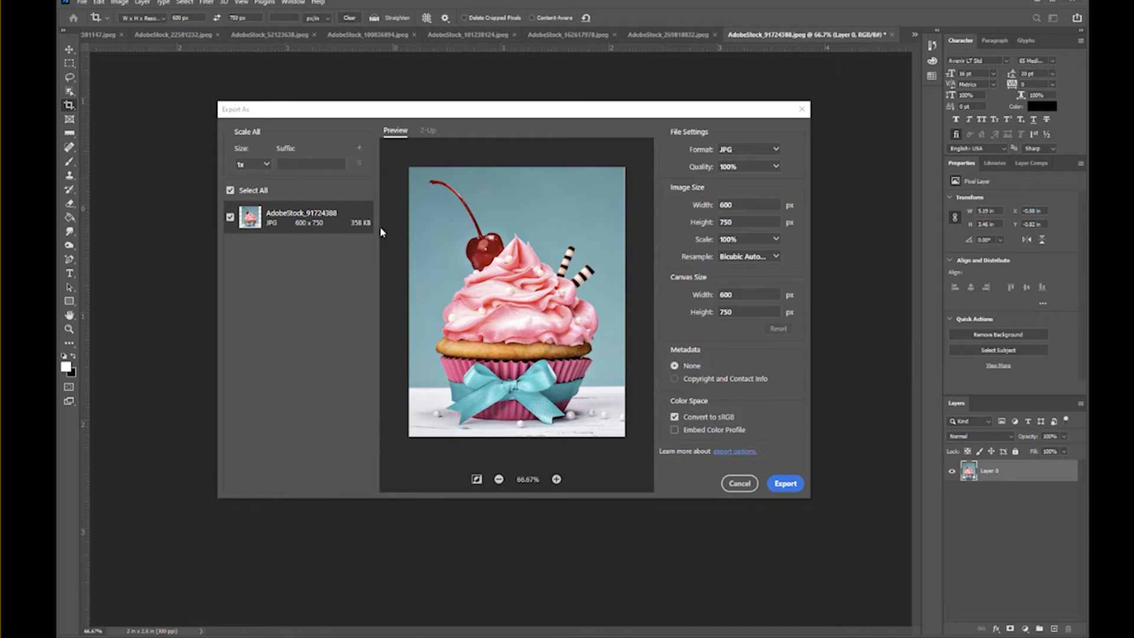
{"action": "mouse_move", "coordinate": [367, 237]}
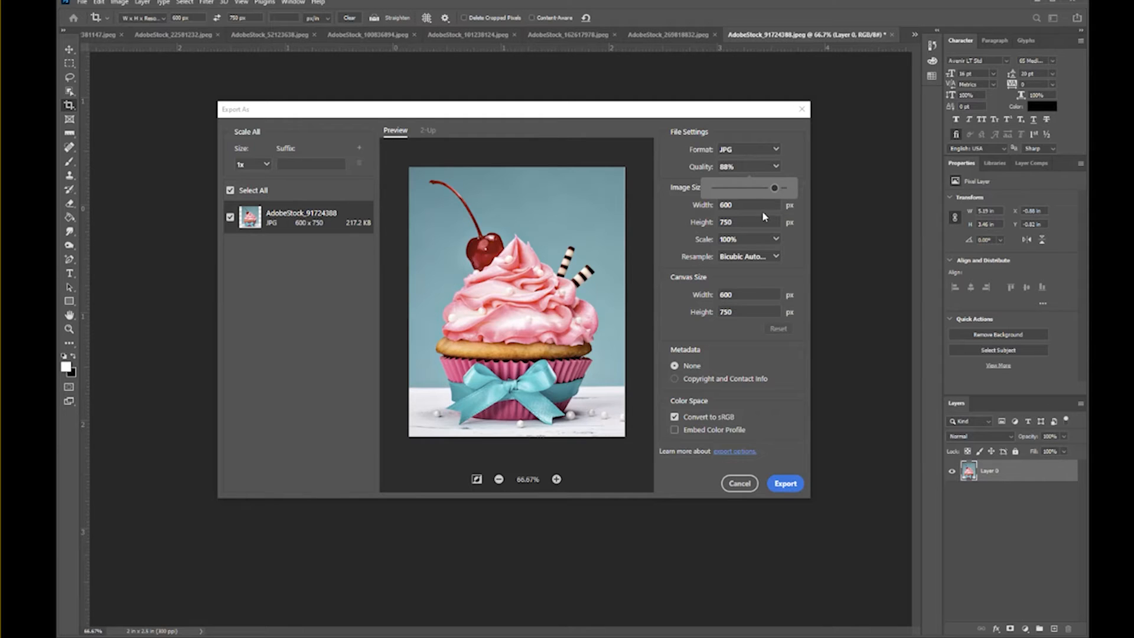
{"action": "mouse_move", "coordinate": [456, 228]}
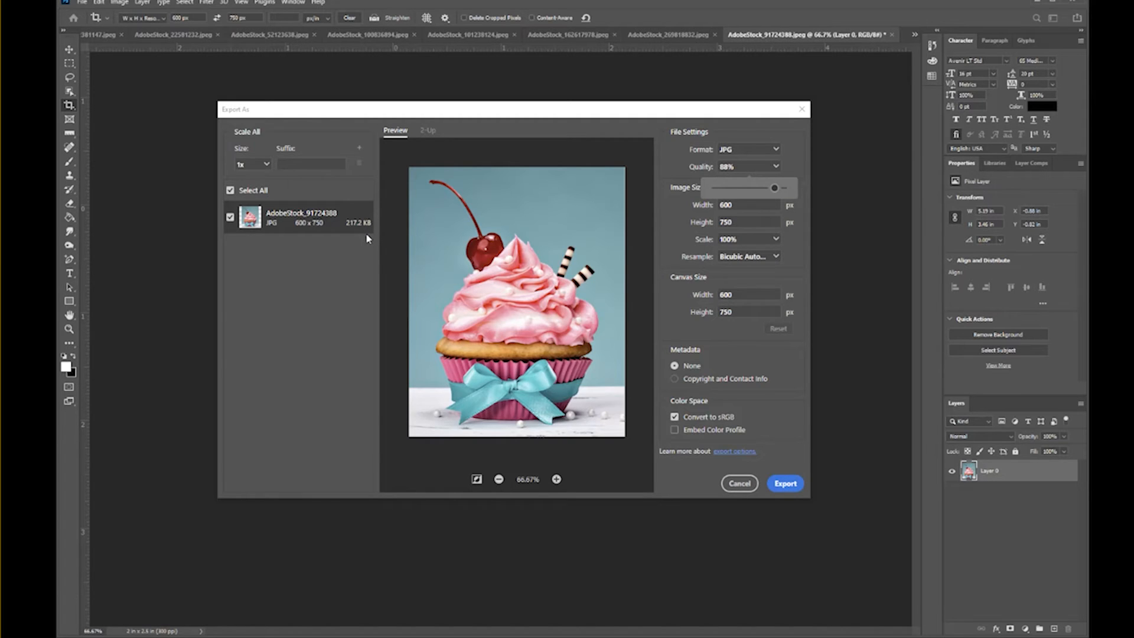
{"action": "mouse_move", "coordinate": [372, 221]}
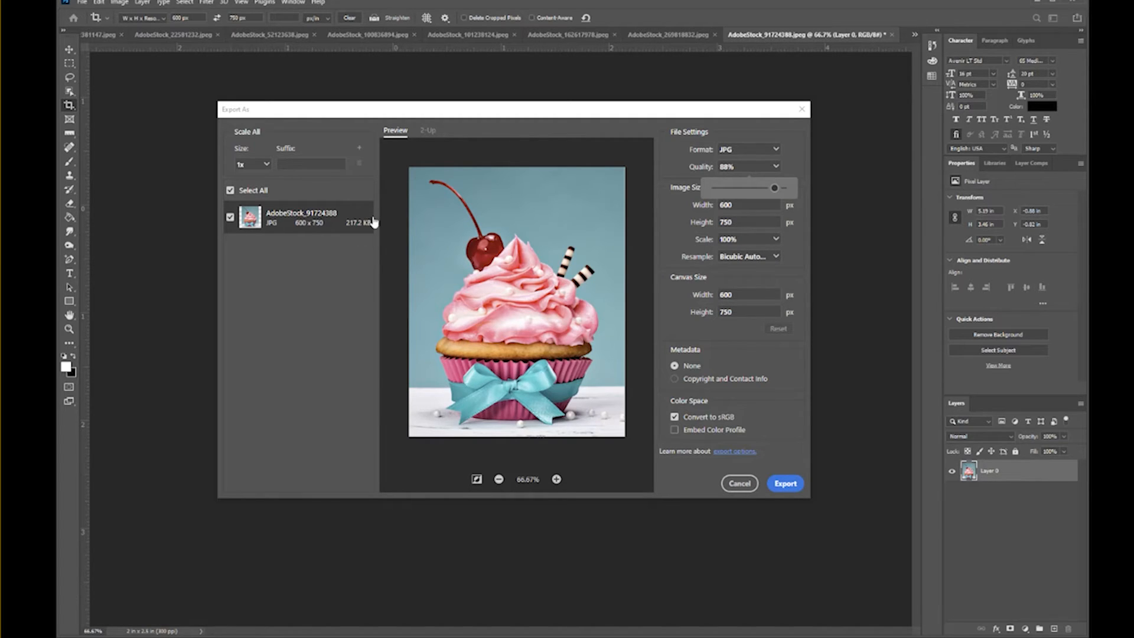
{"action": "mouse_move", "coordinate": [401, 207]}
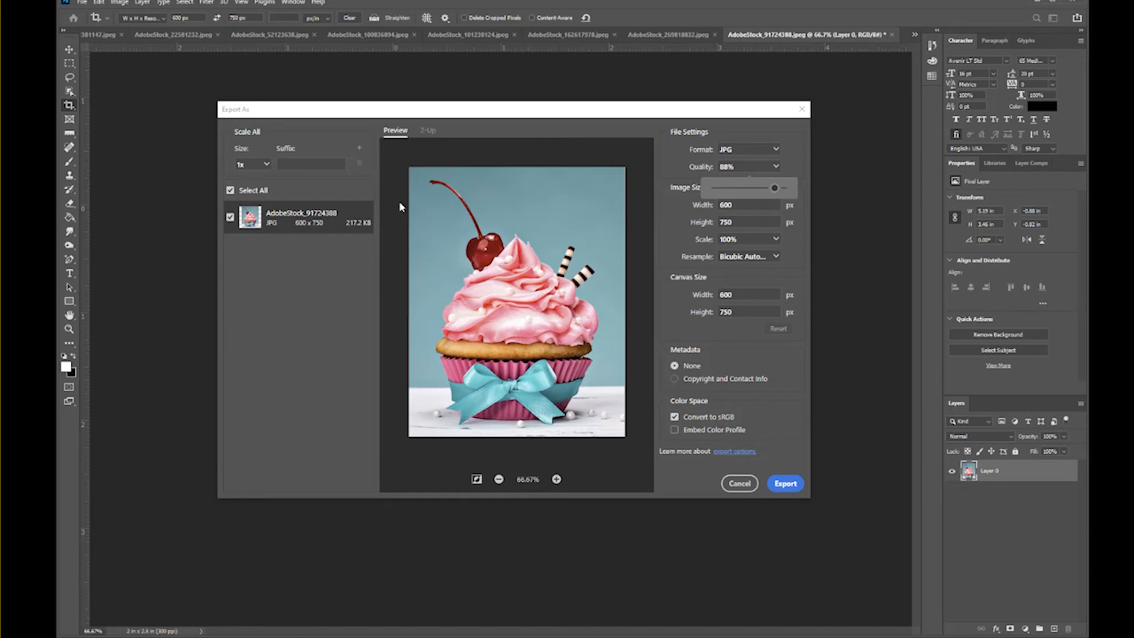
{"action": "mouse_move", "coordinate": [787, 261]}
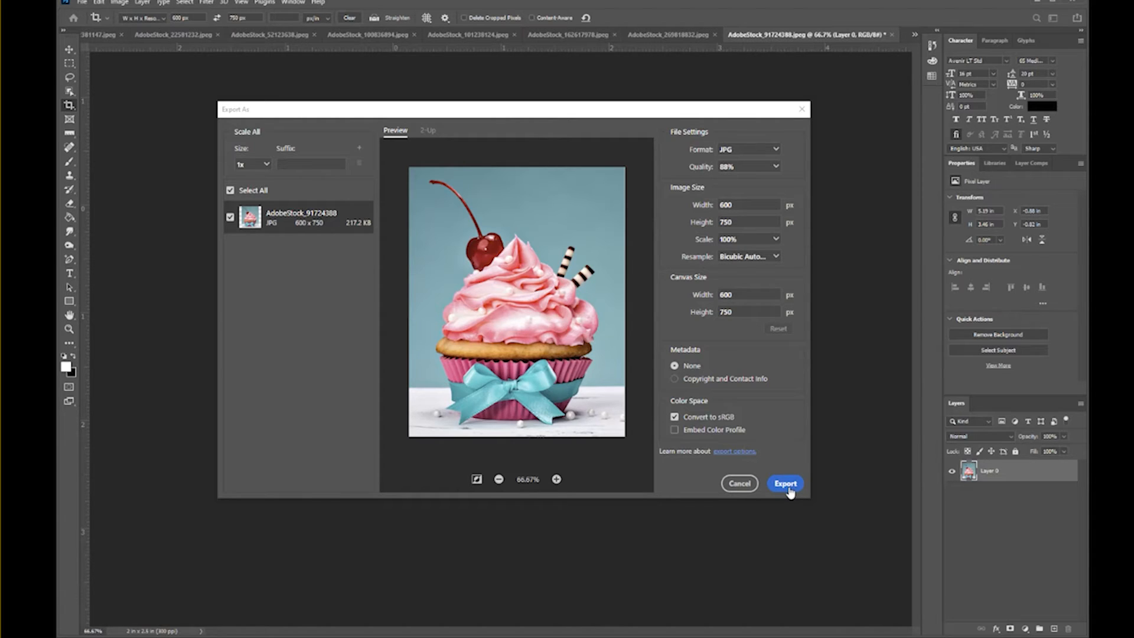
{"action": "mouse_move", "coordinate": [780, 178]}
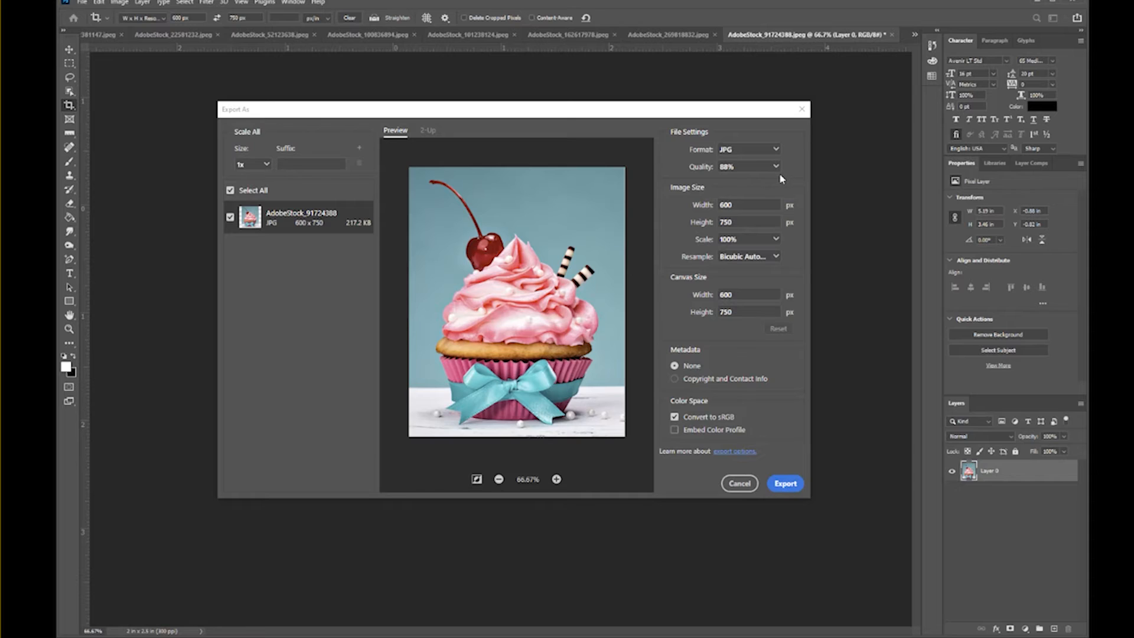
{"action": "mouse_move", "coordinate": [783, 177]}
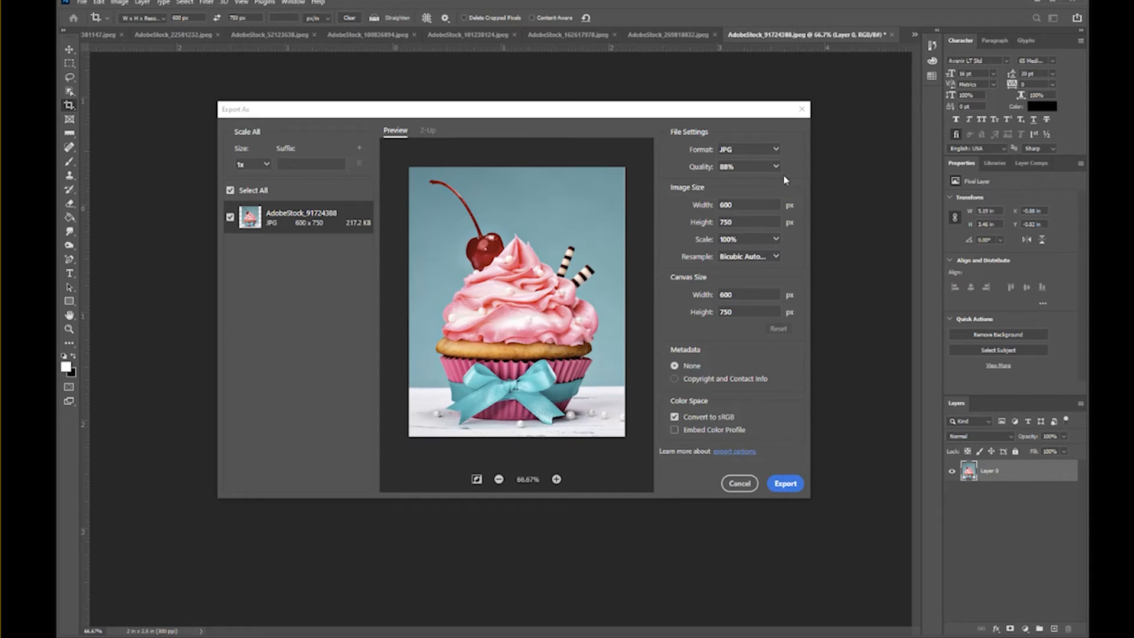
{"action": "mouse_move", "coordinate": [807, 476]}
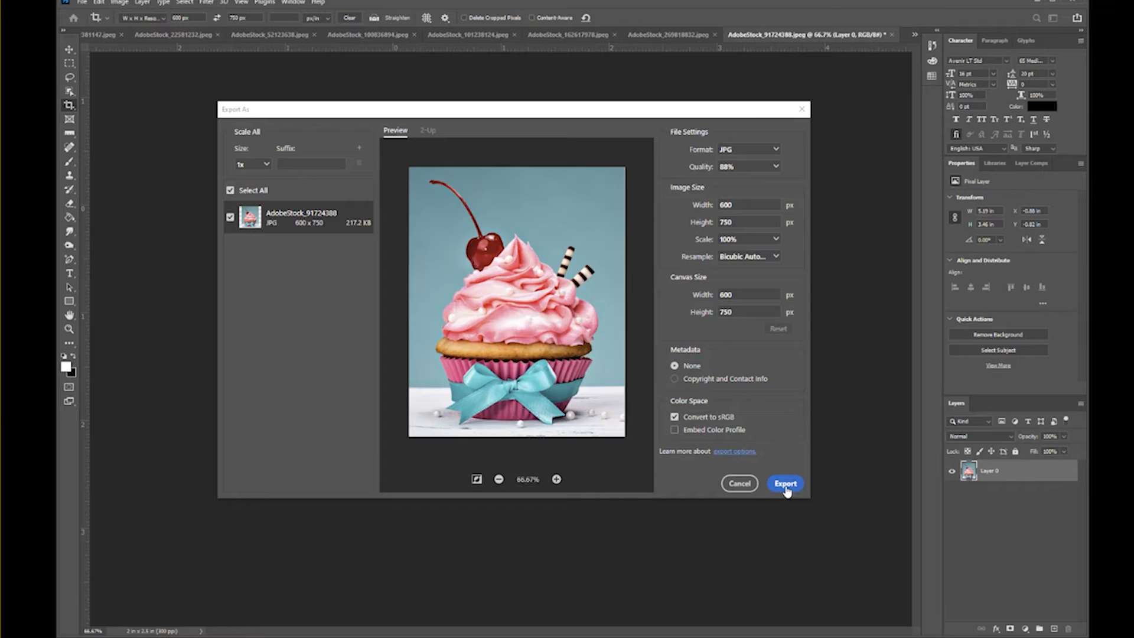
Start the export and navigate the save window into the Desktop's images folder
{"action": "left_click", "coordinate": [785, 483]}
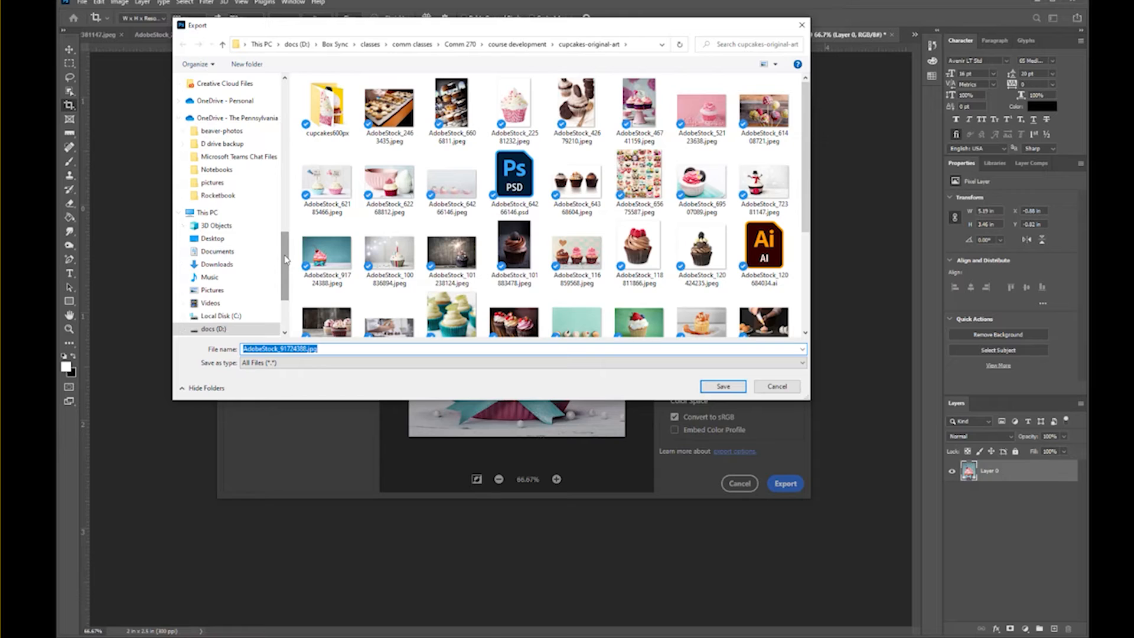
{"action": "left_click", "coordinate": [213, 237]}
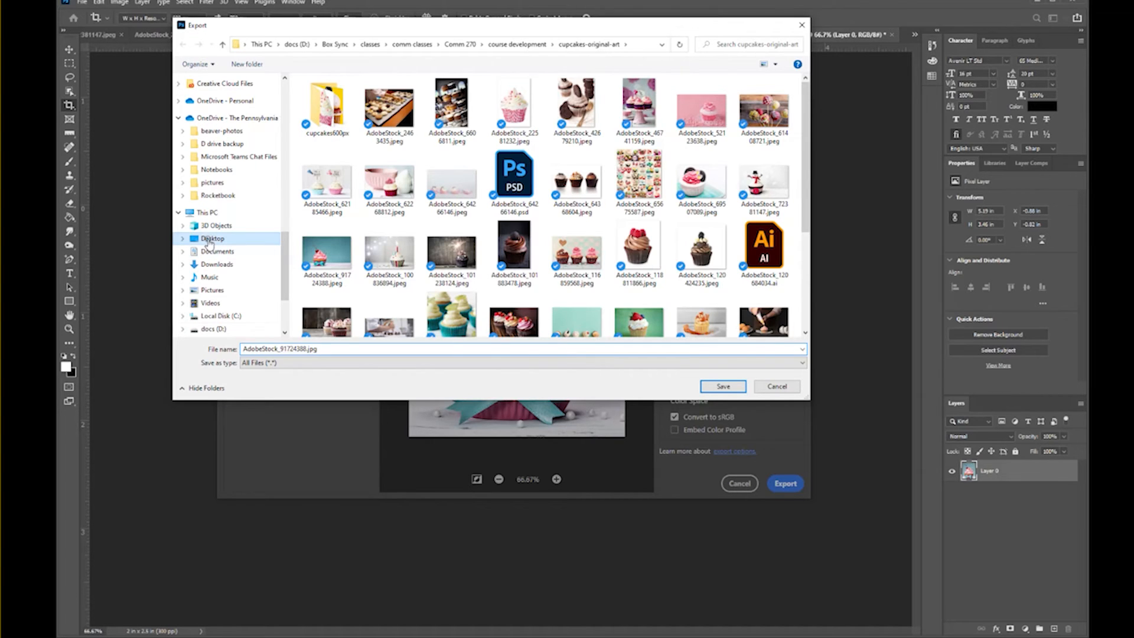
{"action": "left_click", "coordinate": [212, 237]}
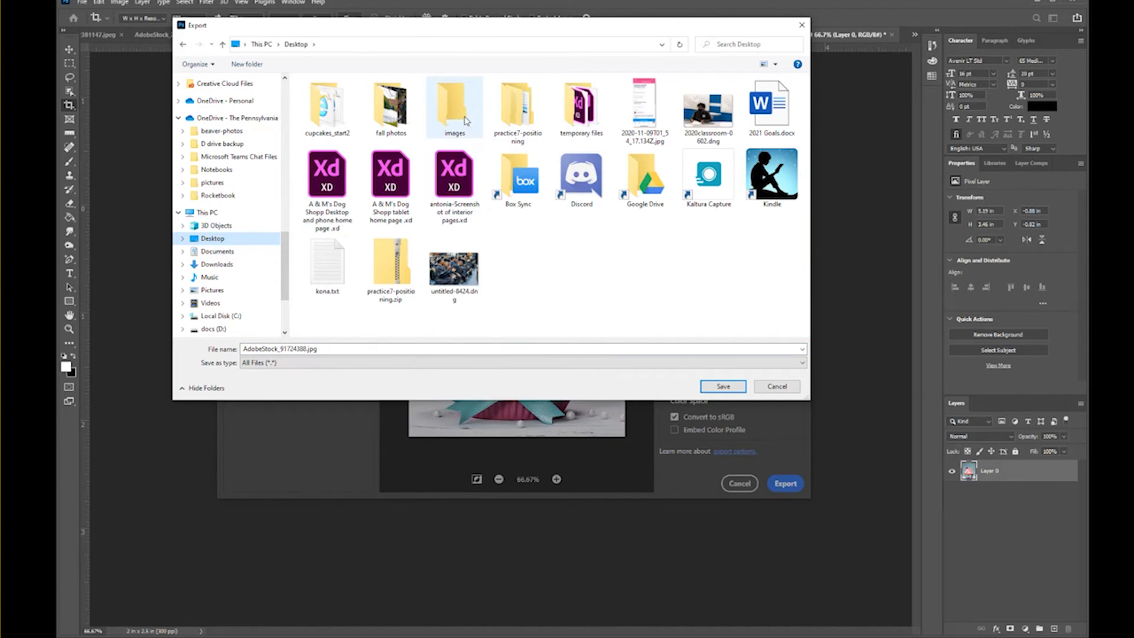
{"action": "double_click", "coordinate": [454, 107]}
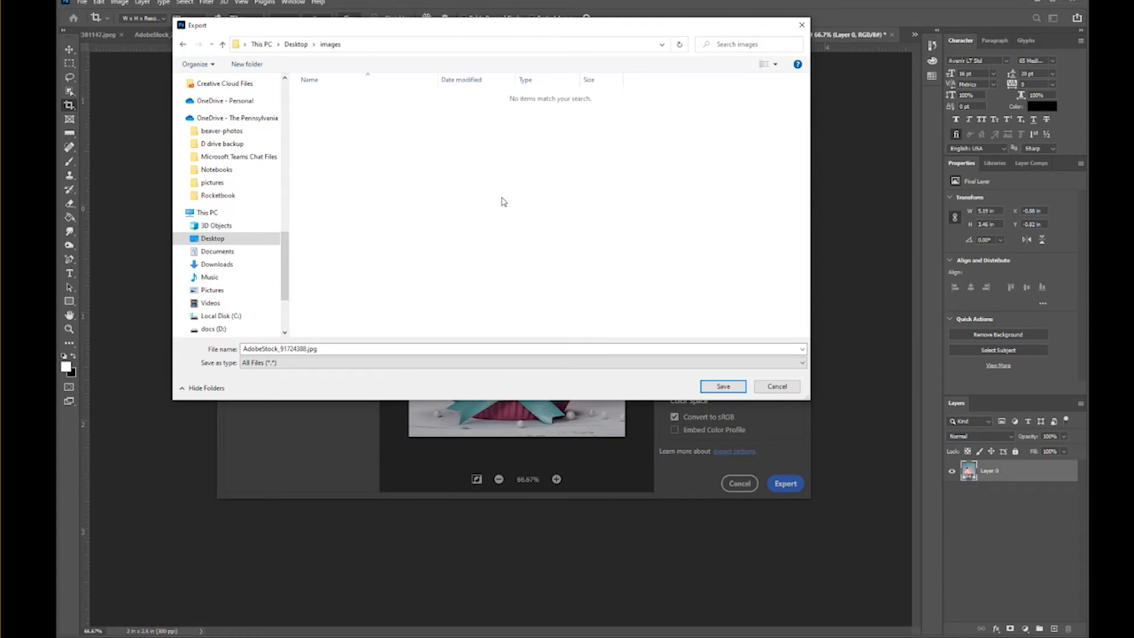
{"action": "mouse_move", "coordinate": [492, 212]}
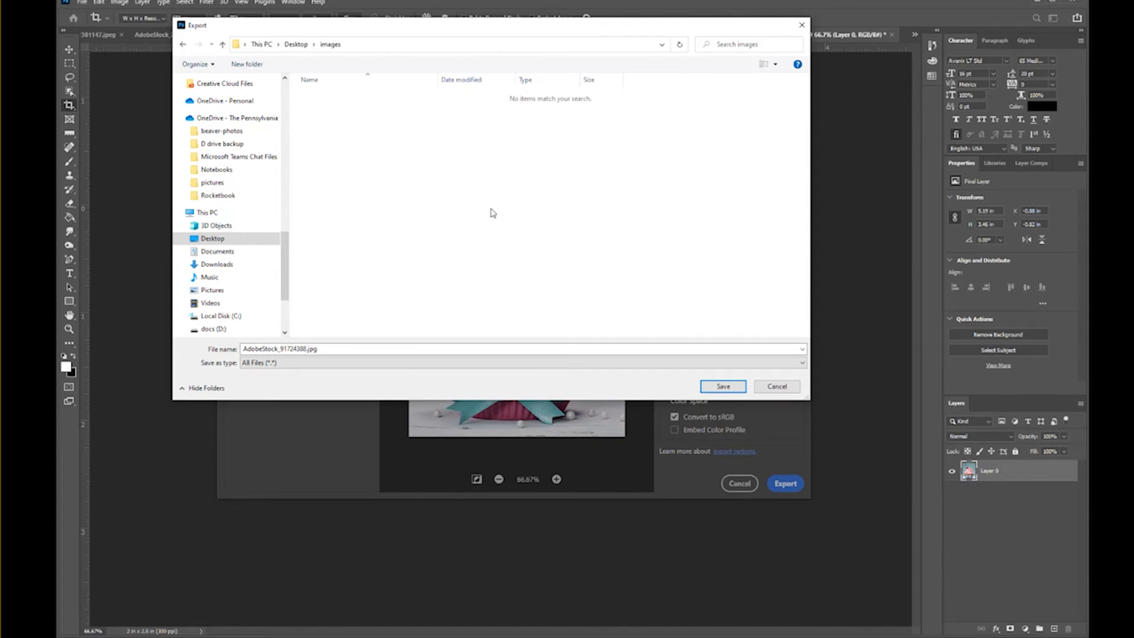
{"action": "mouse_move", "coordinate": [505, 207]}
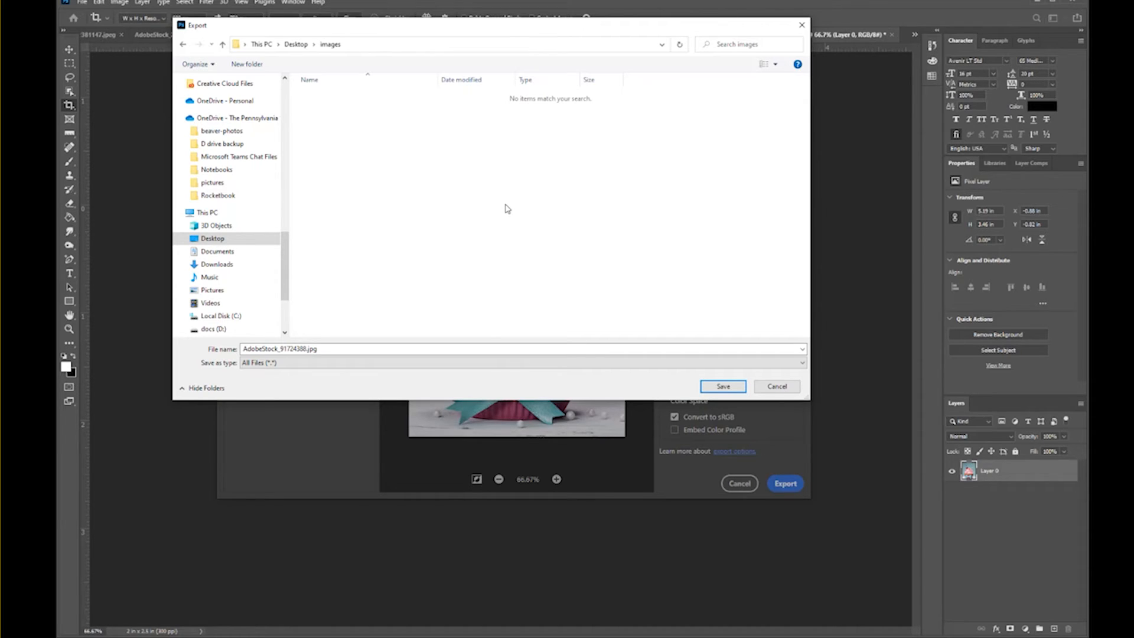
{"action": "mouse_move", "coordinate": [573, 321]}
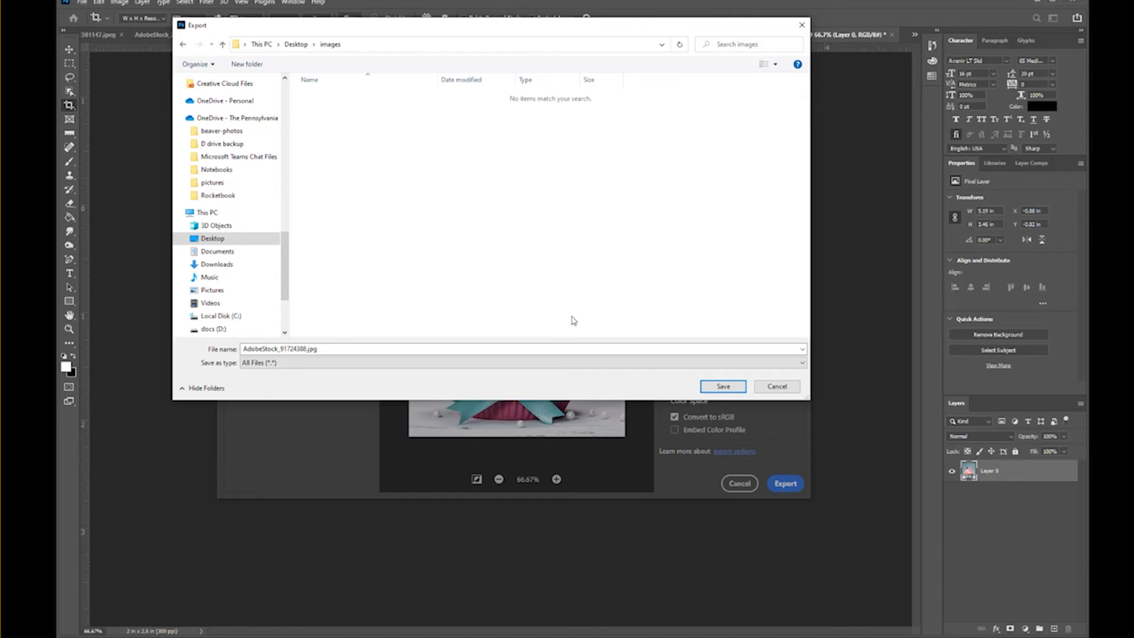
{"action": "mouse_move", "coordinate": [453, 318]}
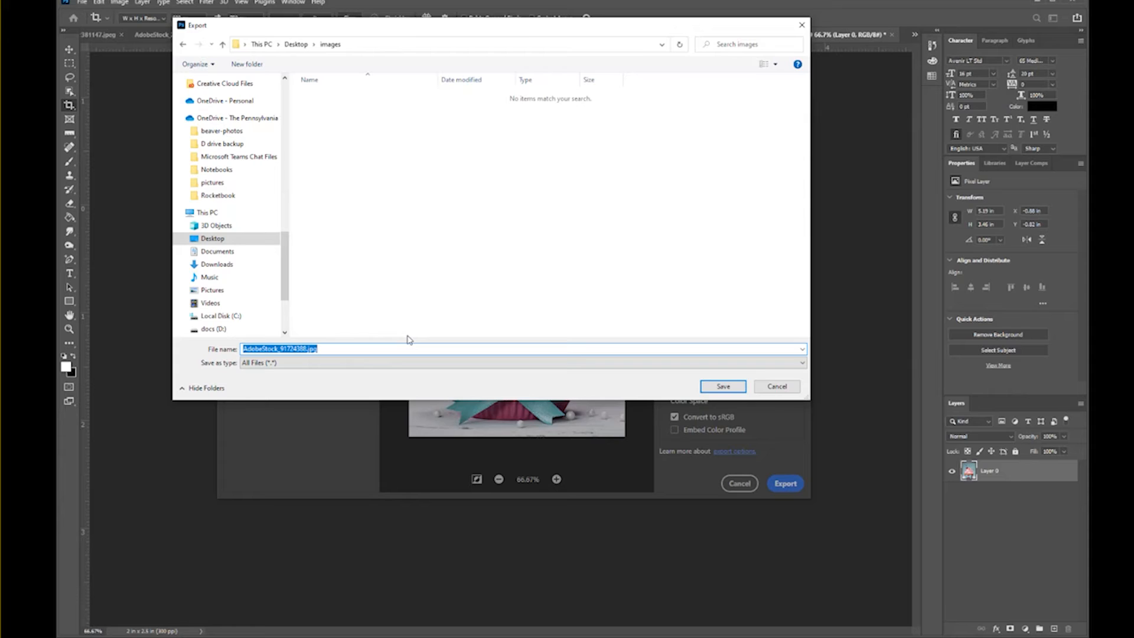
Name the exported JPG cupcake-cherry and save it
{"action": "type", "text": "c"}
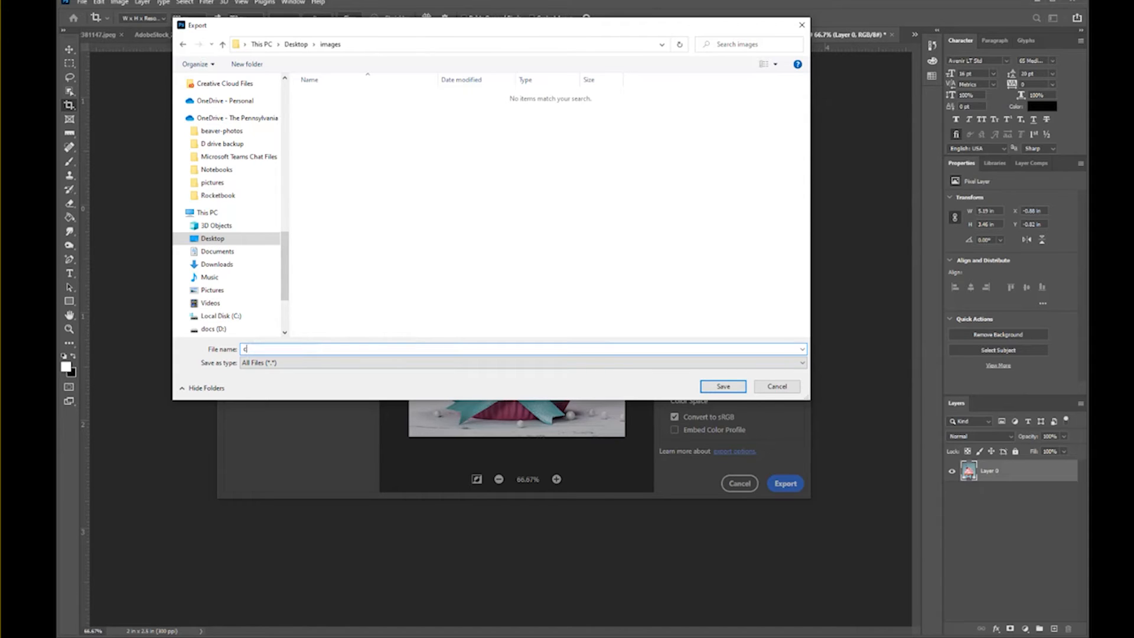
{"action": "type", "text": "upcake-che"}
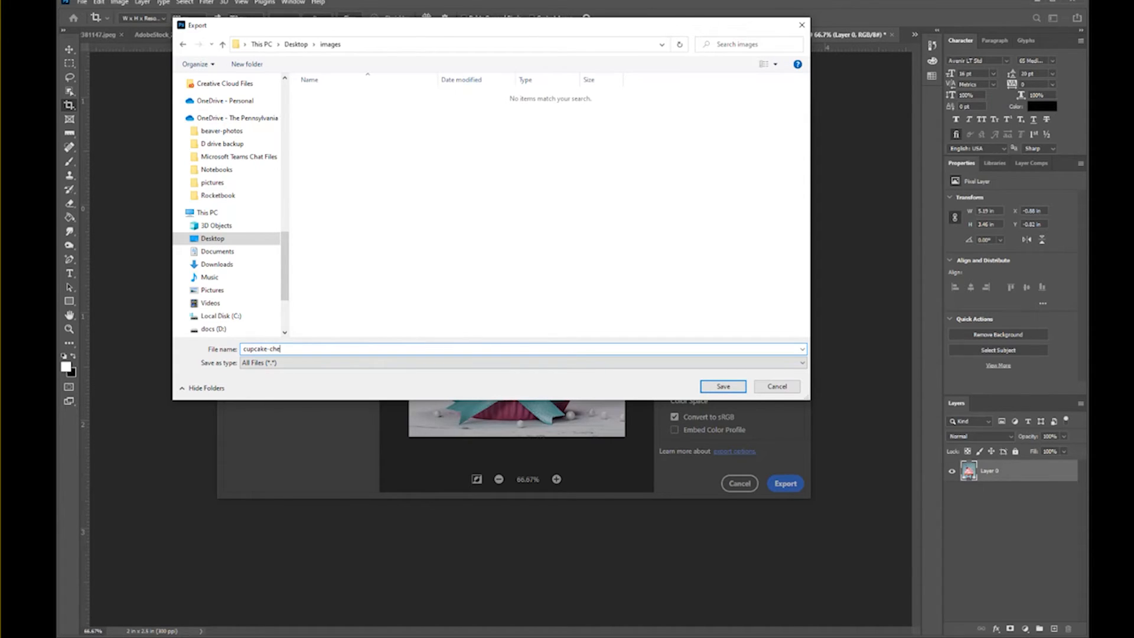
{"action": "type", "text": "rry"}
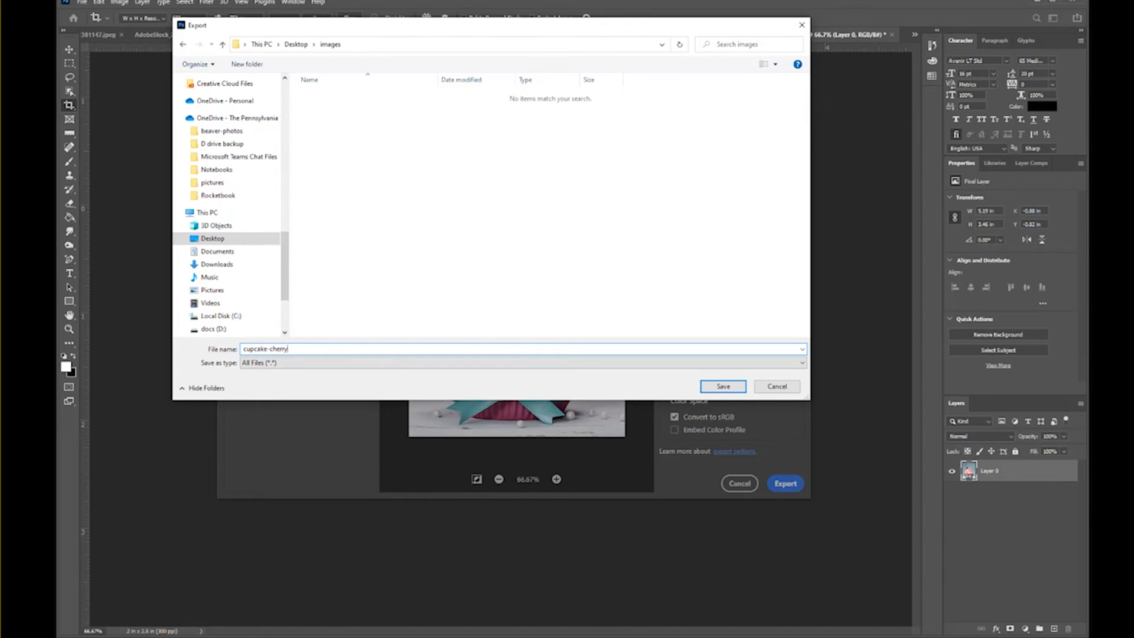
{"action": "left_click", "coordinate": [721, 386]}
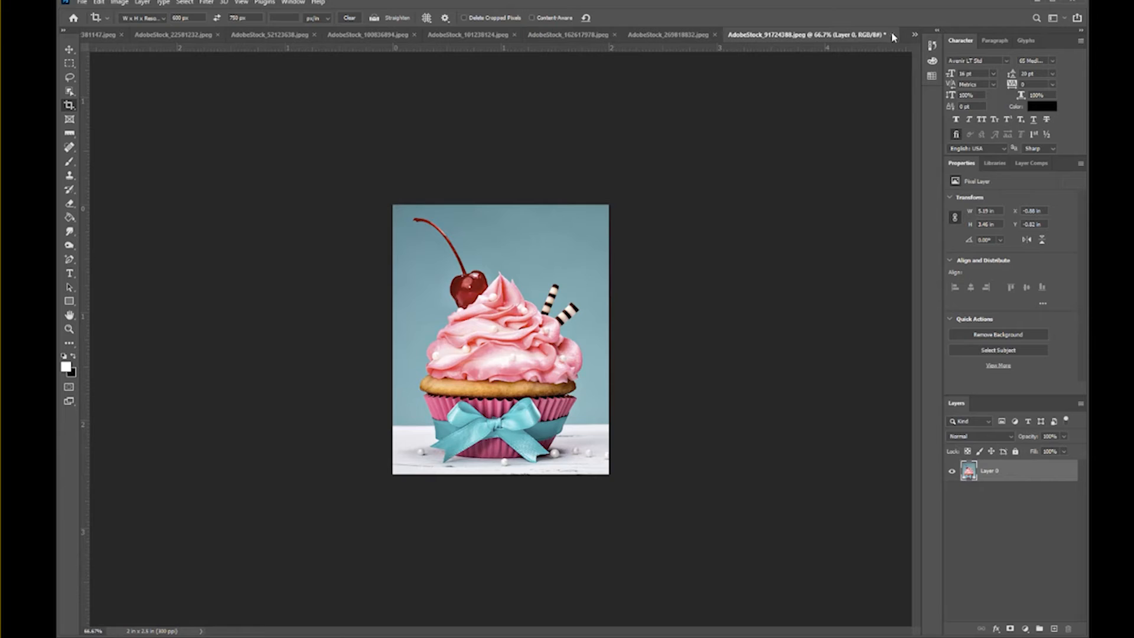
Close the cherry cupcake document, choosing No to discard changes to the original
{"action": "left_click", "coordinate": [891, 34]}
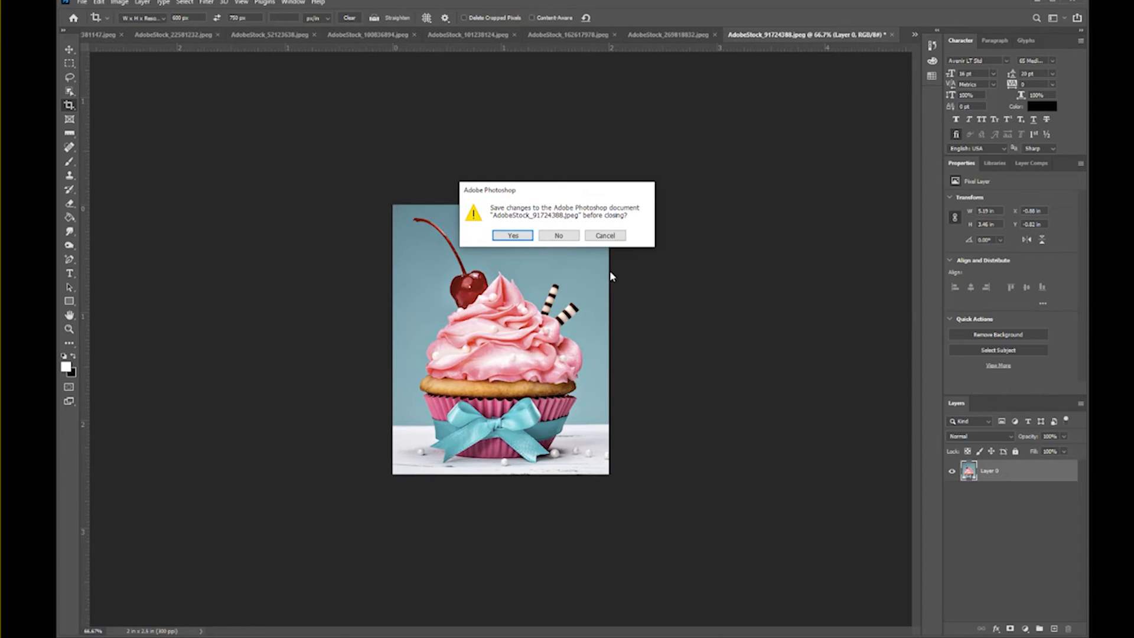
{"action": "mouse_move", "coordinate": [557, 235]}
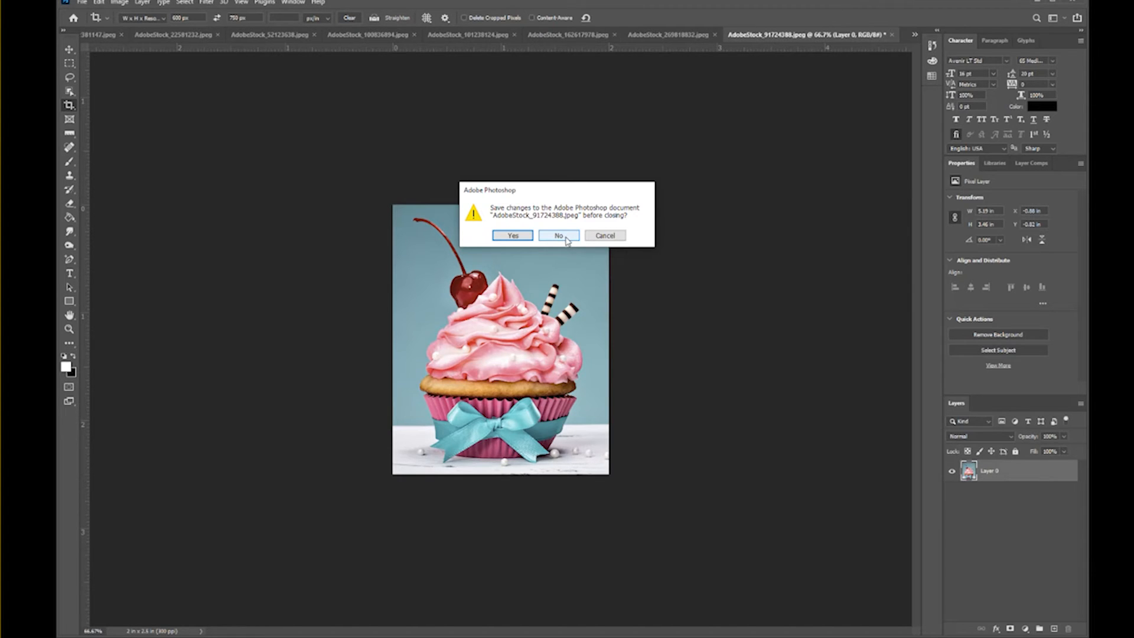
{"action": "left_click", "coordinate": [558, 235]}
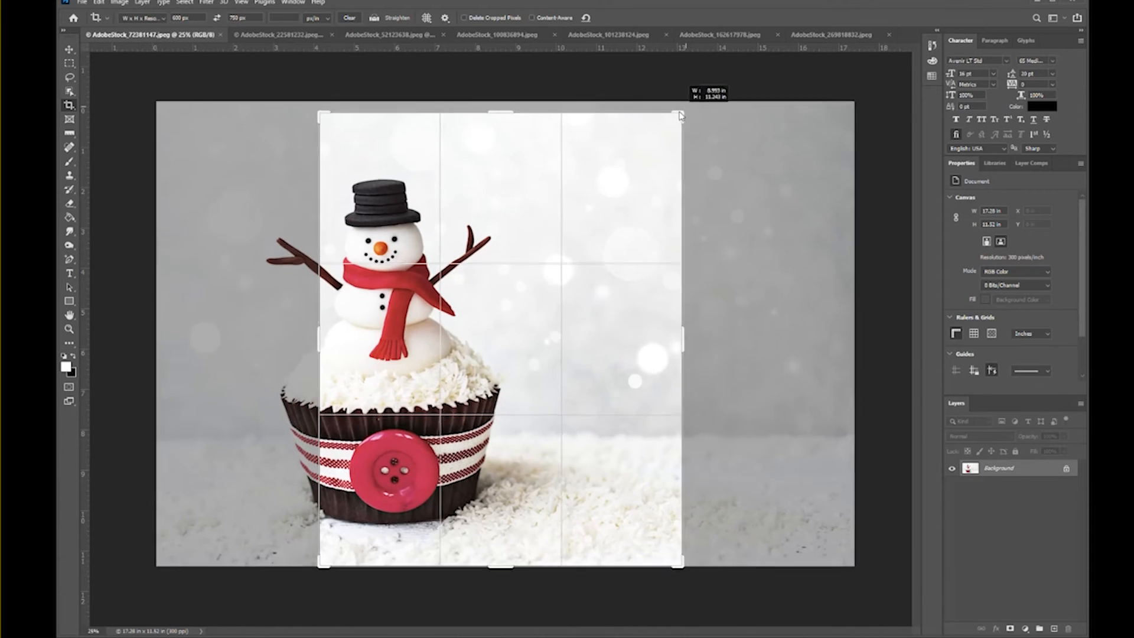
Commit the 600 × 750 px portrait crop around the snowman cupcake
{"action": "left_click", "coordinate": [620, 18]}
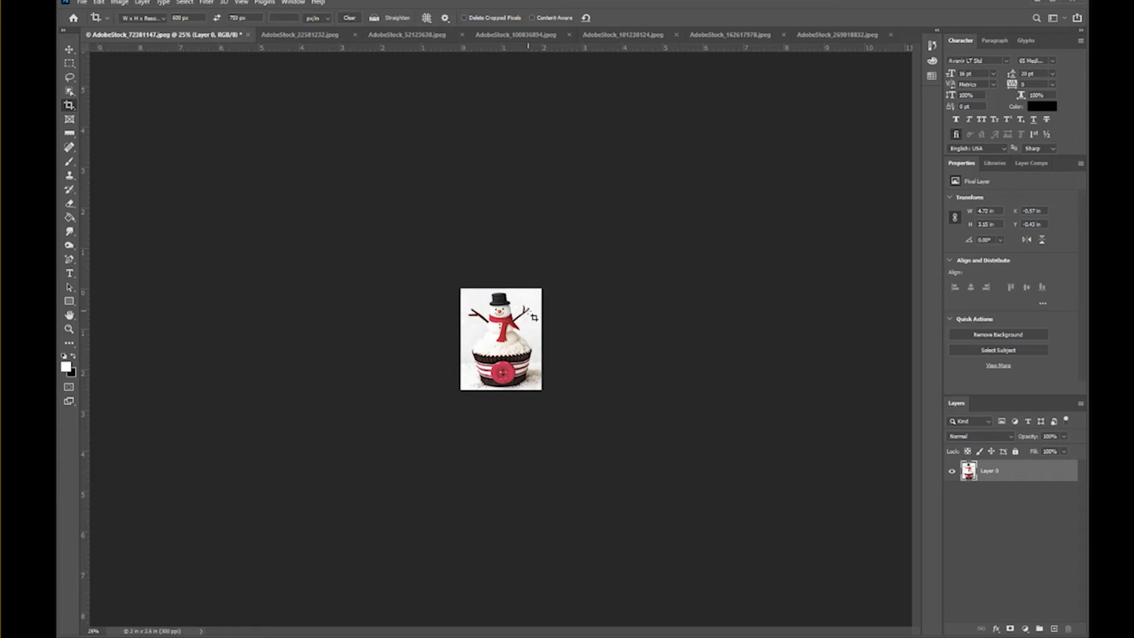
{"action": "mouse_move", "coordinate": [409, 173]}
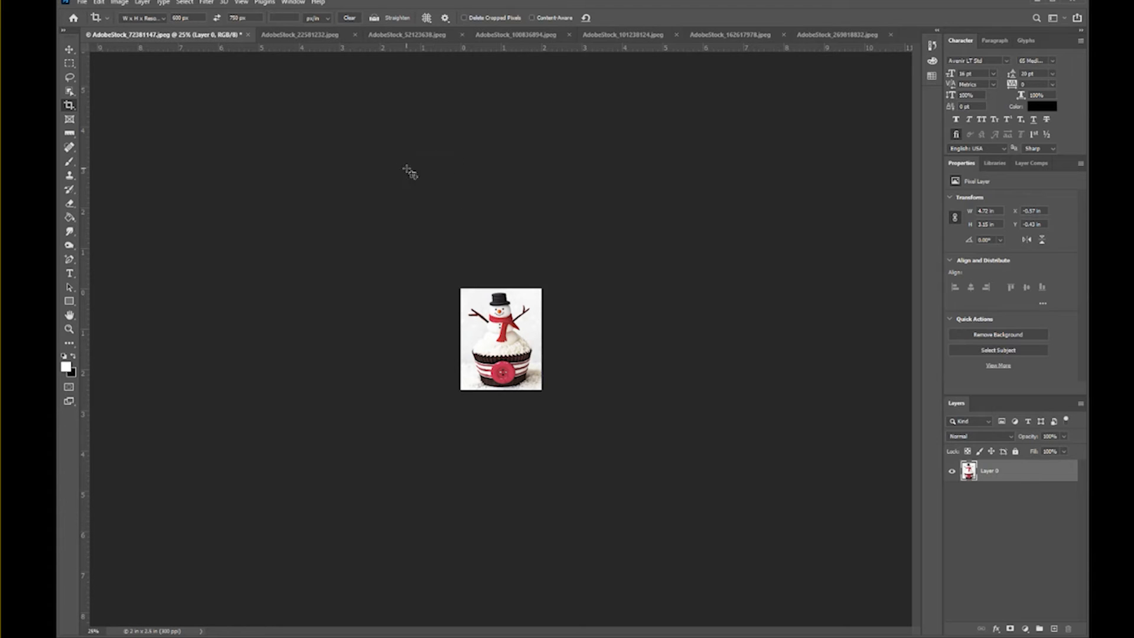
{"action": "mouse_move", "coordinate": [428, 194]}
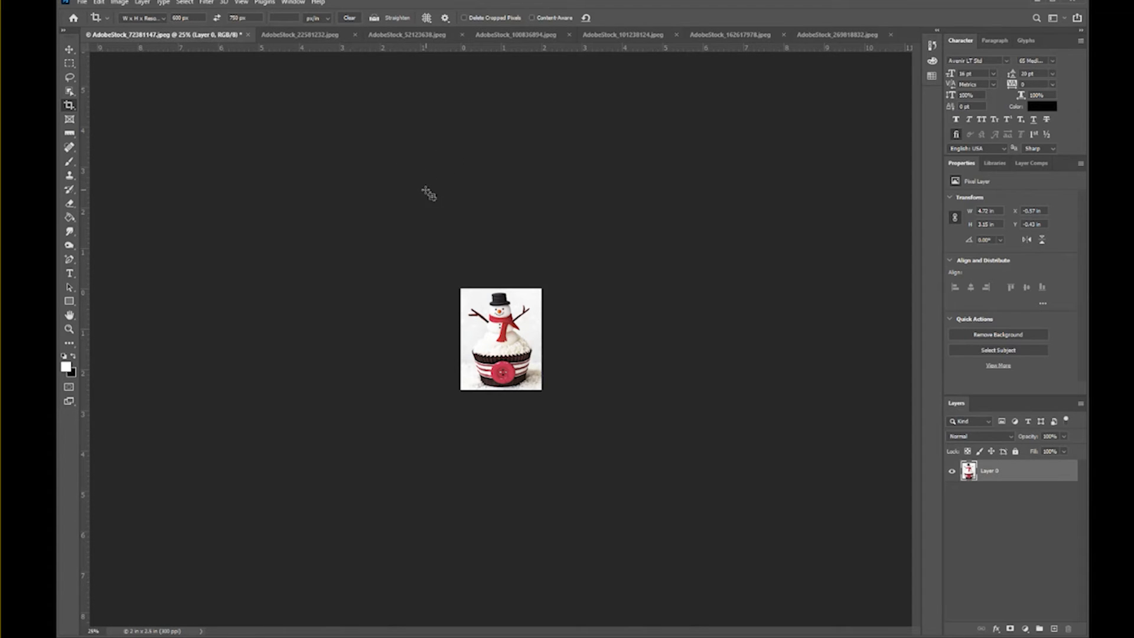
{"action": "mouse_move", "coordinate": [416, 165]}
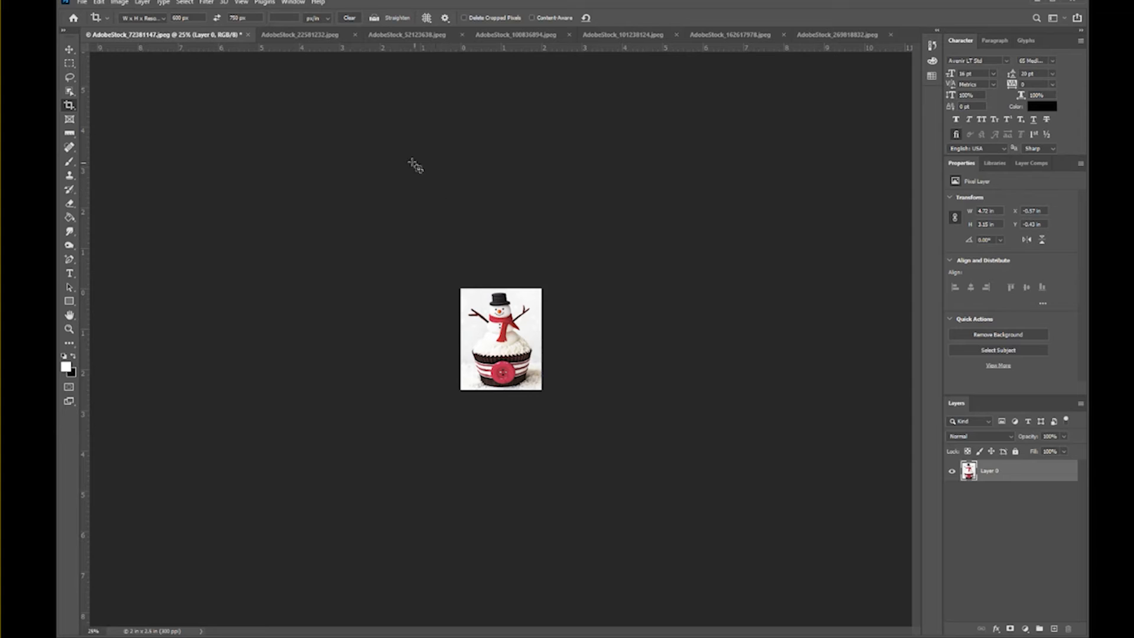
{"action": "mouse_move", "coordinate": [441, 188]}
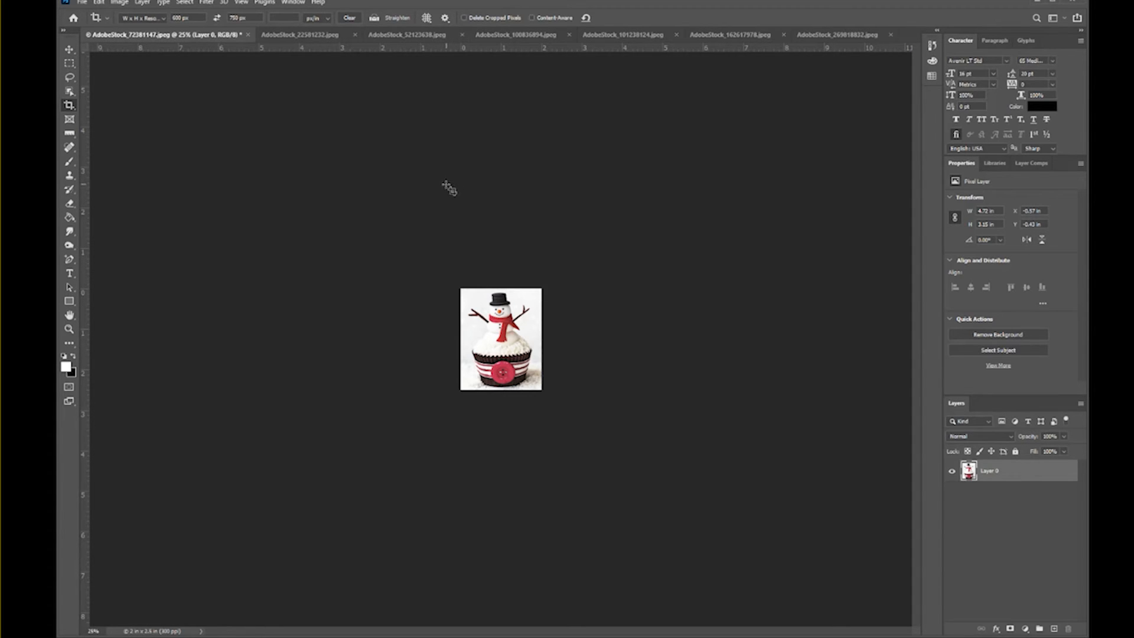
{"action": "mouse_move", "coordinate": [449, 194]}
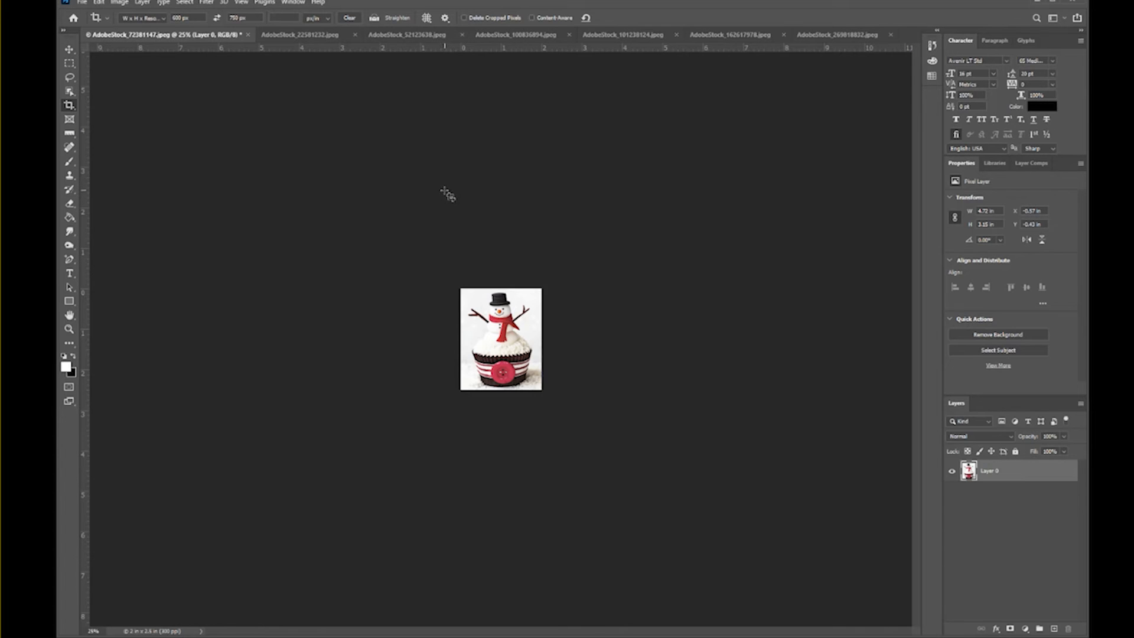
{"action": "mouse_move", "coordinate": [141, 44]}
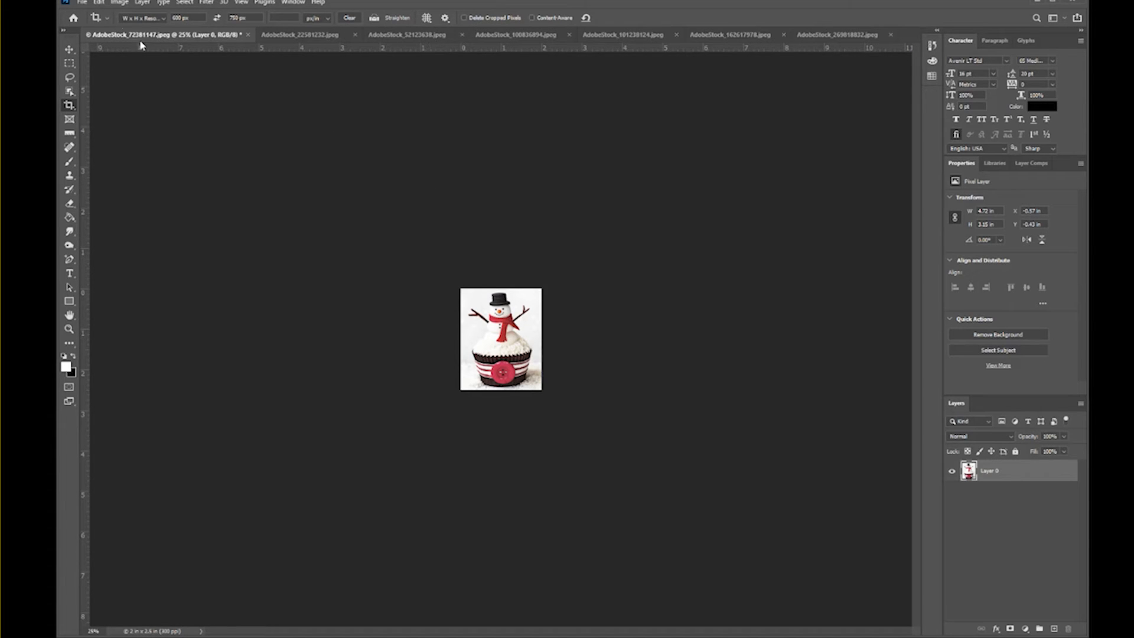
Bring up Export As for the cropped snowman cupcake via File > Export
{"action": "left_click", "coordinate": [81, 3]}
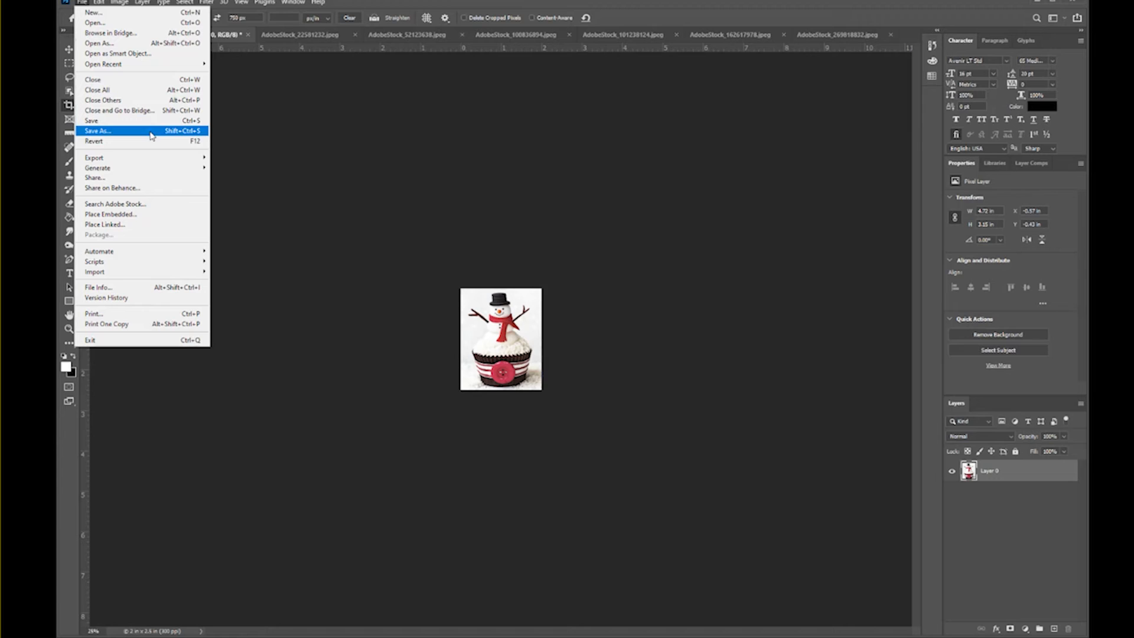
{"action": "mouse_move", "coordinate": [94, 157]}
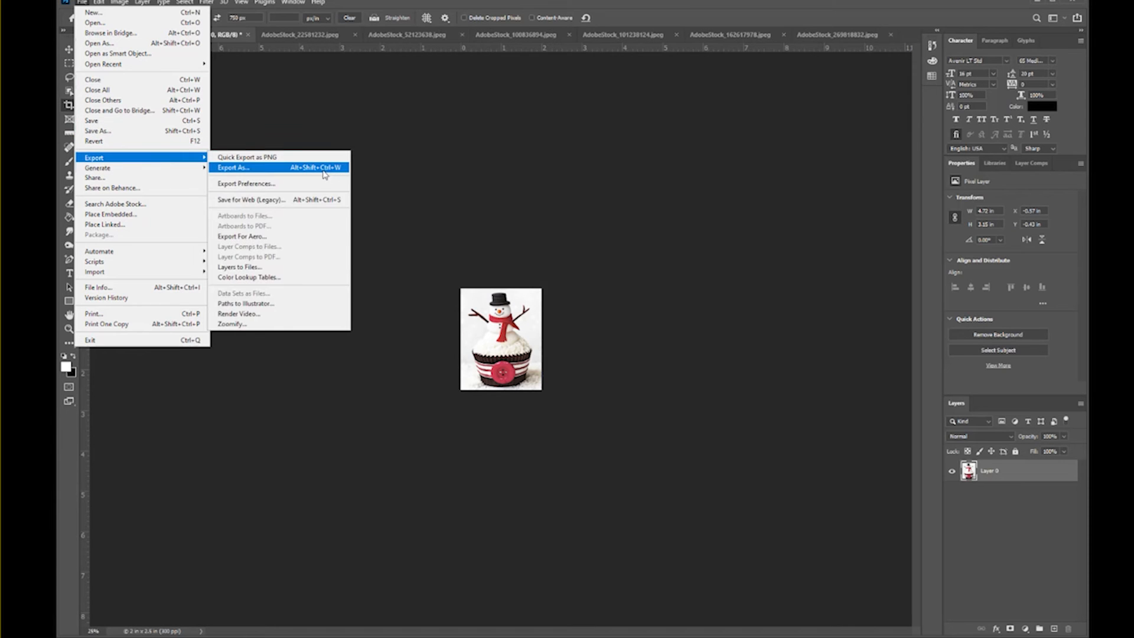
{"action": "left_click", "coordinate": [233, 166]}
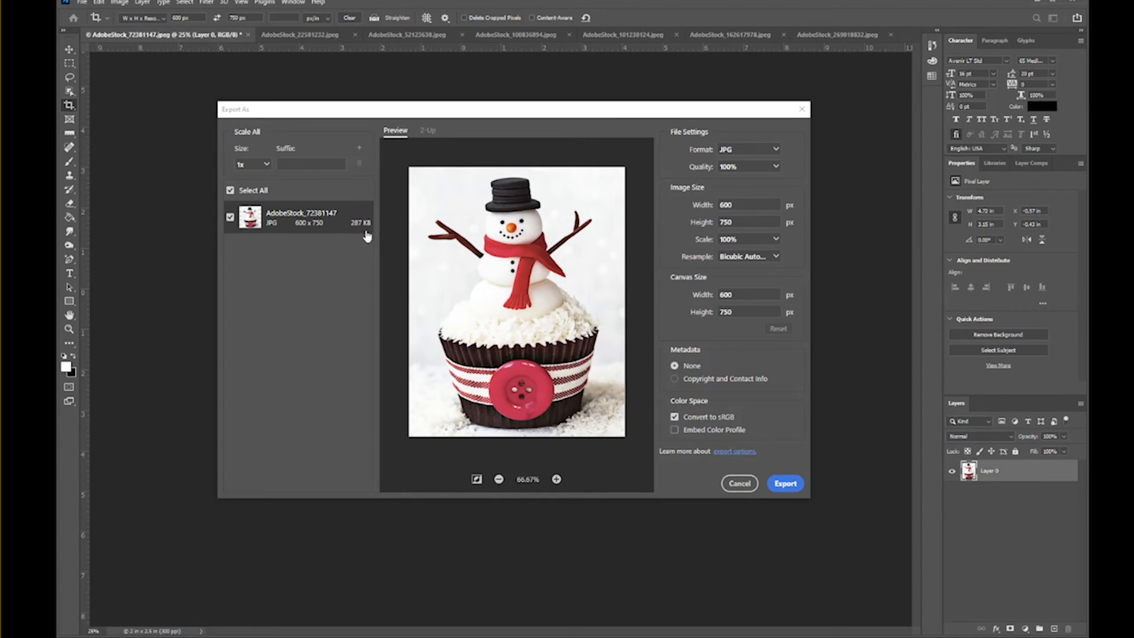
{"action": "mouse_move", "coordinate": [511, 245]}
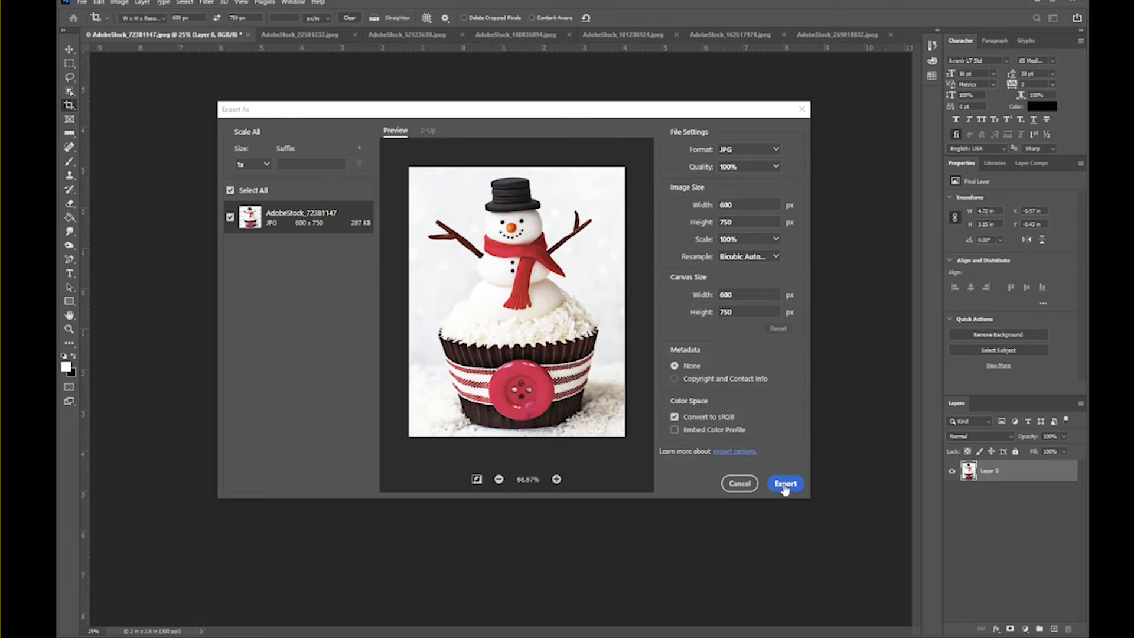
Export the snowman cupcake JPG to the images folder as 'snowman'
{"action": "left_click", "coordinate": [784, 483]}
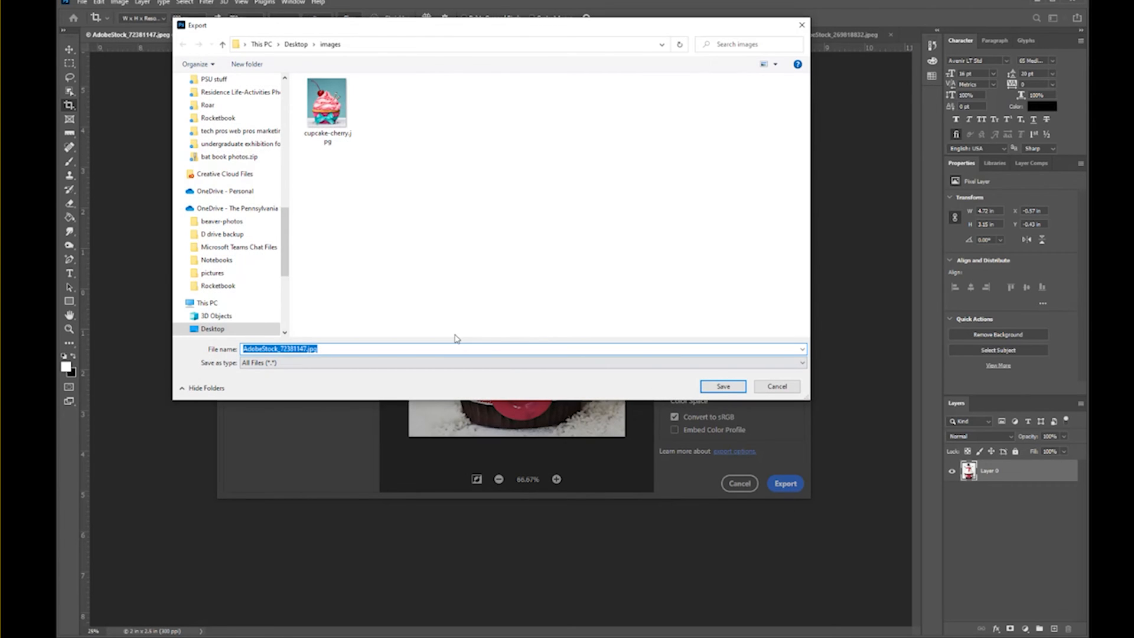
{"action": "type", "text": "snowman"}
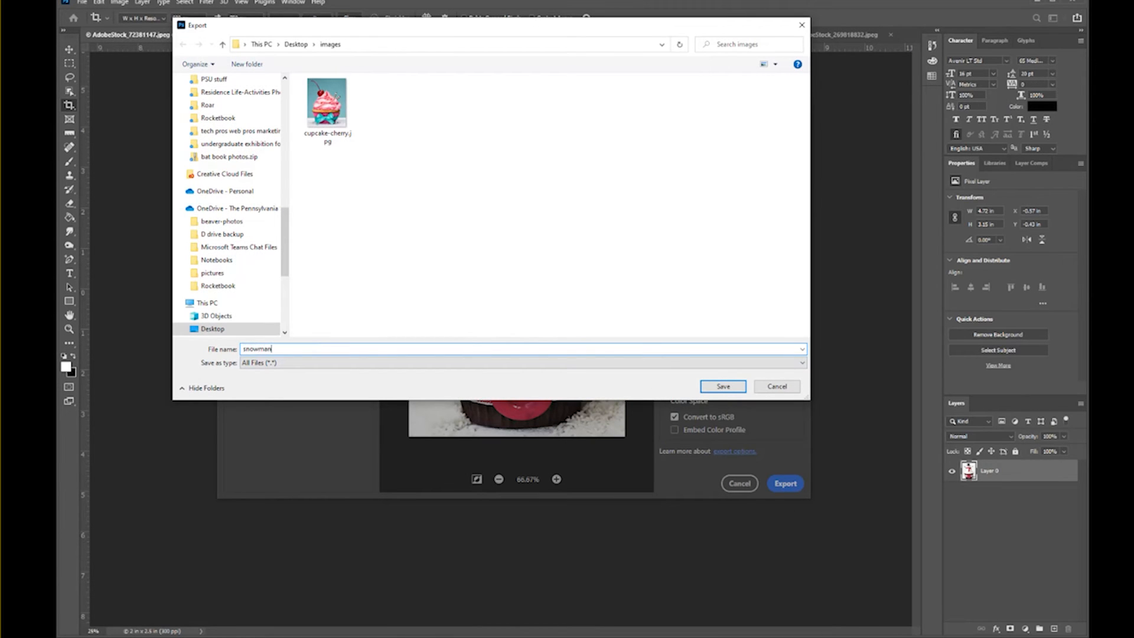
{"action": "left_click", "coordinate": [722, 385]}
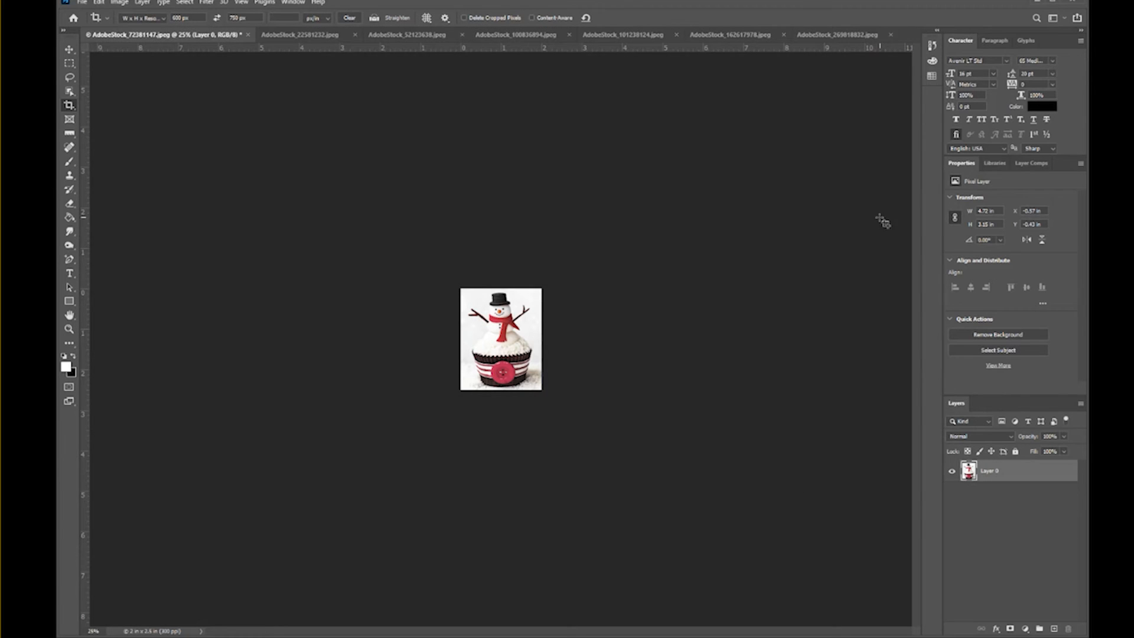
{"action": "mouse_move", "coordinate": [865, 255]}
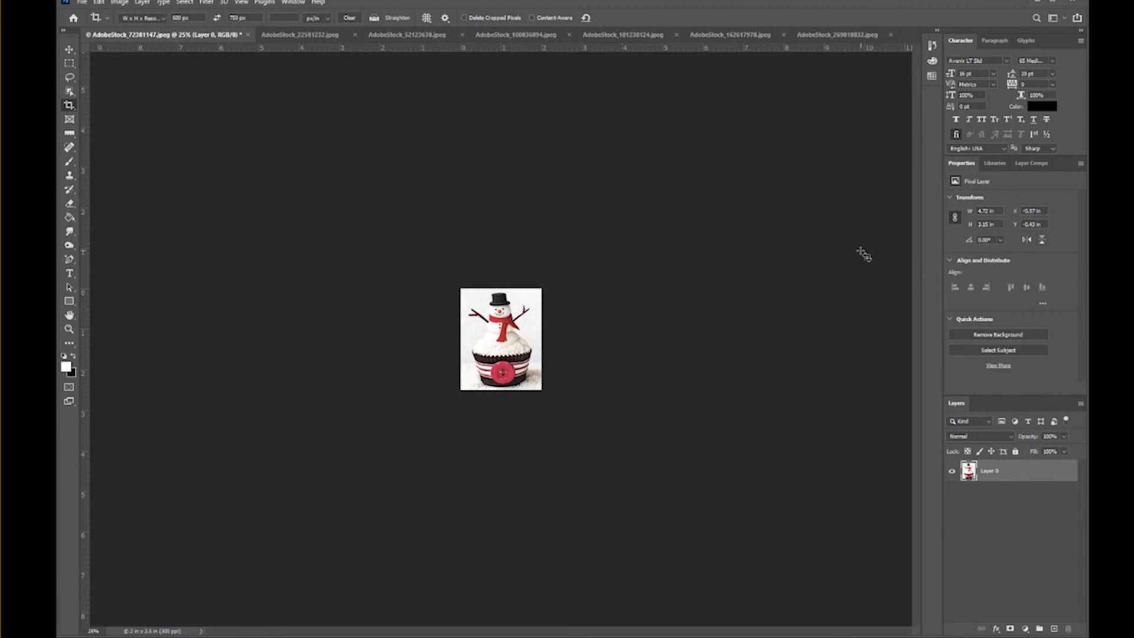
{"action": "mouse_move", "coordinate": [850, 278]}
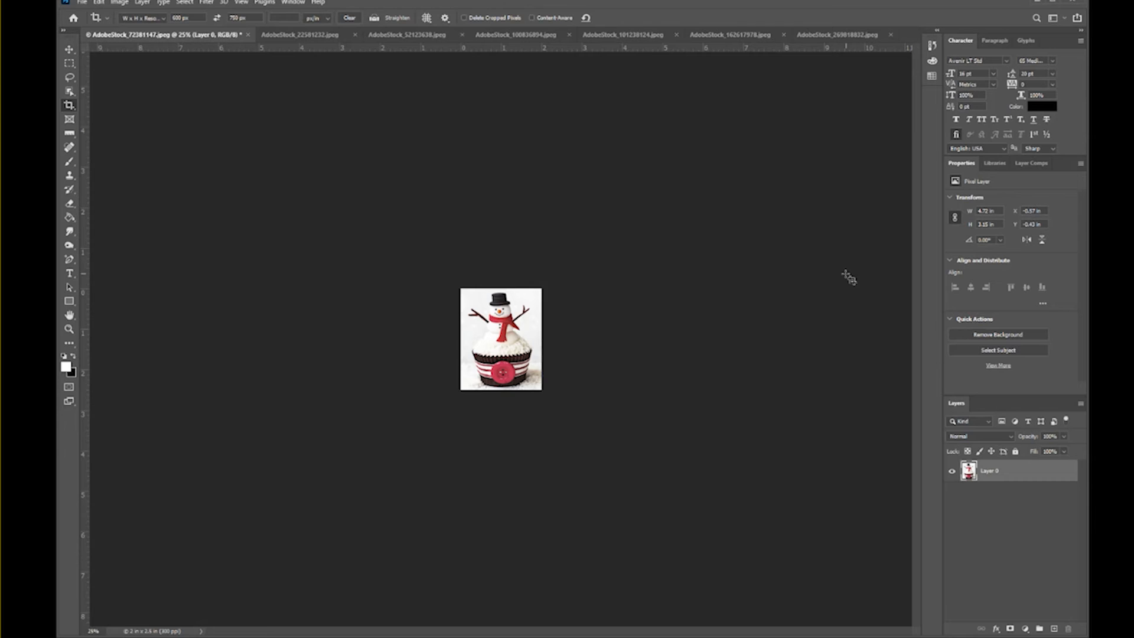
{"action": "mouse_move", "coordinate": [572, 79]}
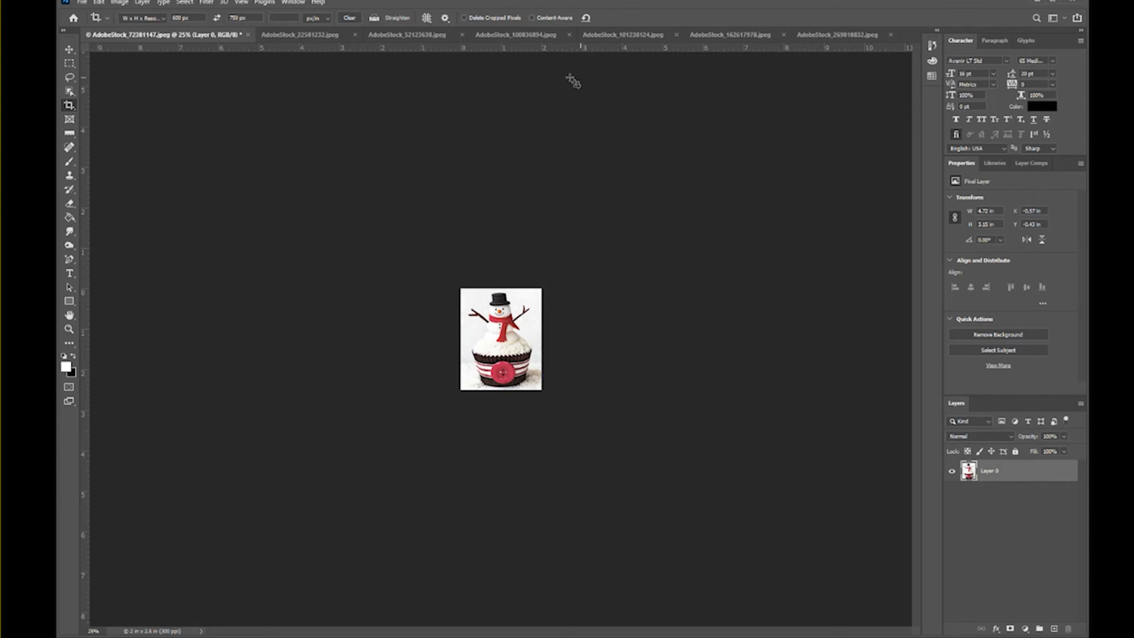
Close the snowman document, choosing No to discard changes to the original
{"action": "left_click", "coordinate": [248, 34]}
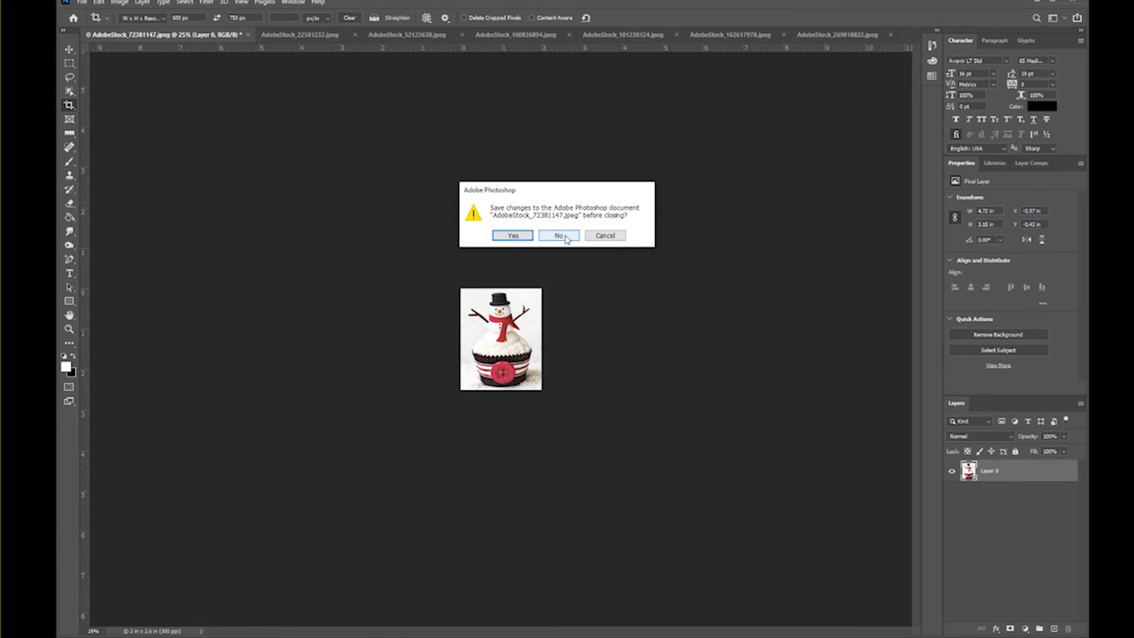
{"action": "left_click", "coordinate": [558, 235]}
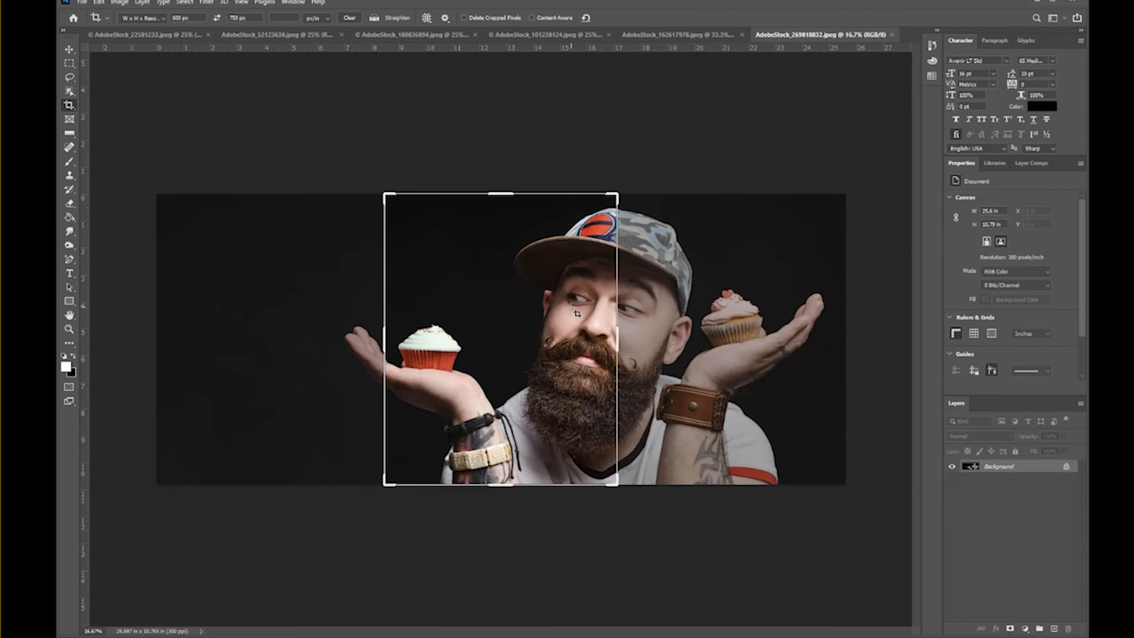
{"action": "mouse_move", "coordinate": [565, 355]}
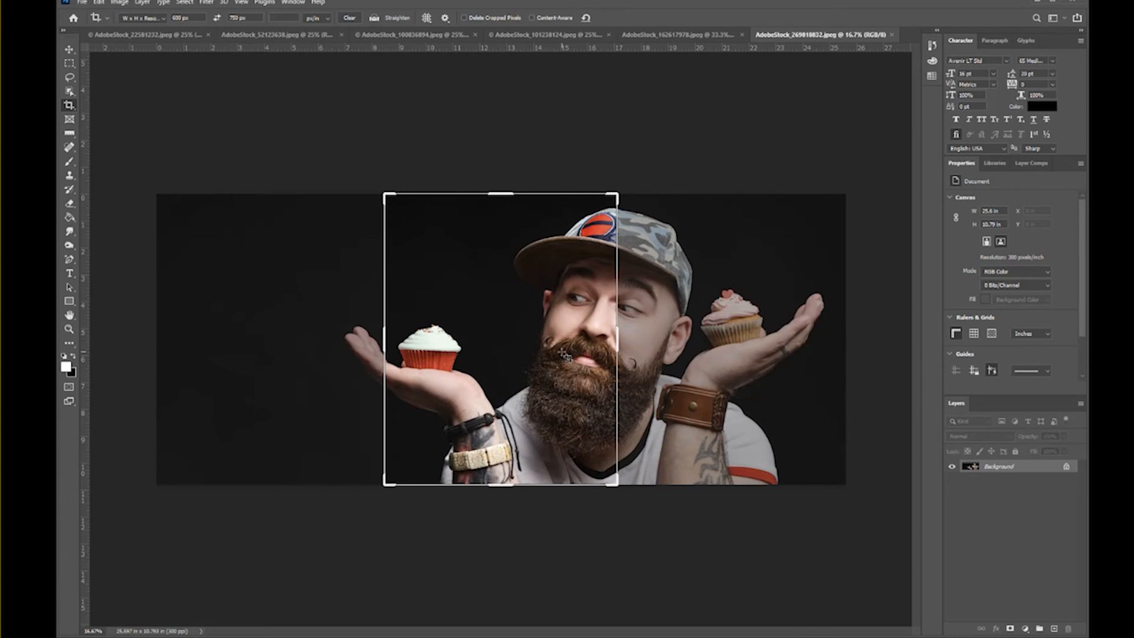
Glance at the candle and gingham cupcake photos, then bring the bearded-man photo forward
{"action": "left_click", "coordinate": [668, 34]}
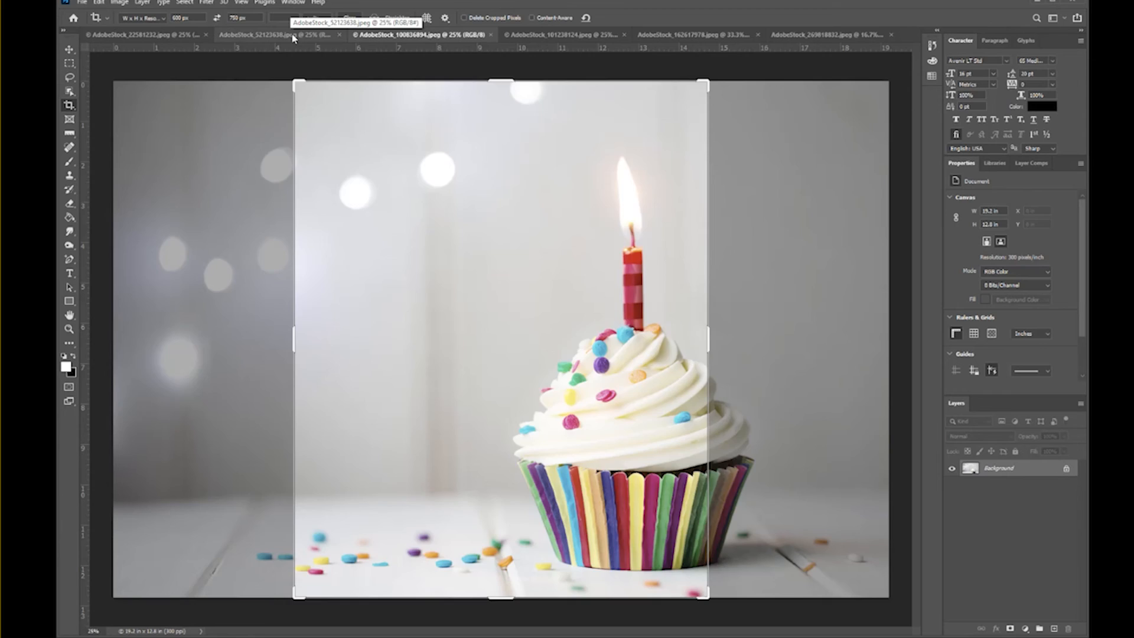
{"action": "left_click", "coordinate": [144, 34]}
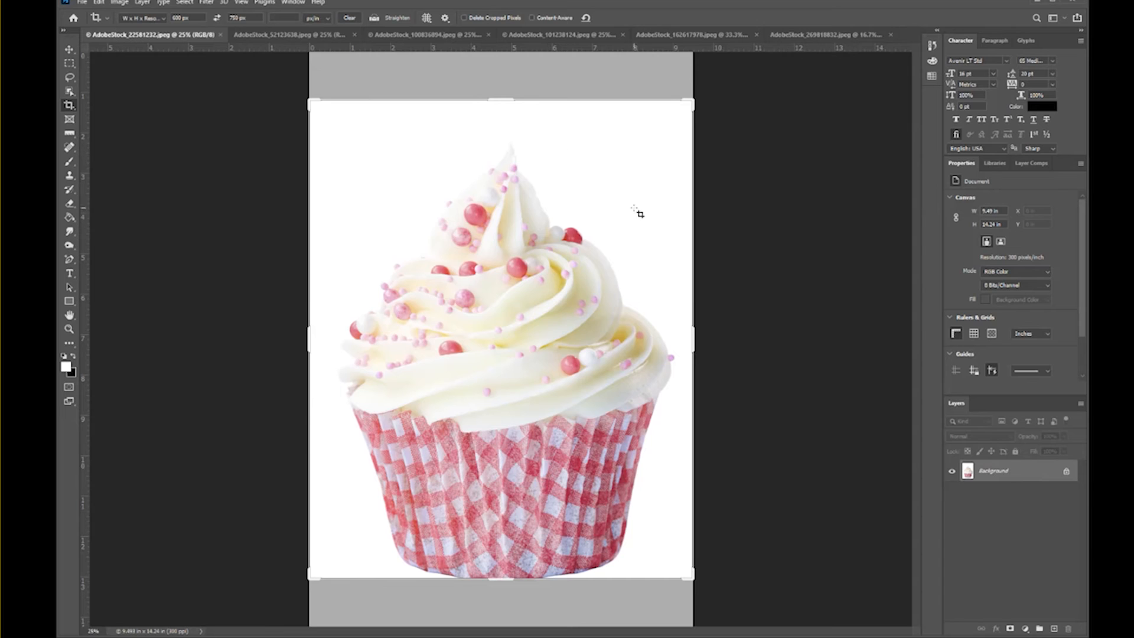
{"action": "mouse_move", "coordinate": [825, 35]}
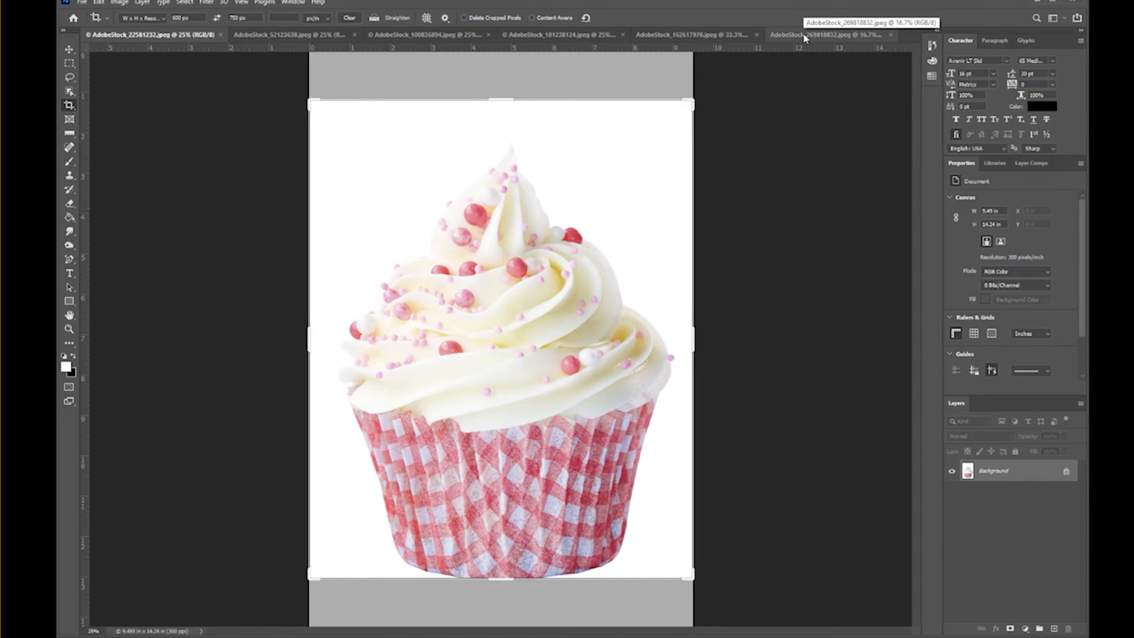
{"action": "left_click", "coordinate": [830, 35]}
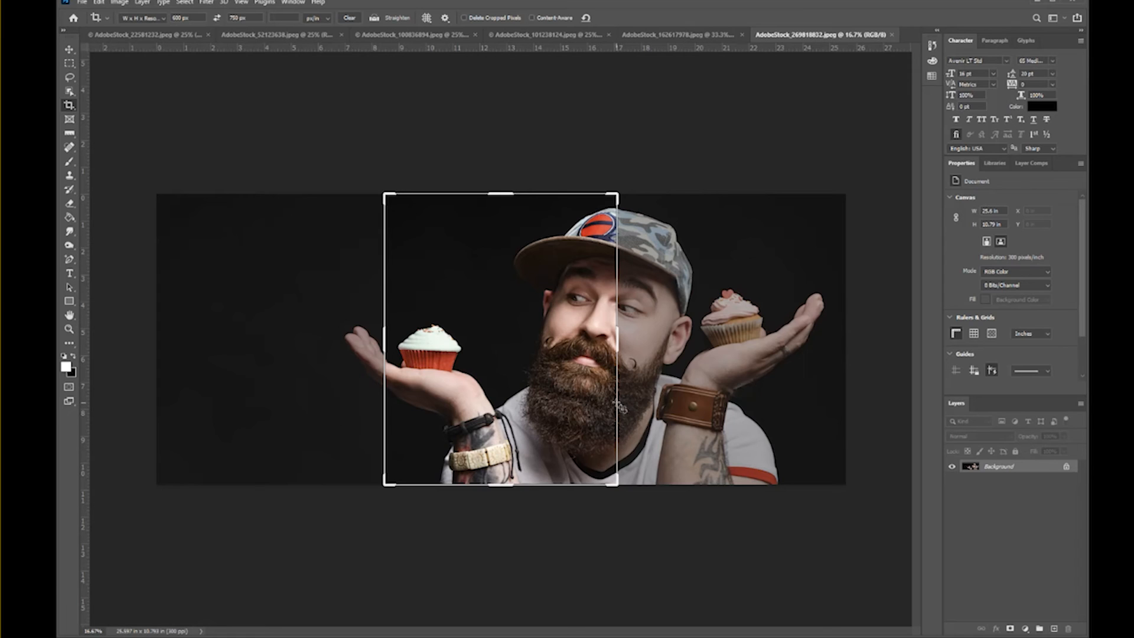
{"action": "mouse_move", "coordinate": [279, 121]}
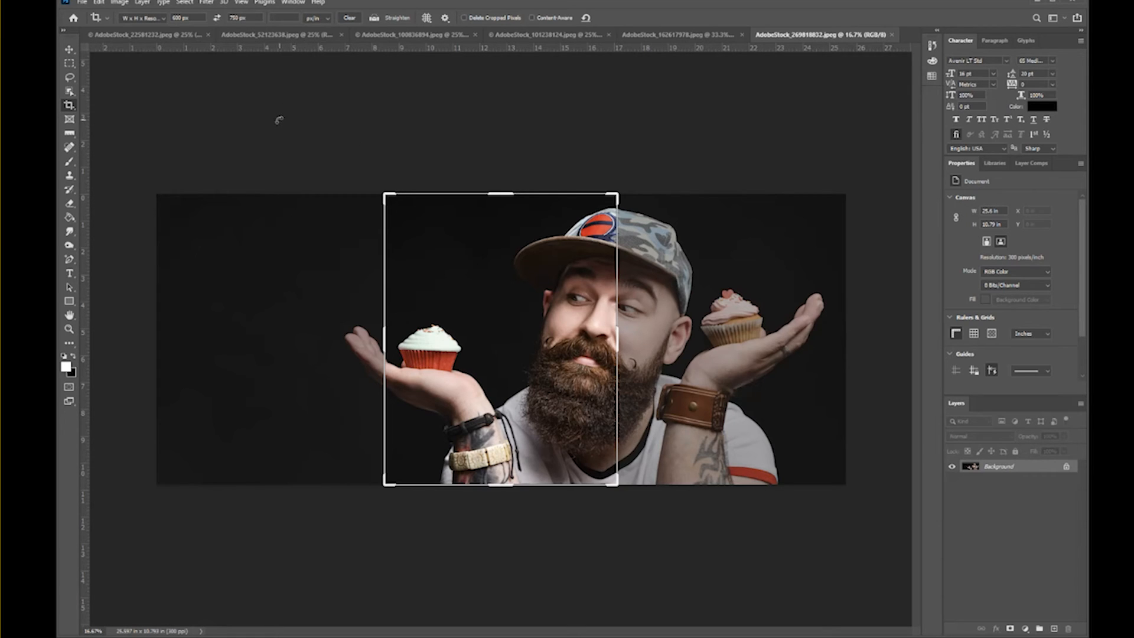
{"action": "mouse_move", "coordinate": [337, 169]}
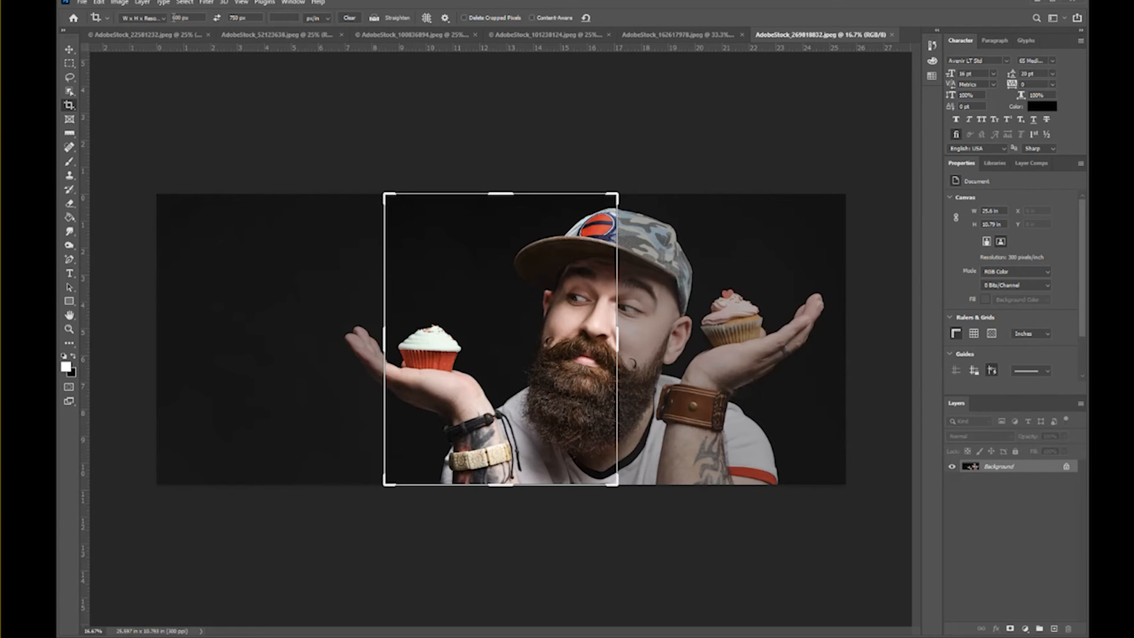
{"action": "mouse_move", "coordinate": [165, 24]}
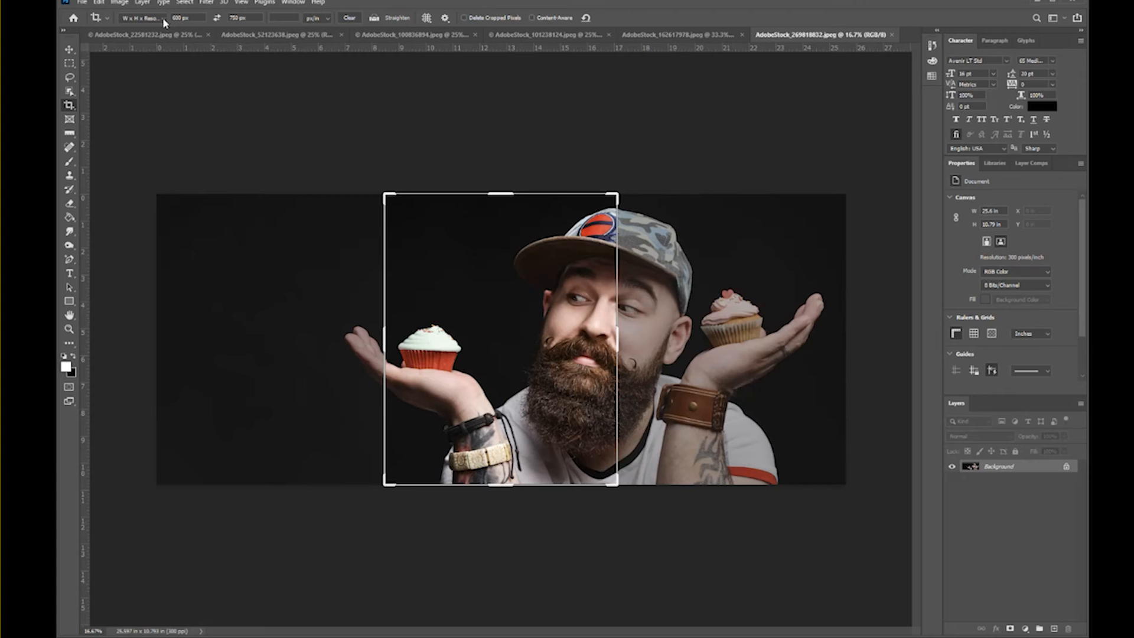
Clear the fixed crop size so the wide man-with-cupcakes photo stays full-frame
{"action": "left_click", "coordinate": [145, 18]}
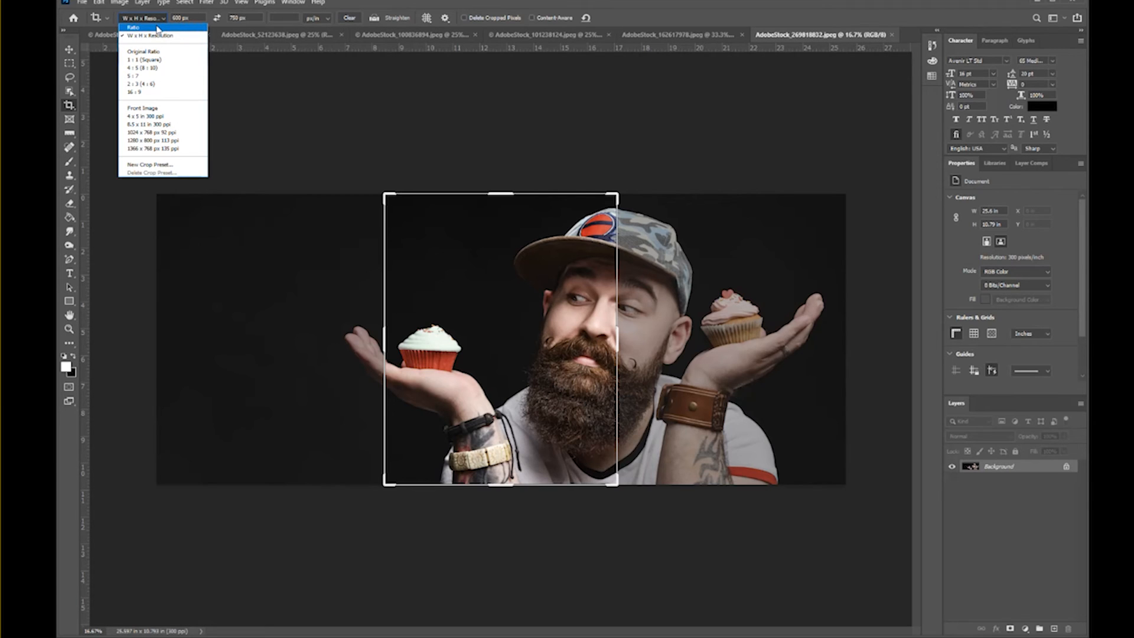
{"action": "mouse_move", "coordinate": [172, 33]}
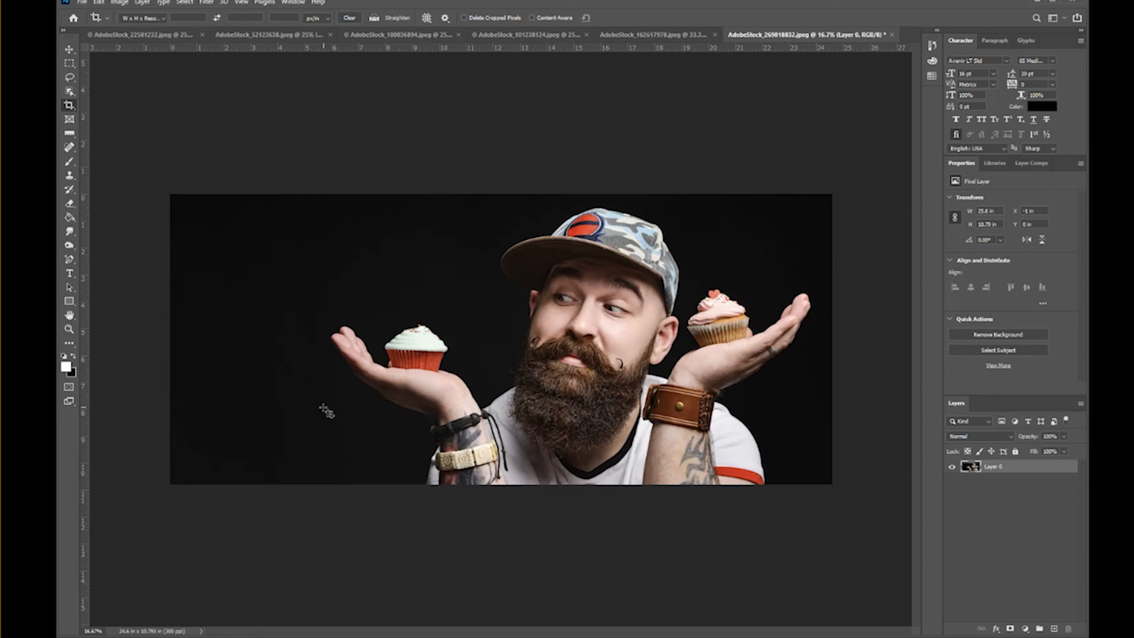
{"action": "mouse_move", "coordinate": [217, 59]}
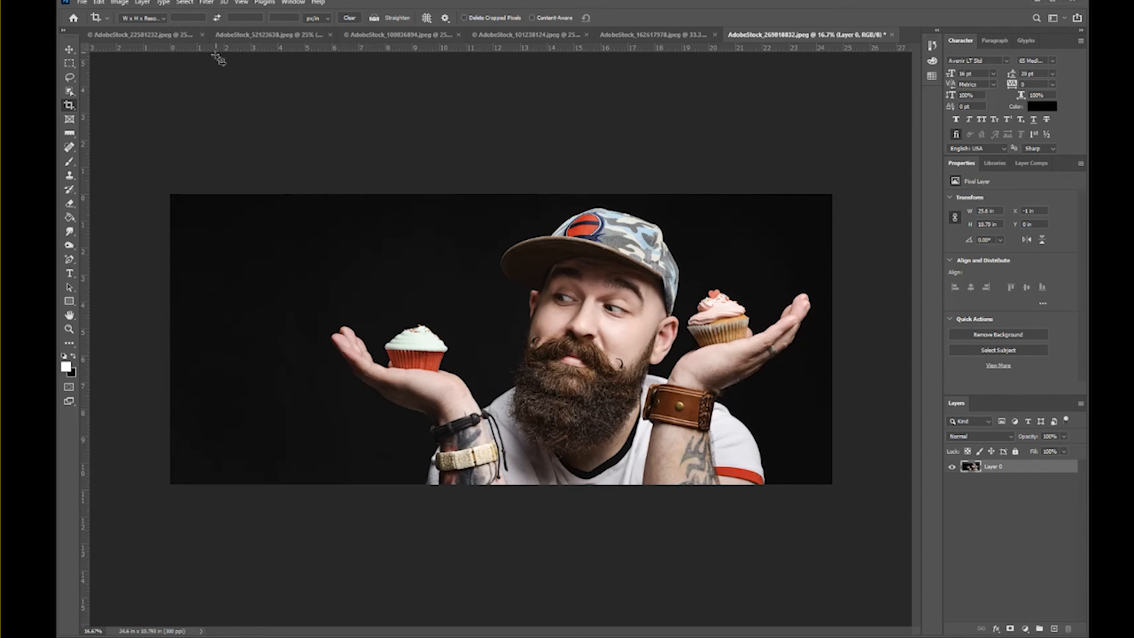
{"action": "mouse_move", "coordinate": [86, 13]}
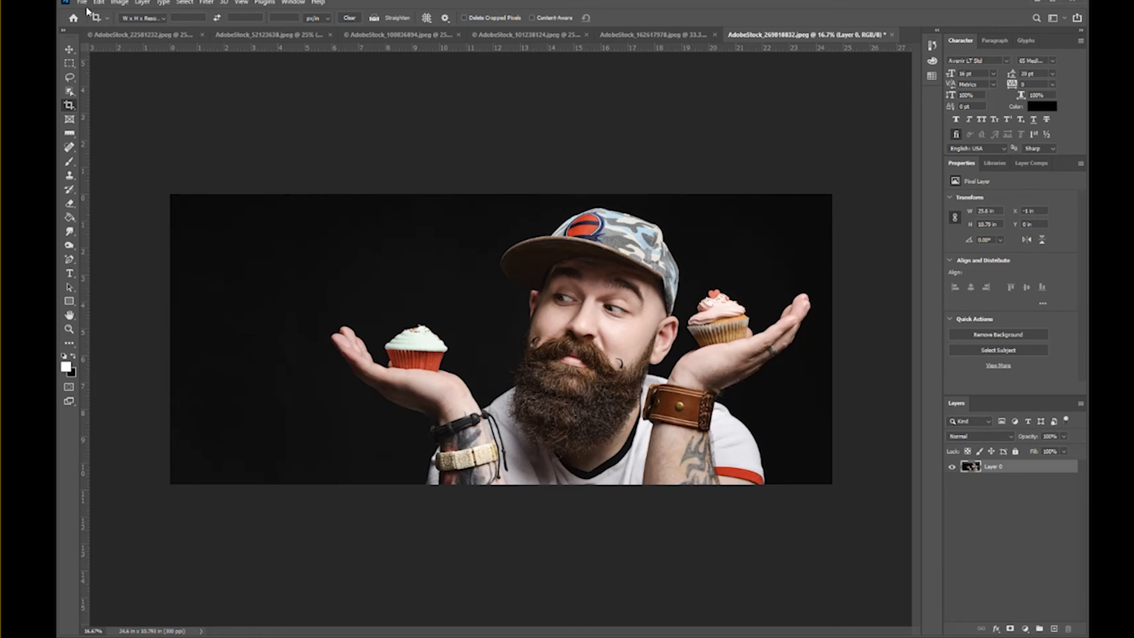
{"action": "left_click", "coordinate": [83, 2]}
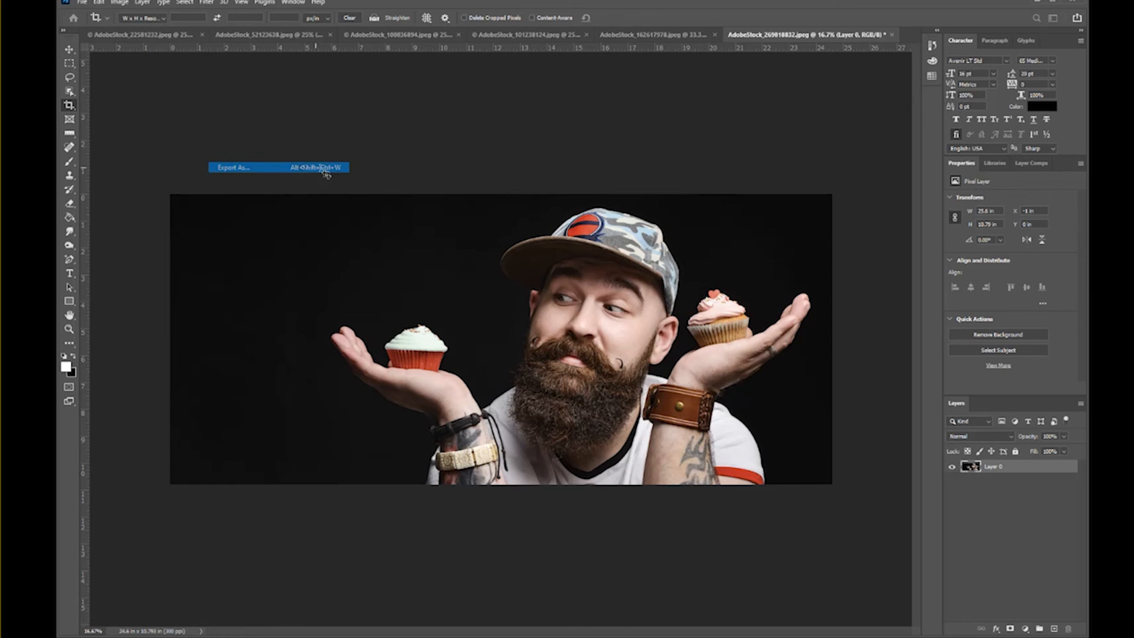
In Export As, size the JPG to 1500 px wide (658 high) at 80% quality
{"action": "left_click", "coordinate": [232, 167]}
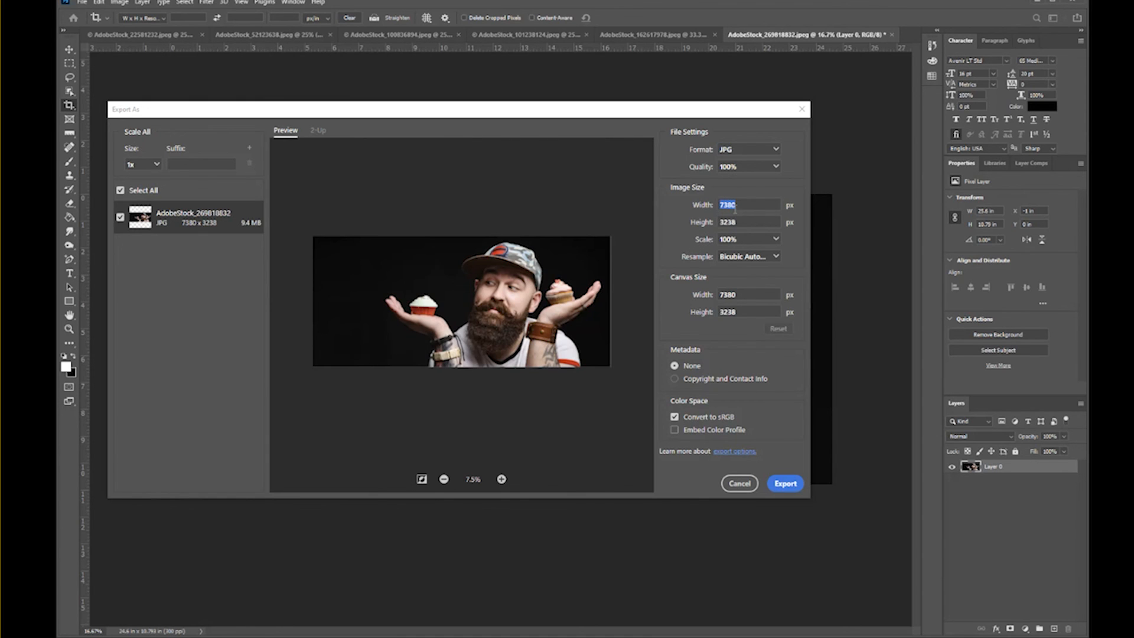
{"action": "type", "text": "15"}
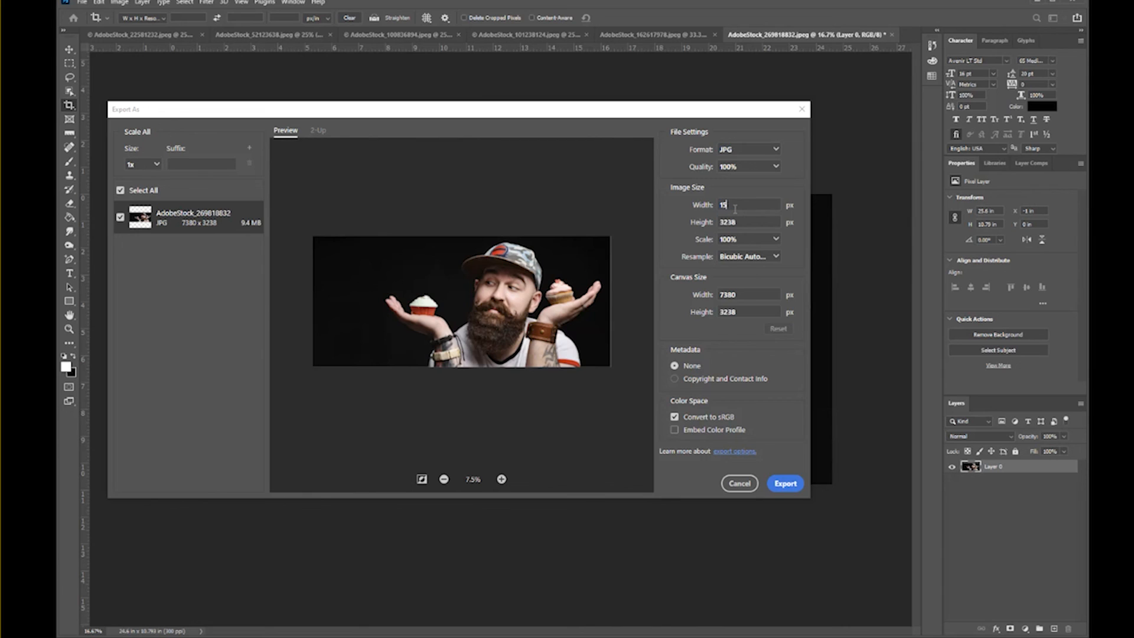
{"action": "type", "text": "1500"}
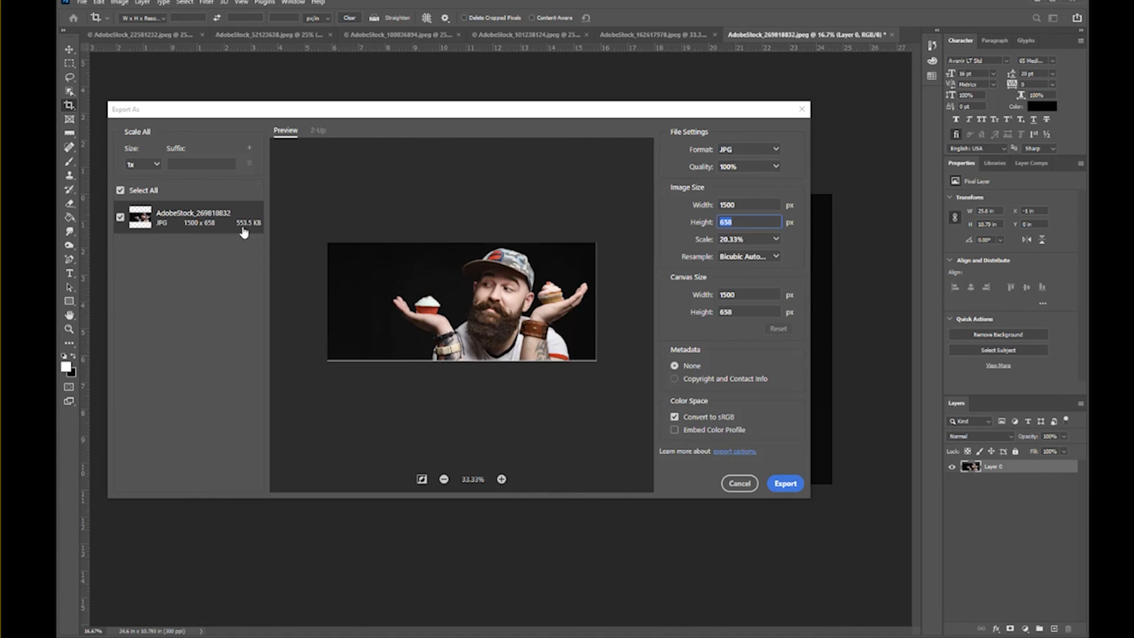
{"action": "mouse_move", "coordinate": [250, 233]}
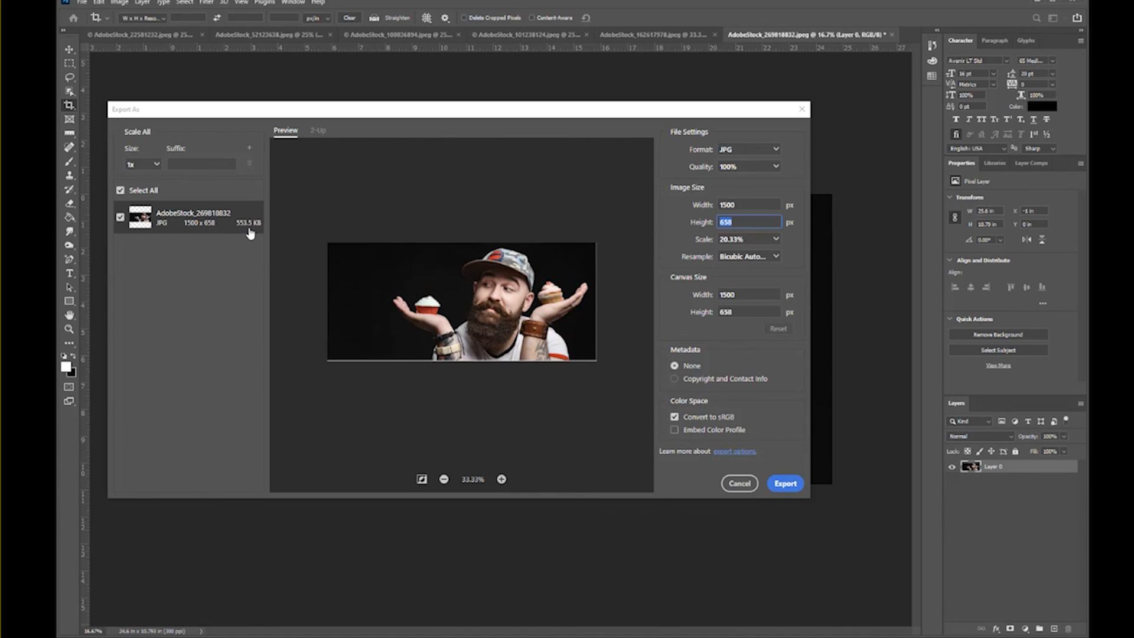
{"action": "mouse_move", "coordinate": [772, 168]}
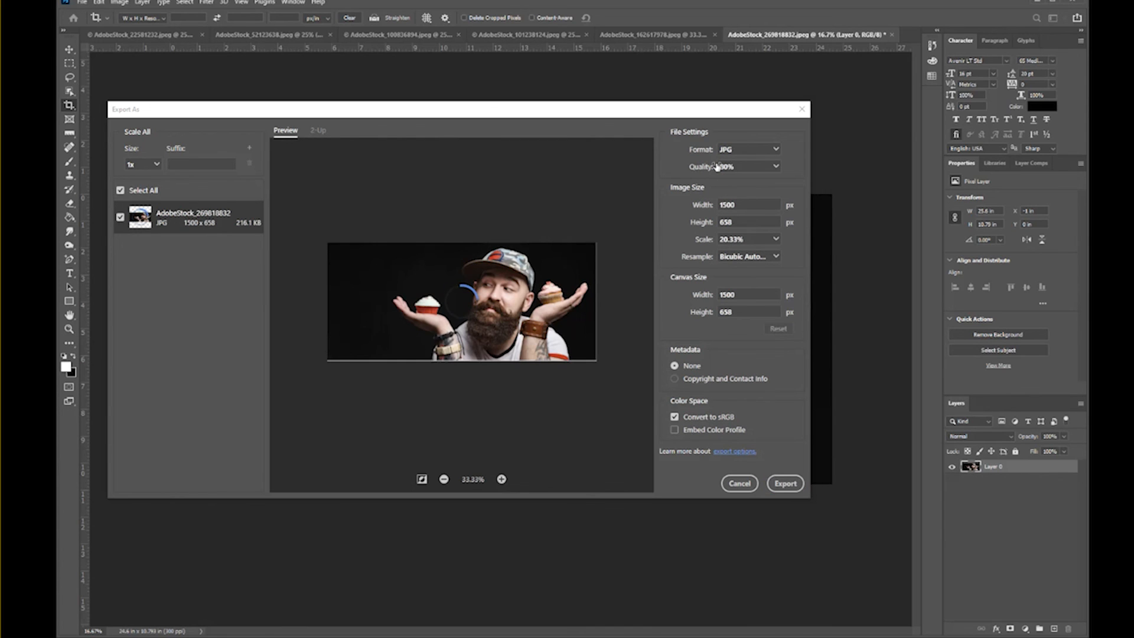
{"action": "left_click", "coordinate": [733, 166]}
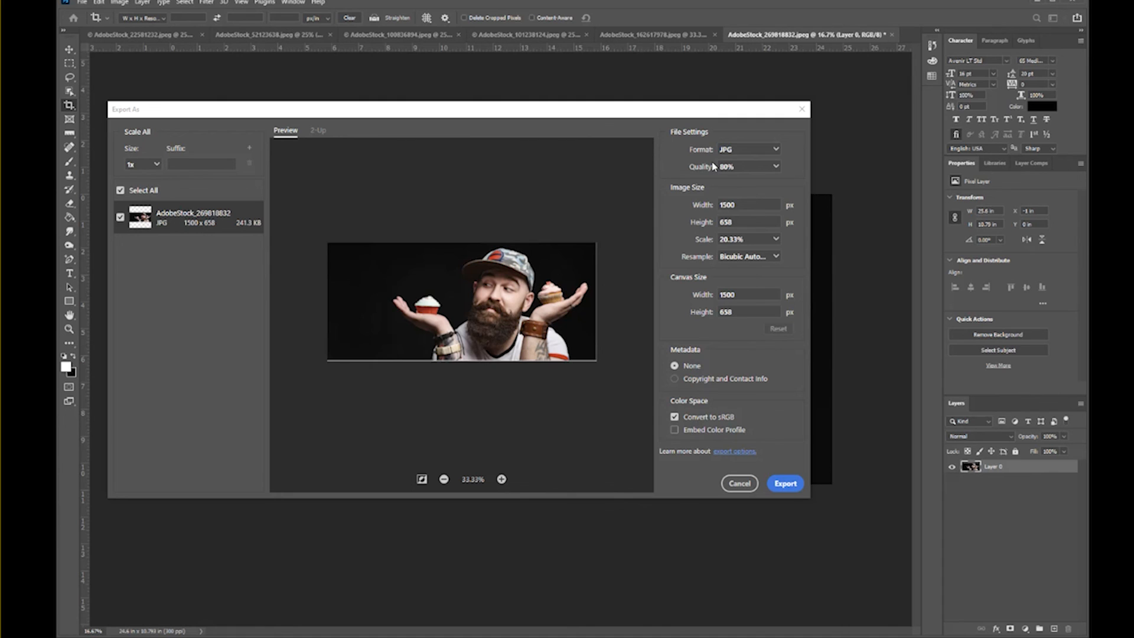
{"action": "mouse_move", "coordinate": [786, 484]}
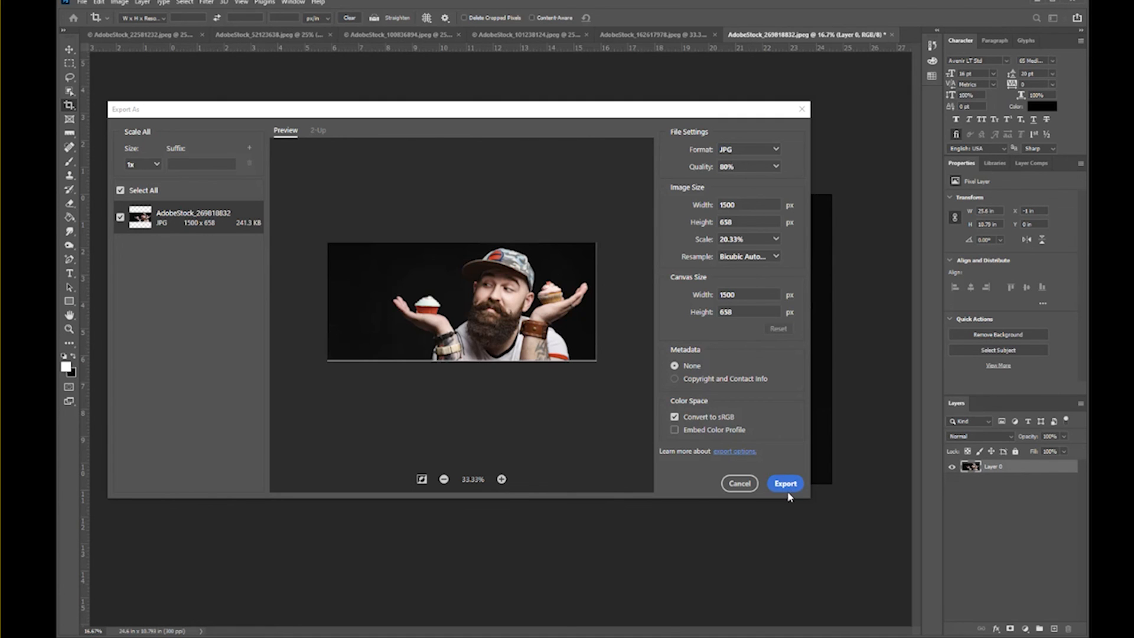
Export the hero image as cupcake-guy-hero into the Desktop images folder
{"action": "left_click", "coordinate": [784, 483]}
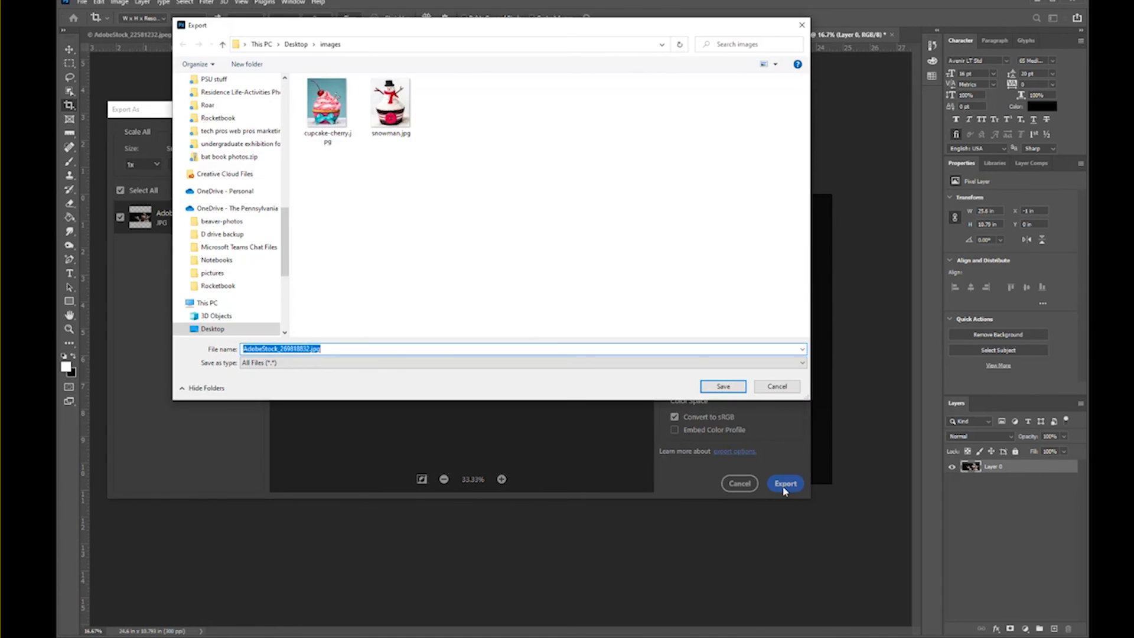
{"action": "type", "text": "c"}
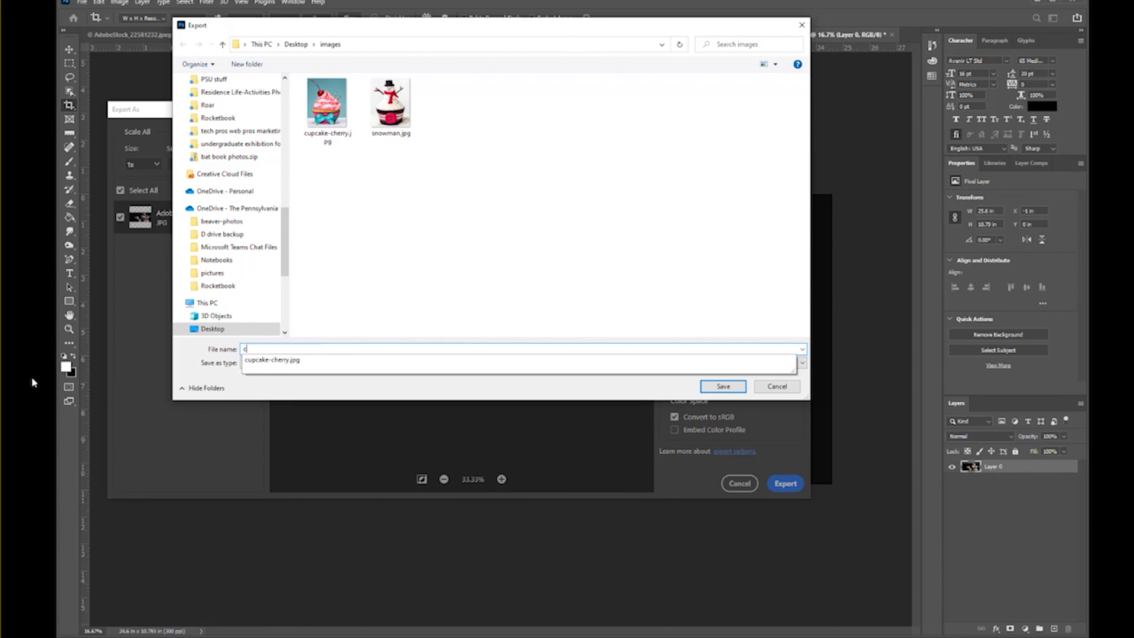
{"action": "type", "text": "upcake-guy"}
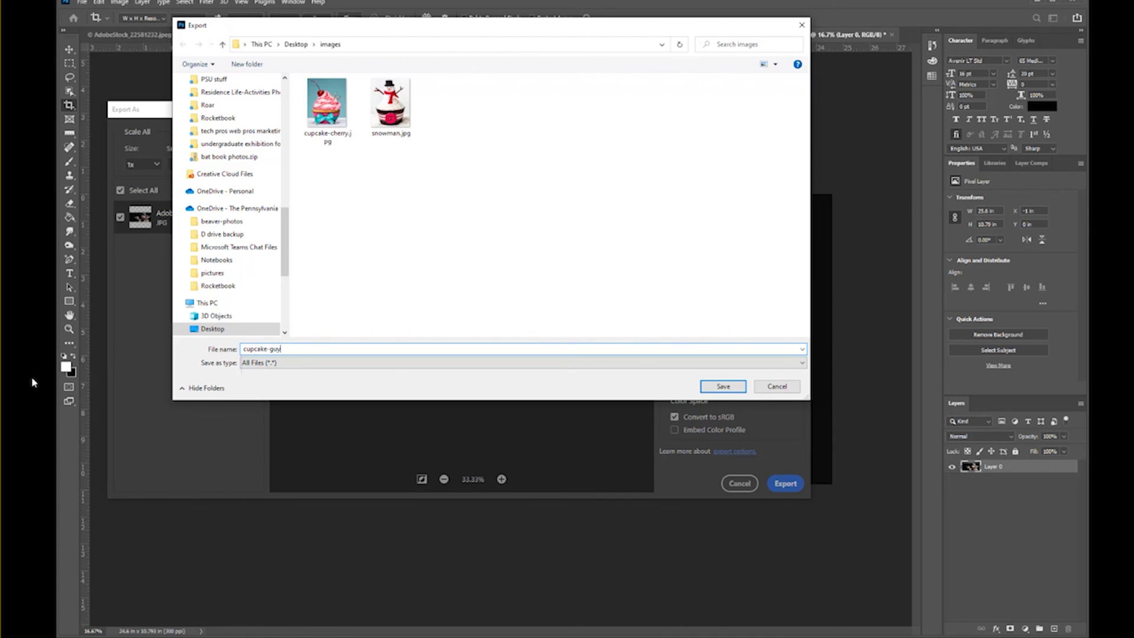
{"action": "type", "text": "-hero"}
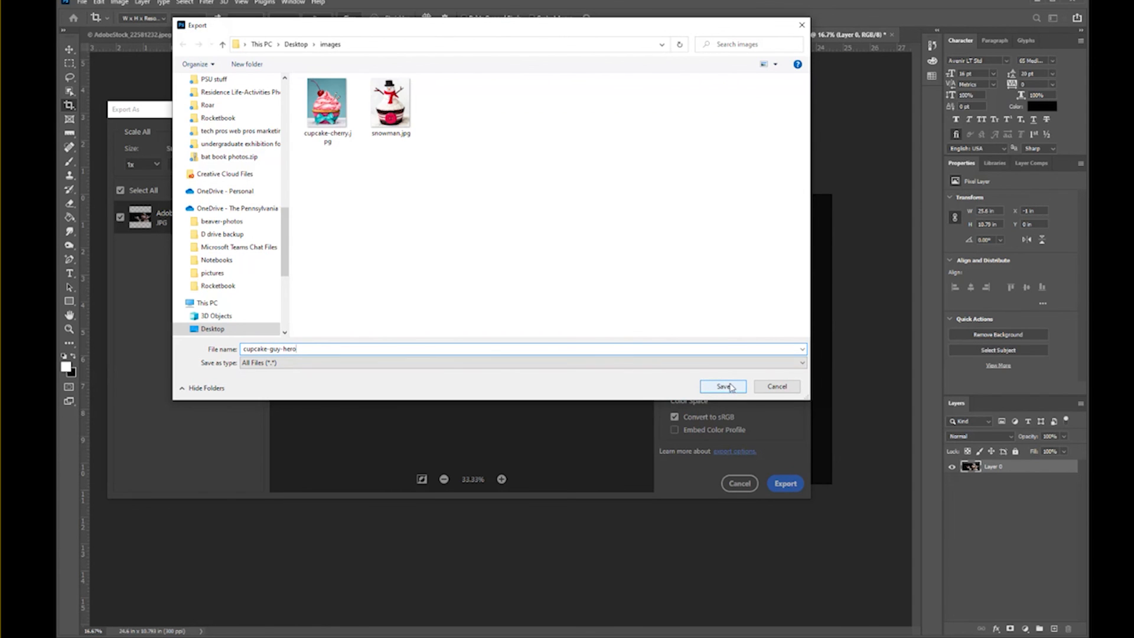
{"action": "left_click", "coordinate": [723, 386]}
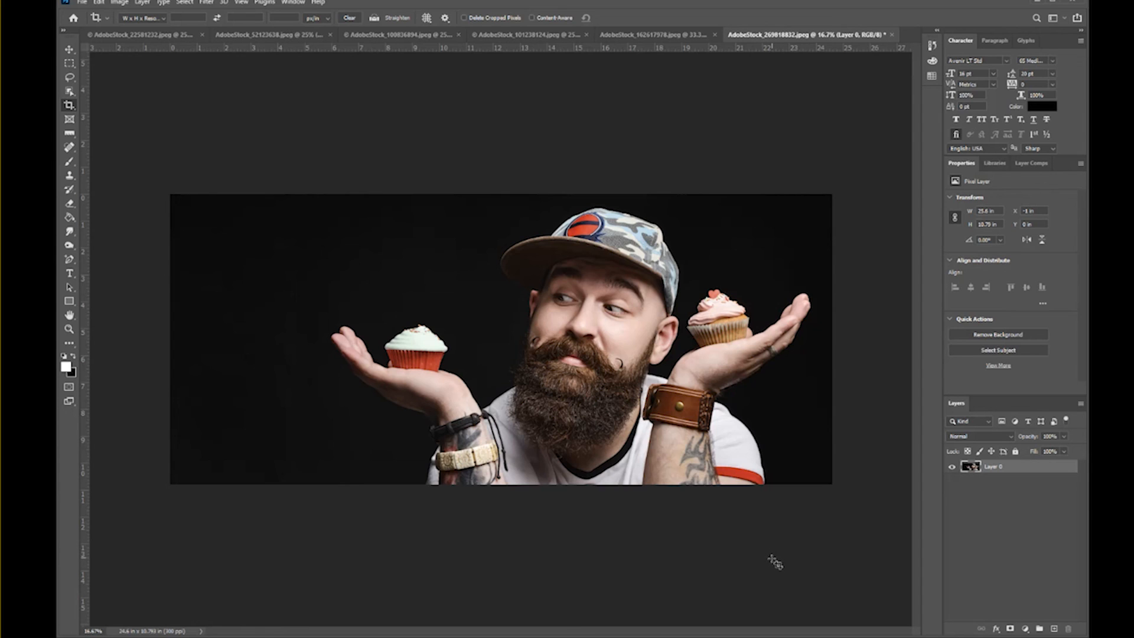
{"action": "mouse_move", "coordinate": [772, 564]}
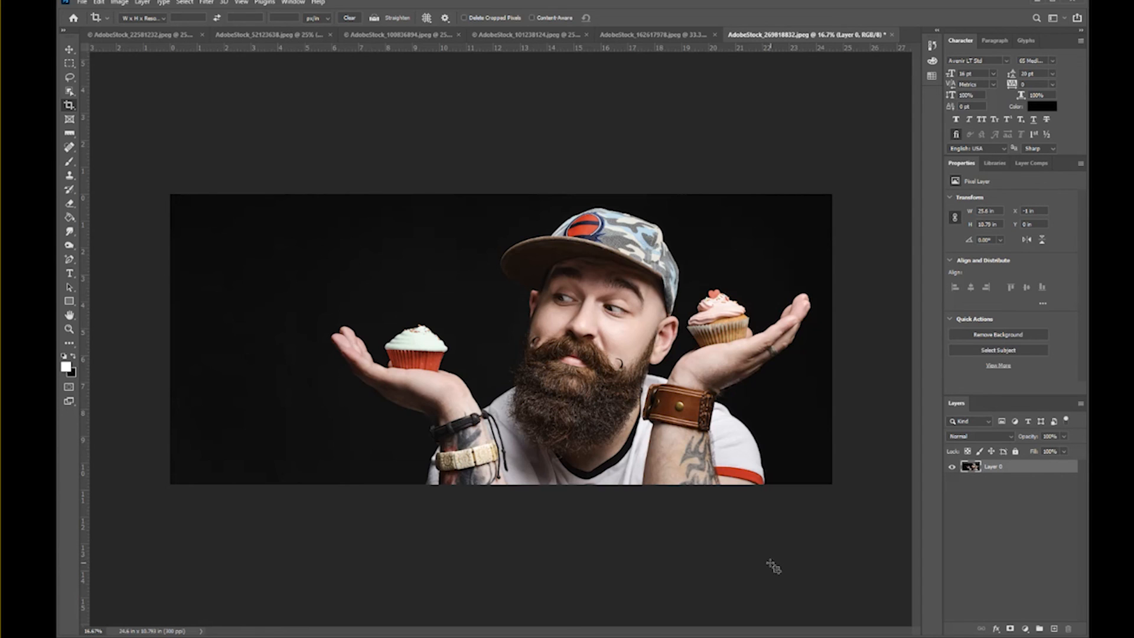